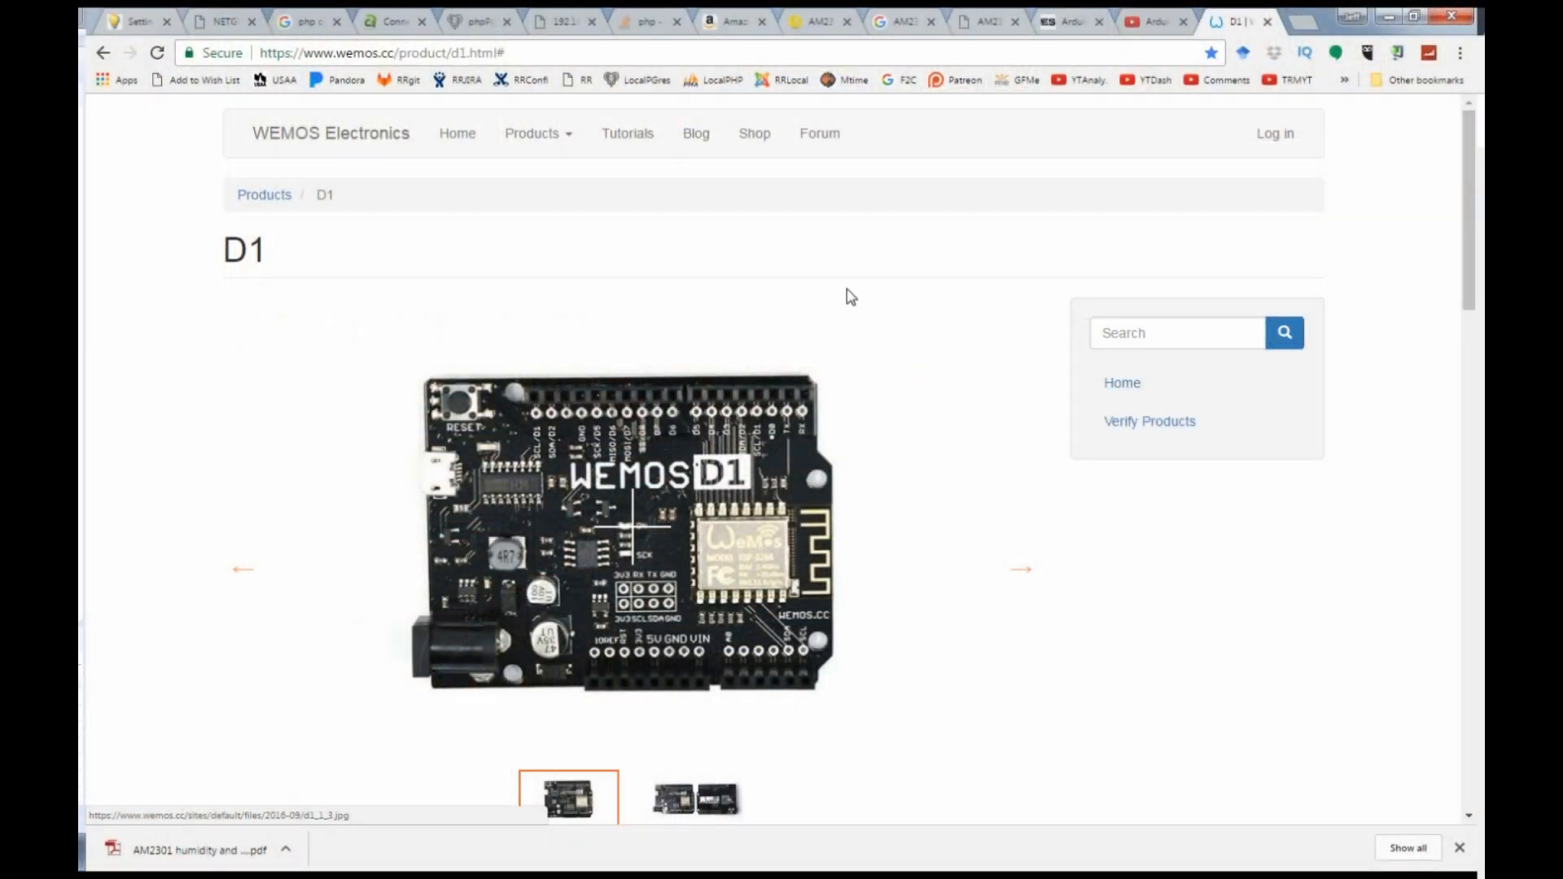
Step: Scroll through temp_and_humidity.ino and maximize the editor view
scroll(down, 3)
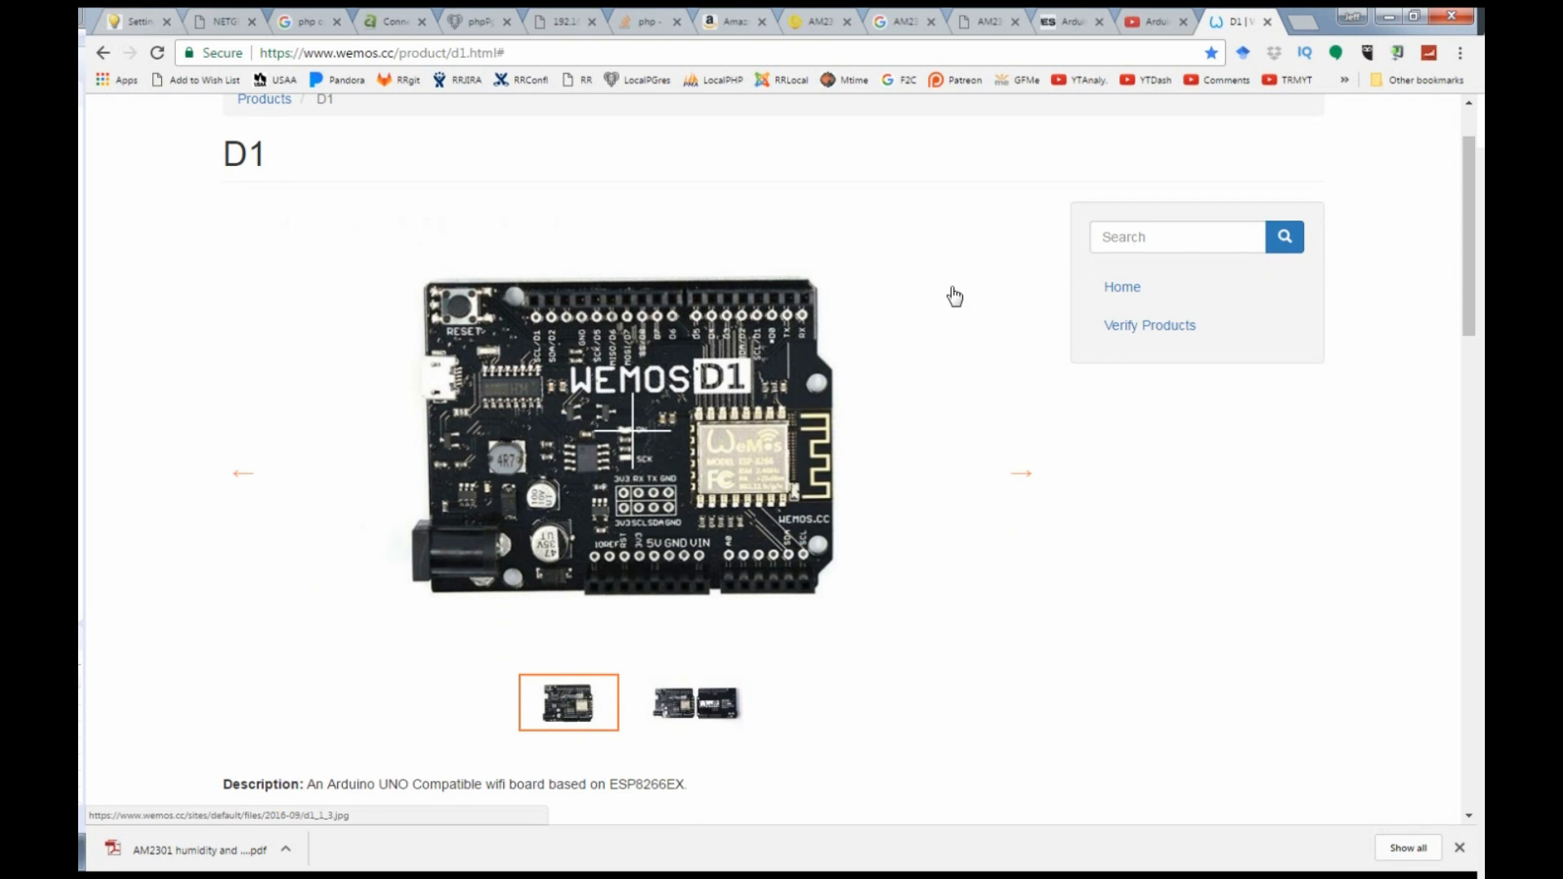
scroll(down, 3)
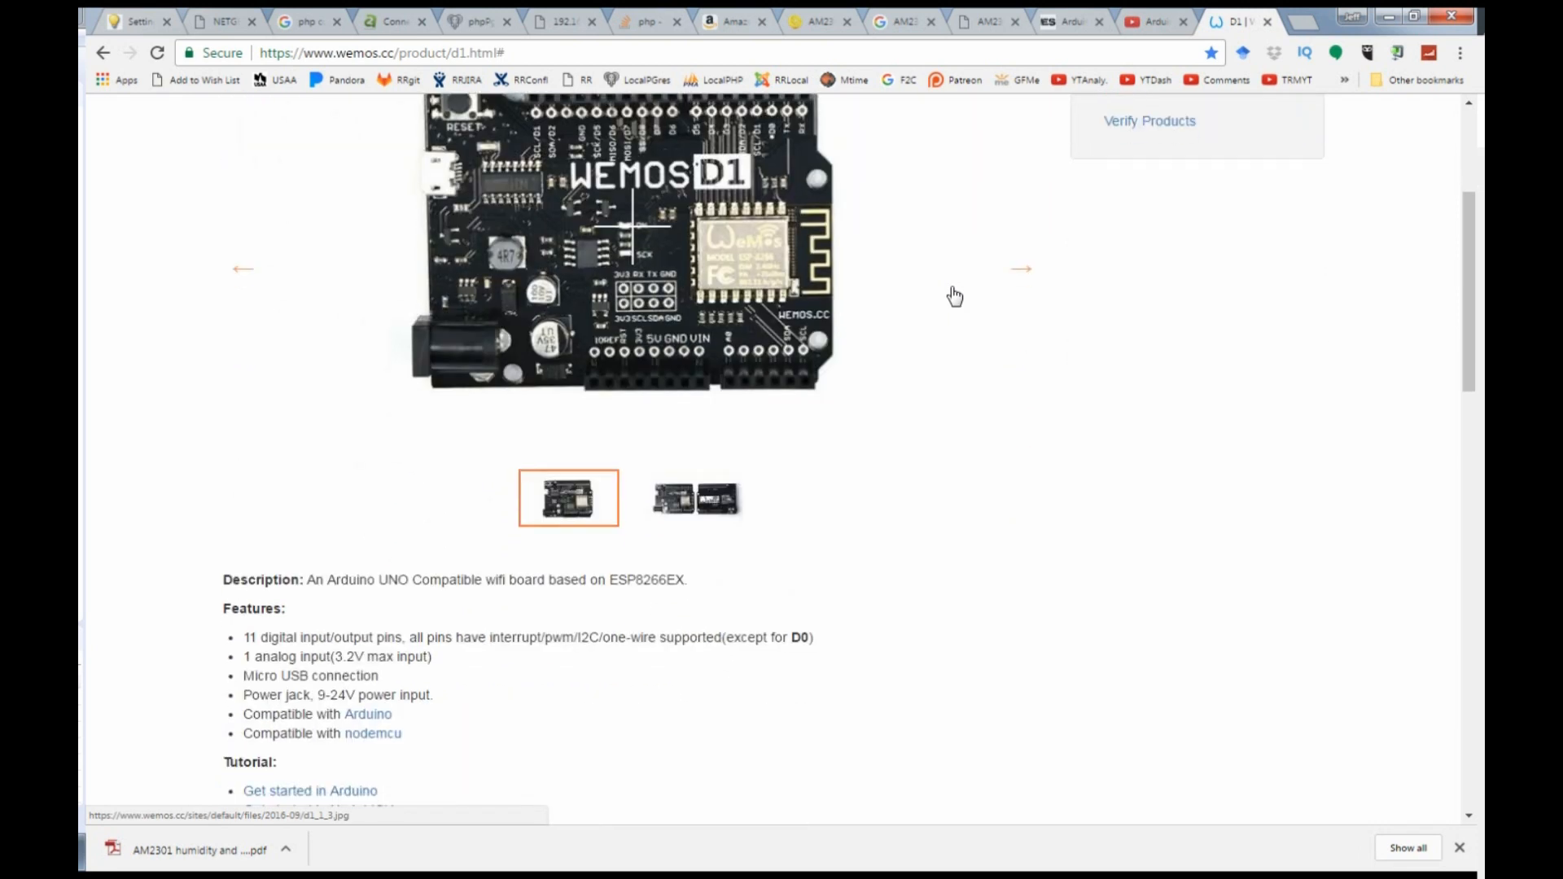
scroll(down, 3)
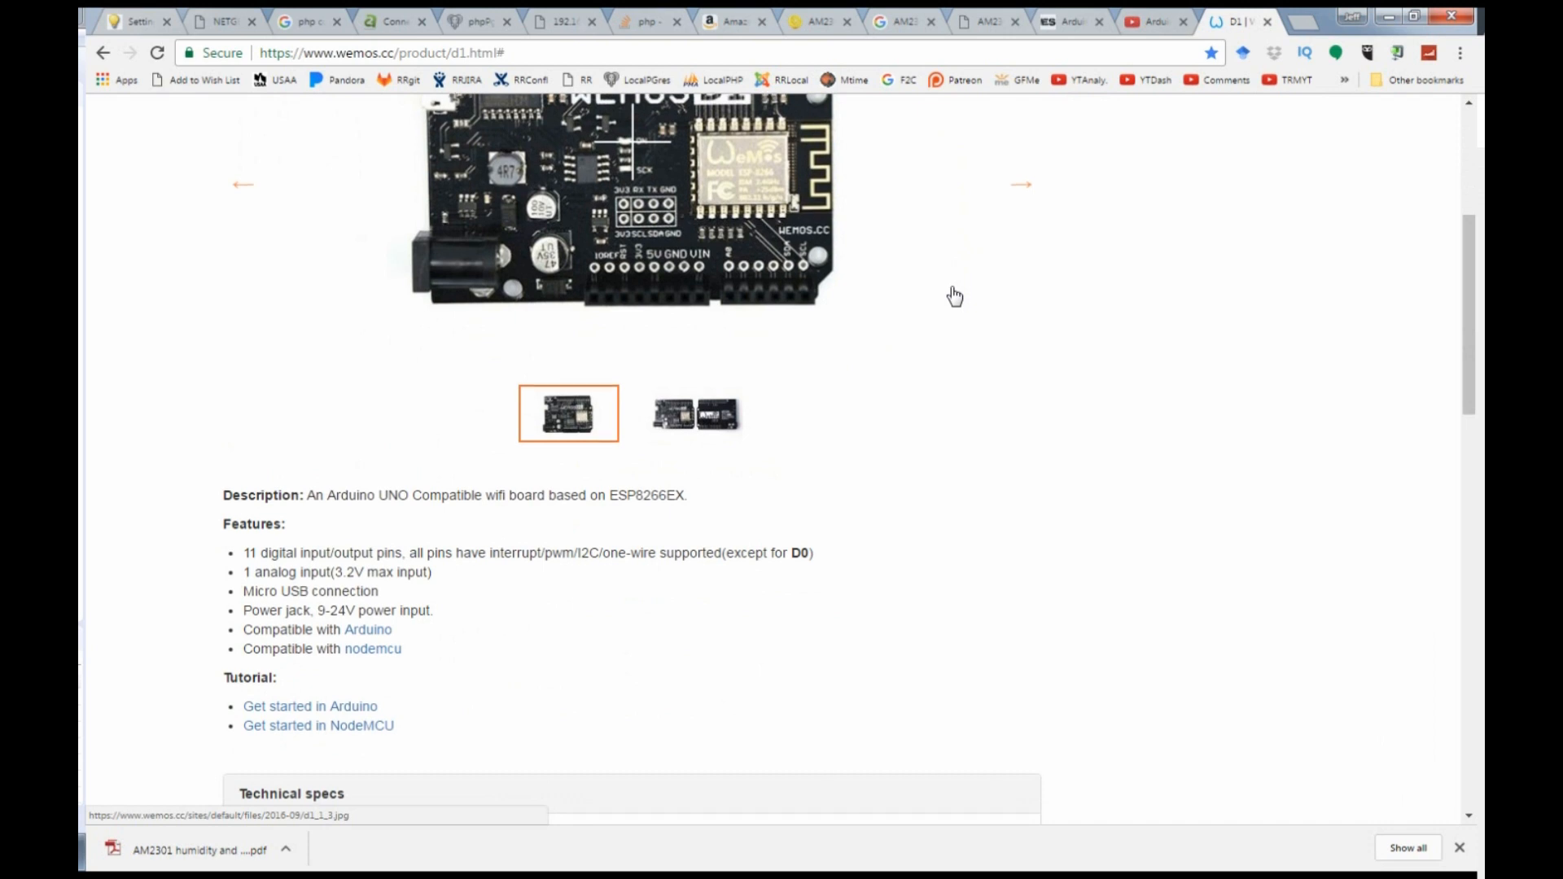
scroll(down, 3)
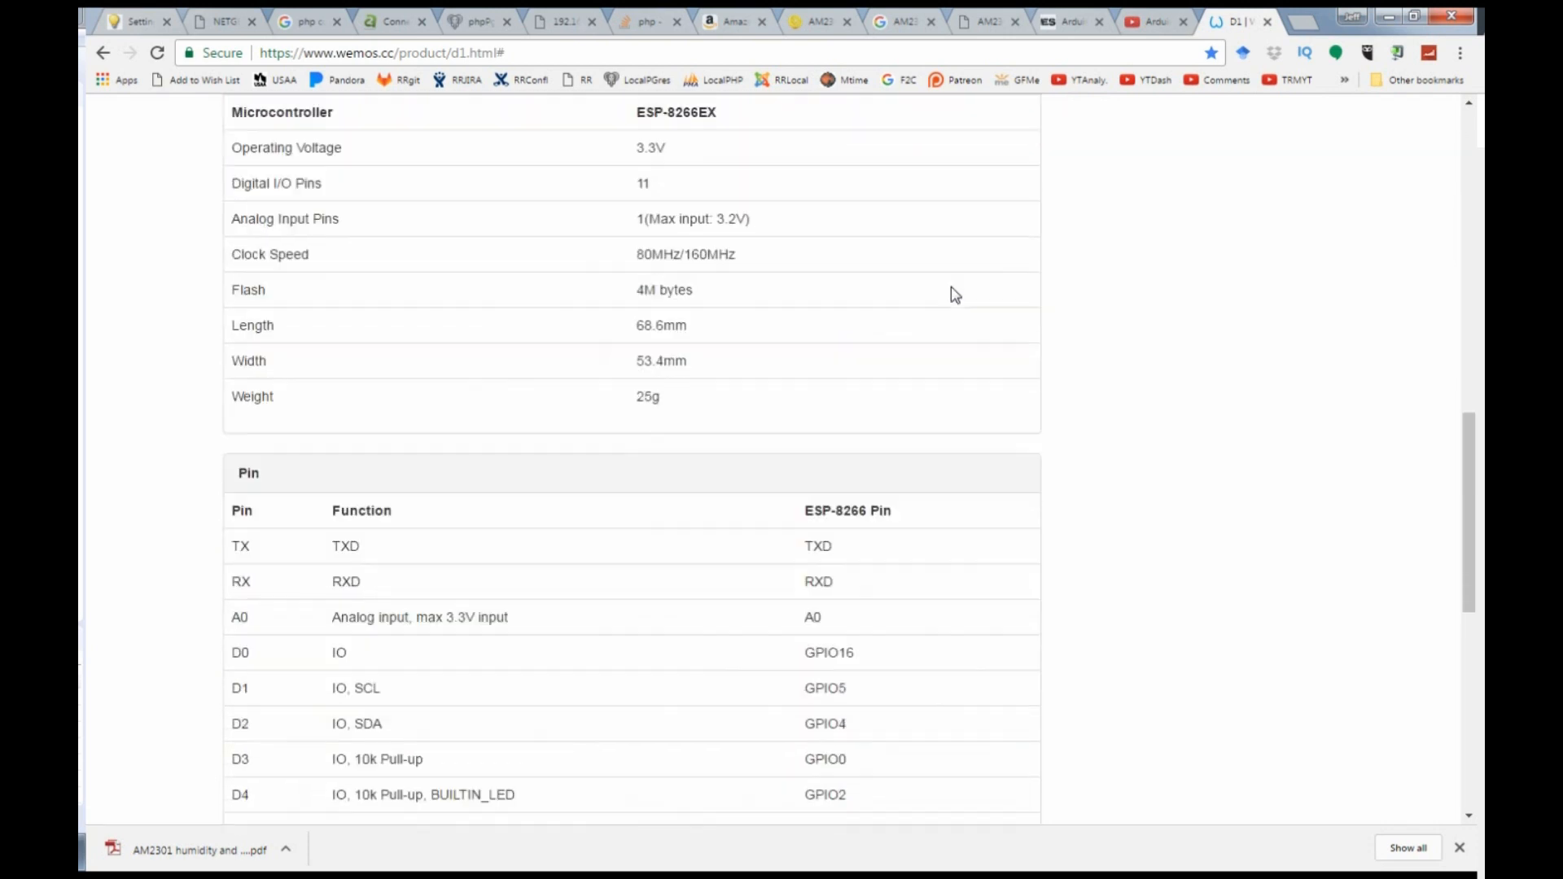
scroll(down, 3)
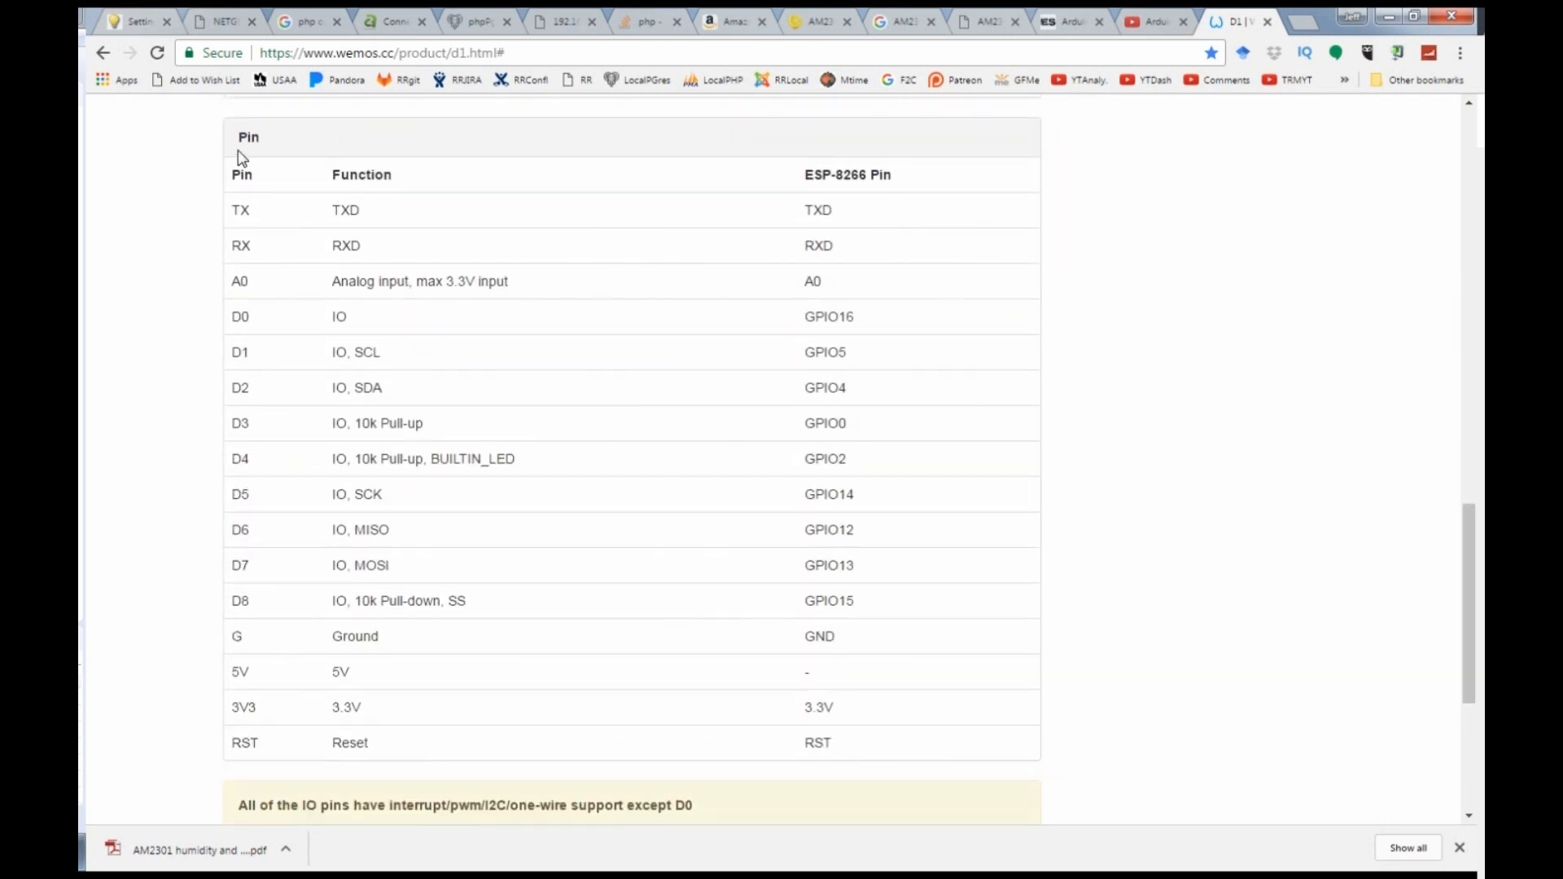
mouse_move(281, 446)
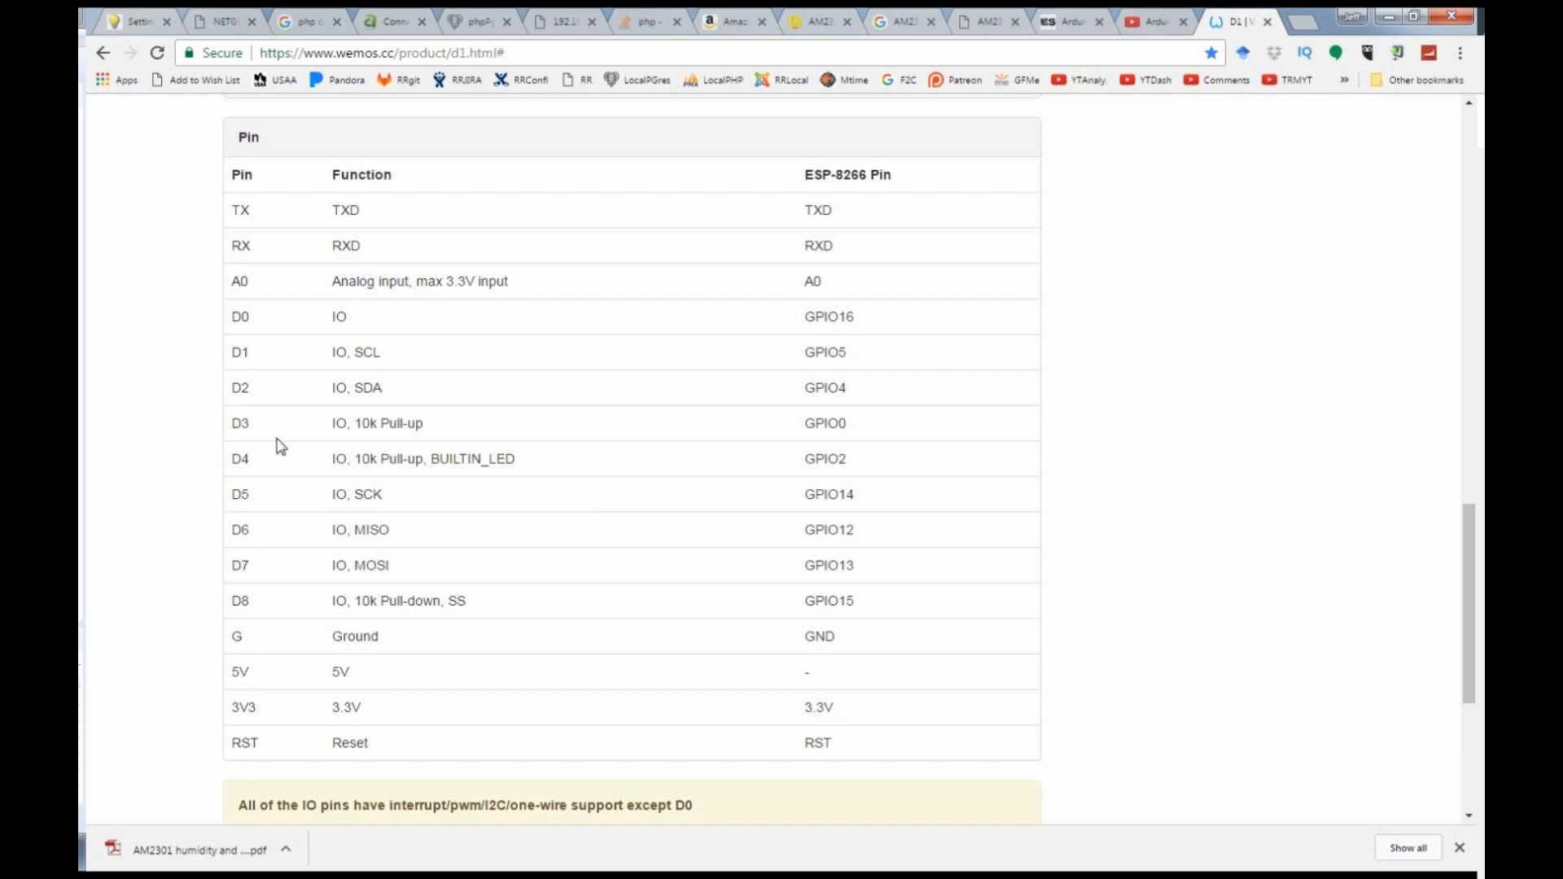
mouse_move(371, 337)
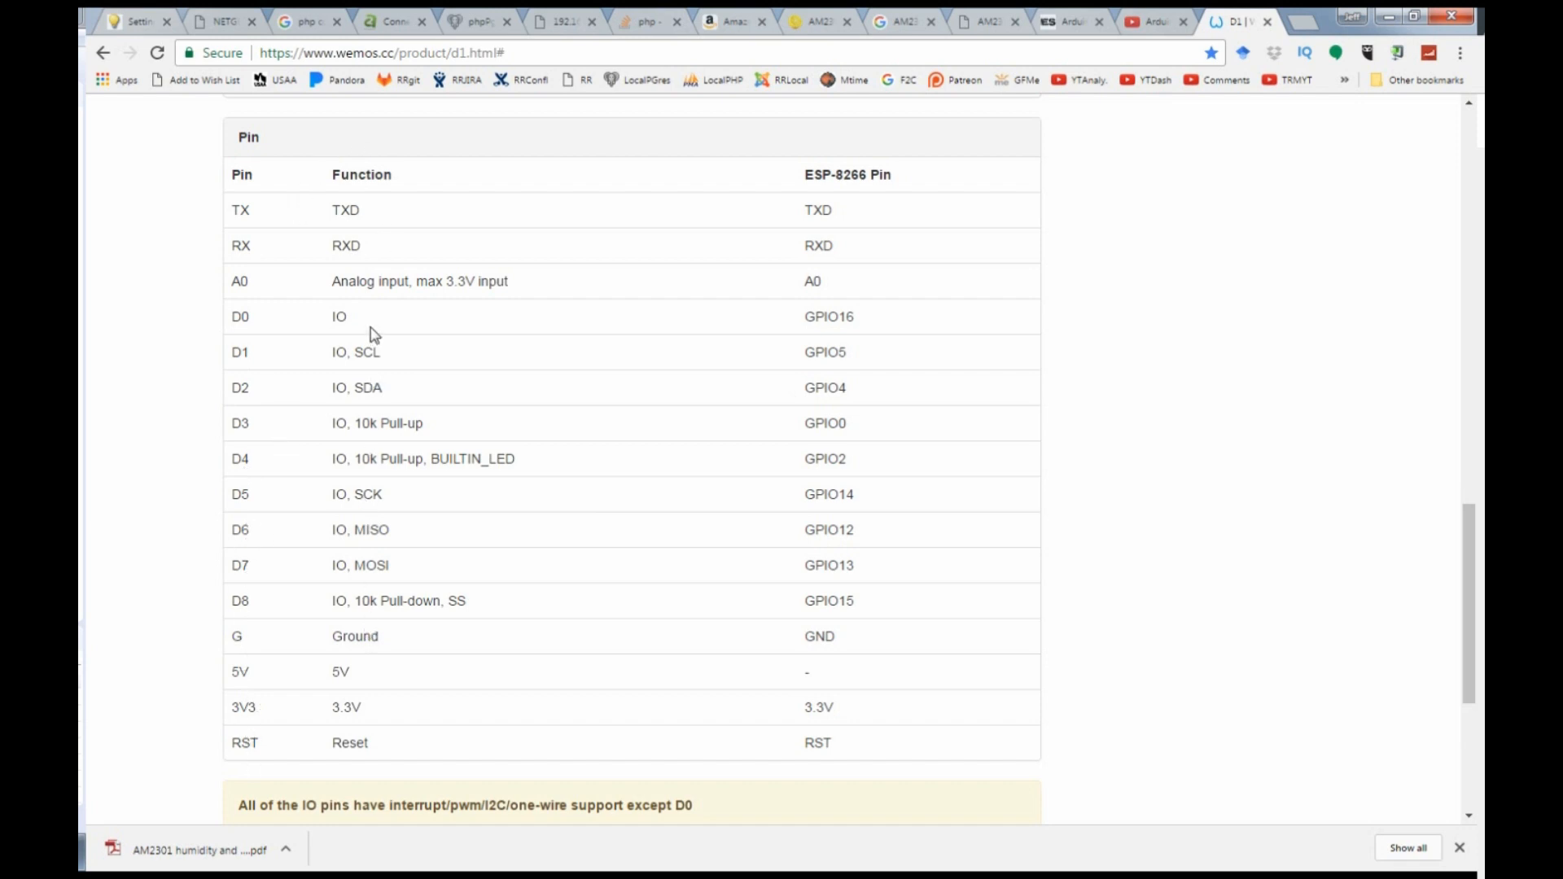
mouse_move(403, 430)
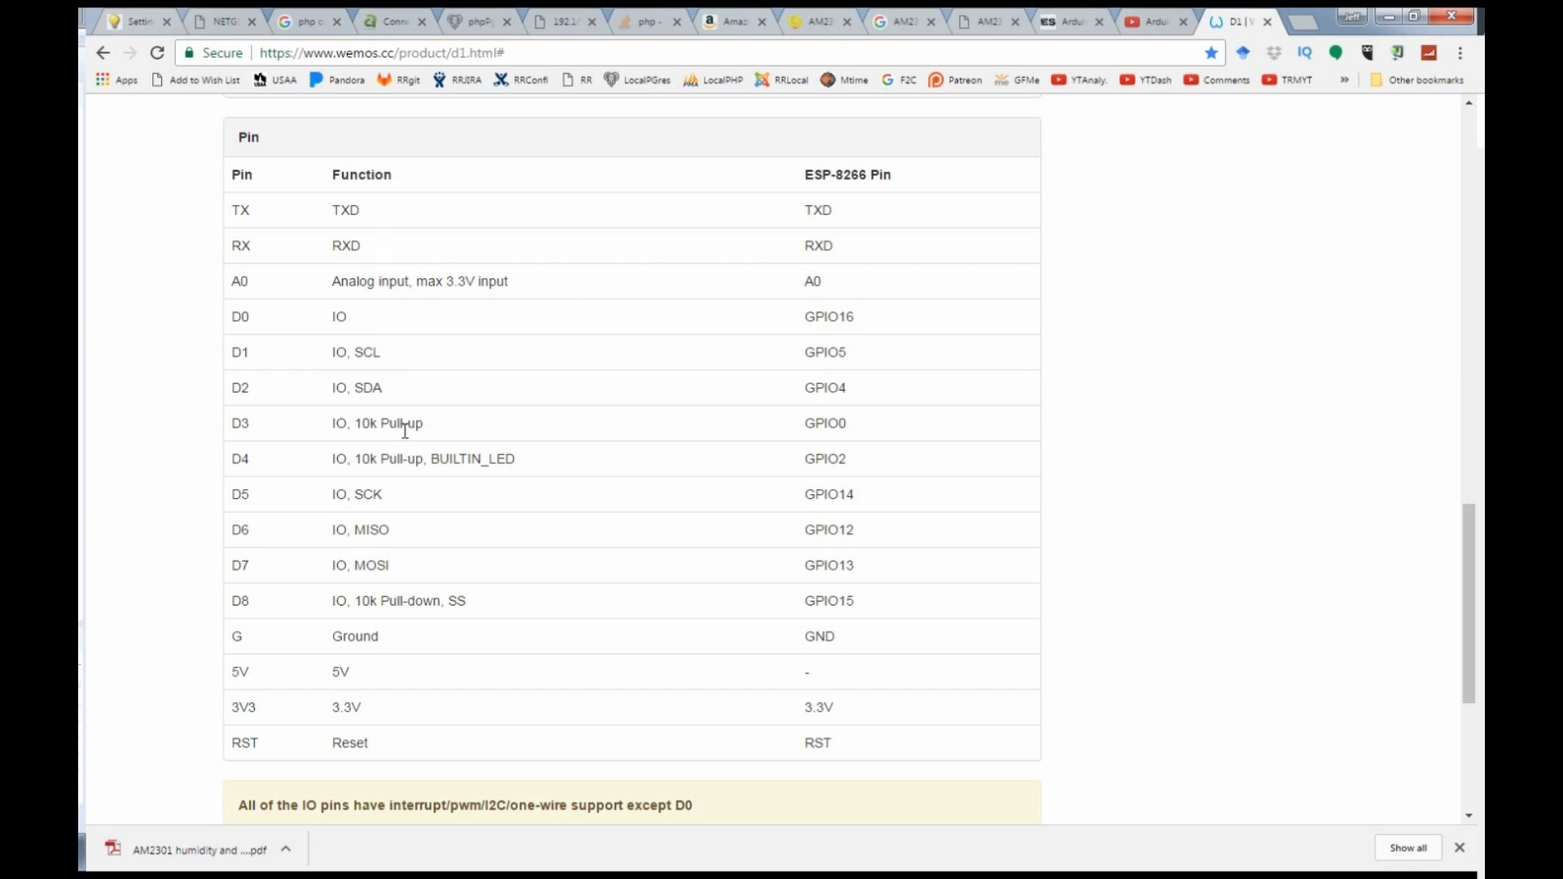
scroll(up, 3)
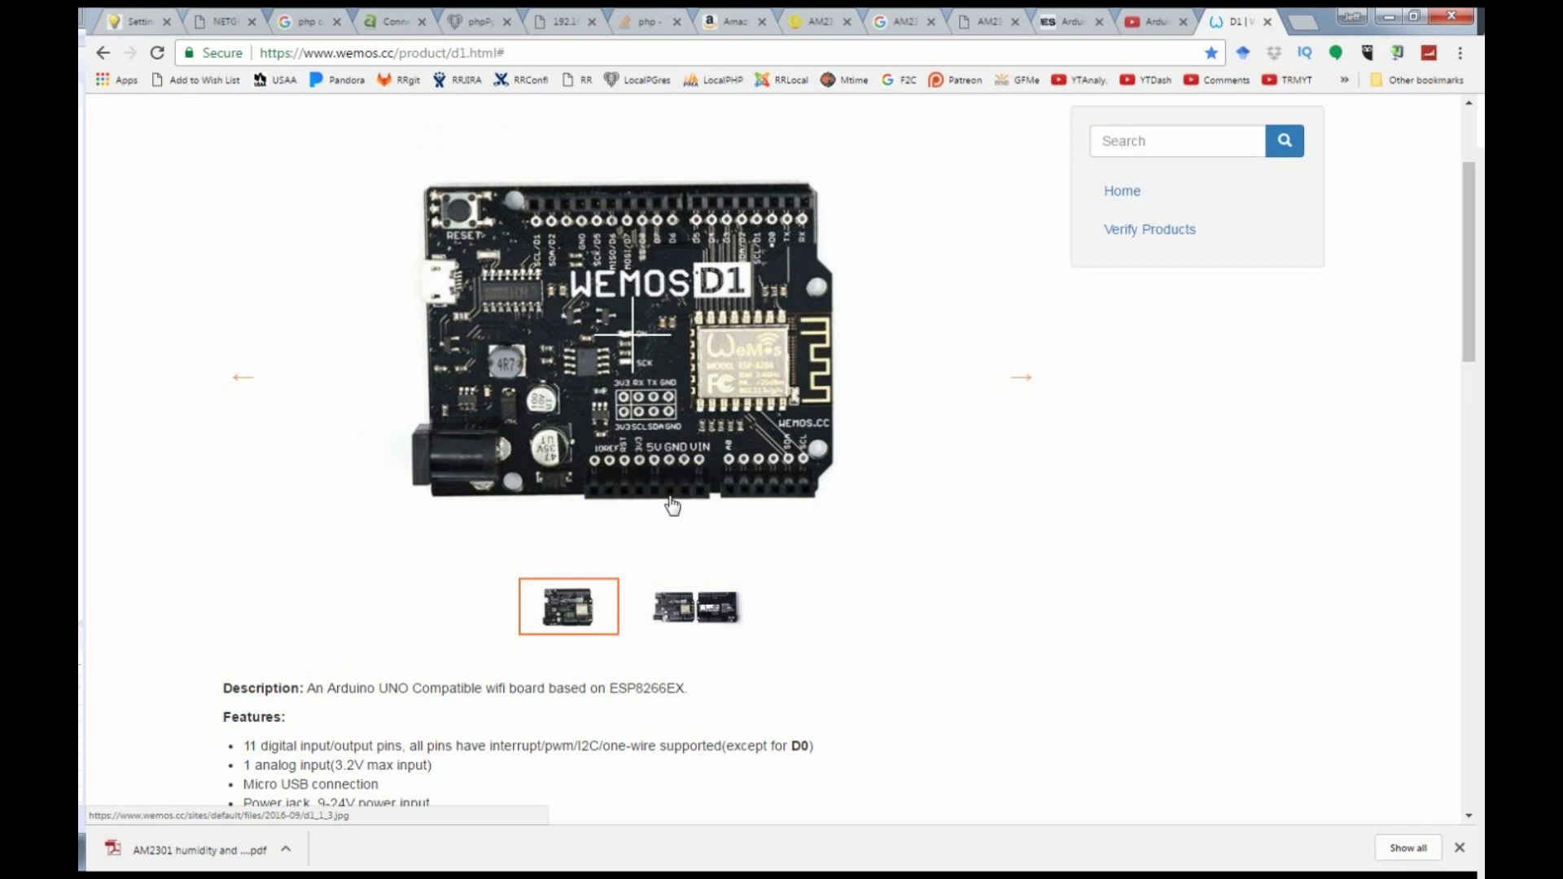
mouse_move(834, 210)
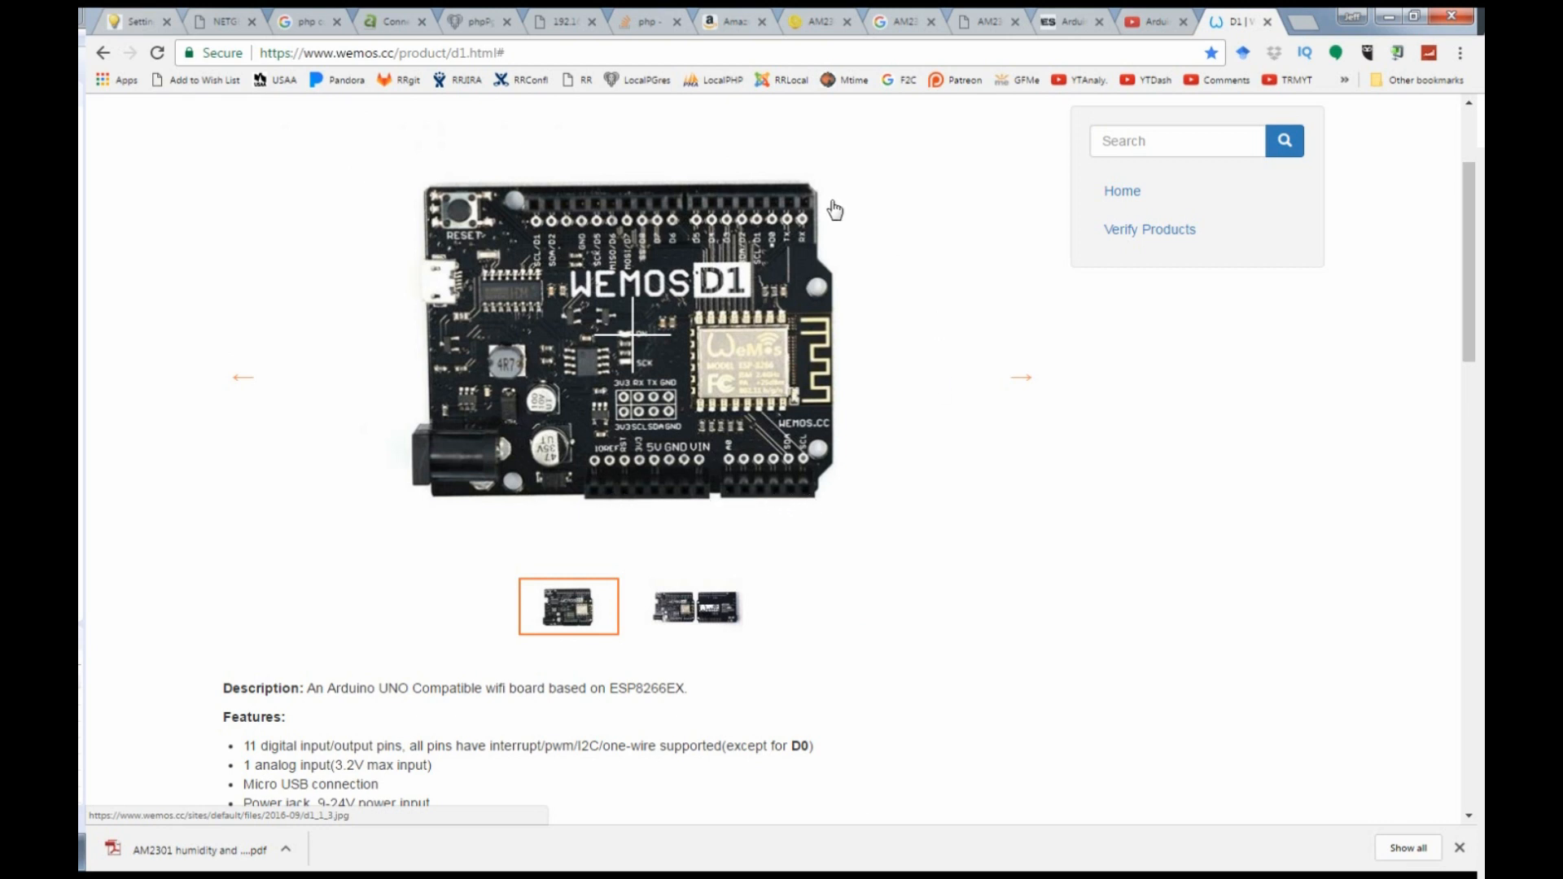
scroll(down, 3)
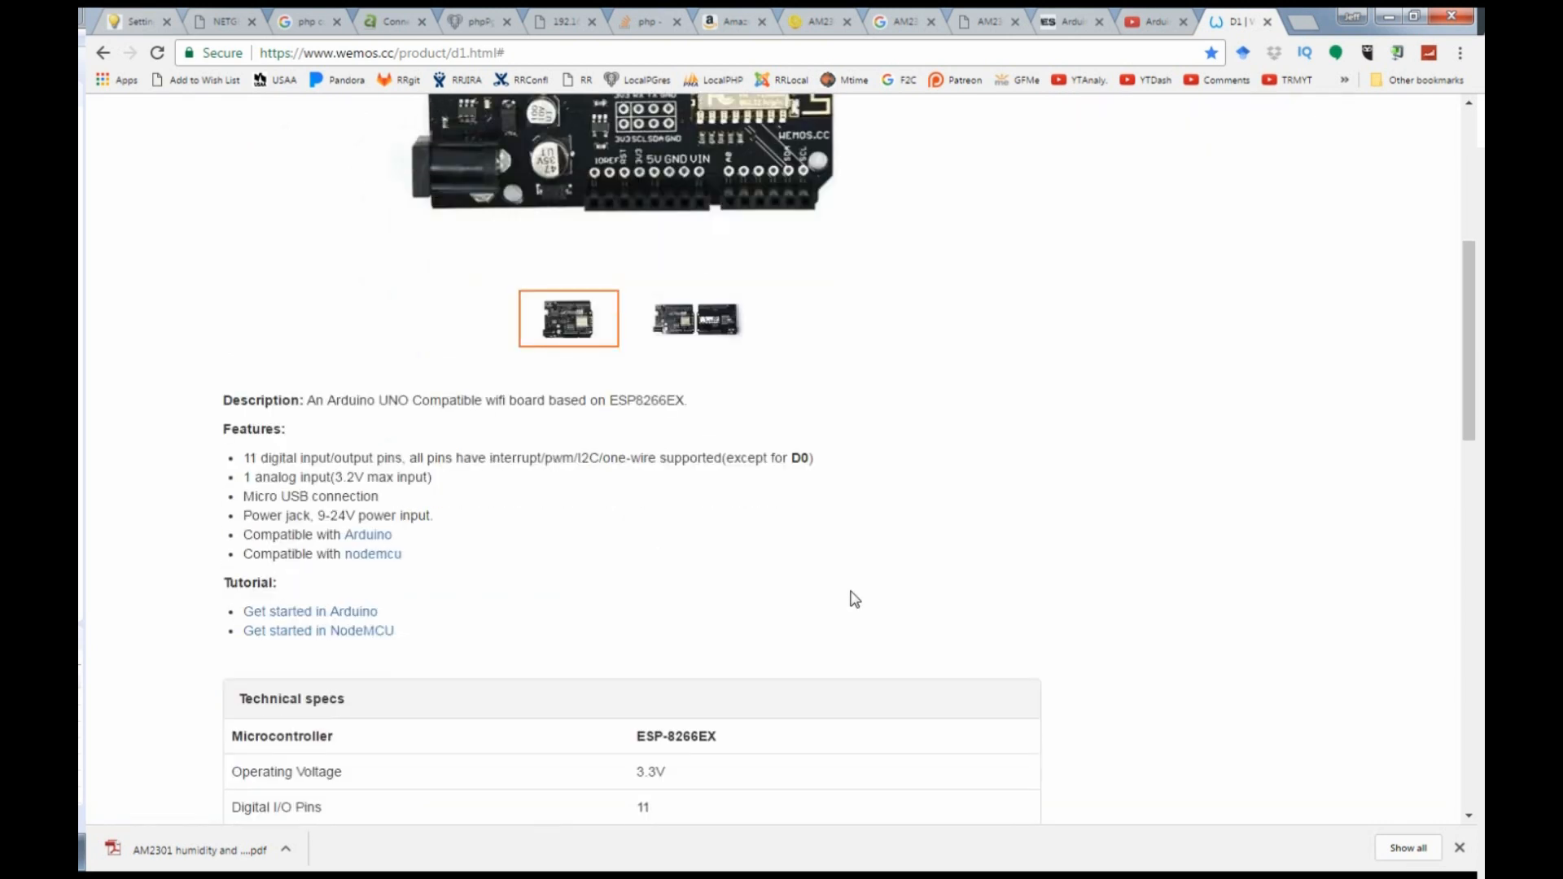
scroll(down, 3)
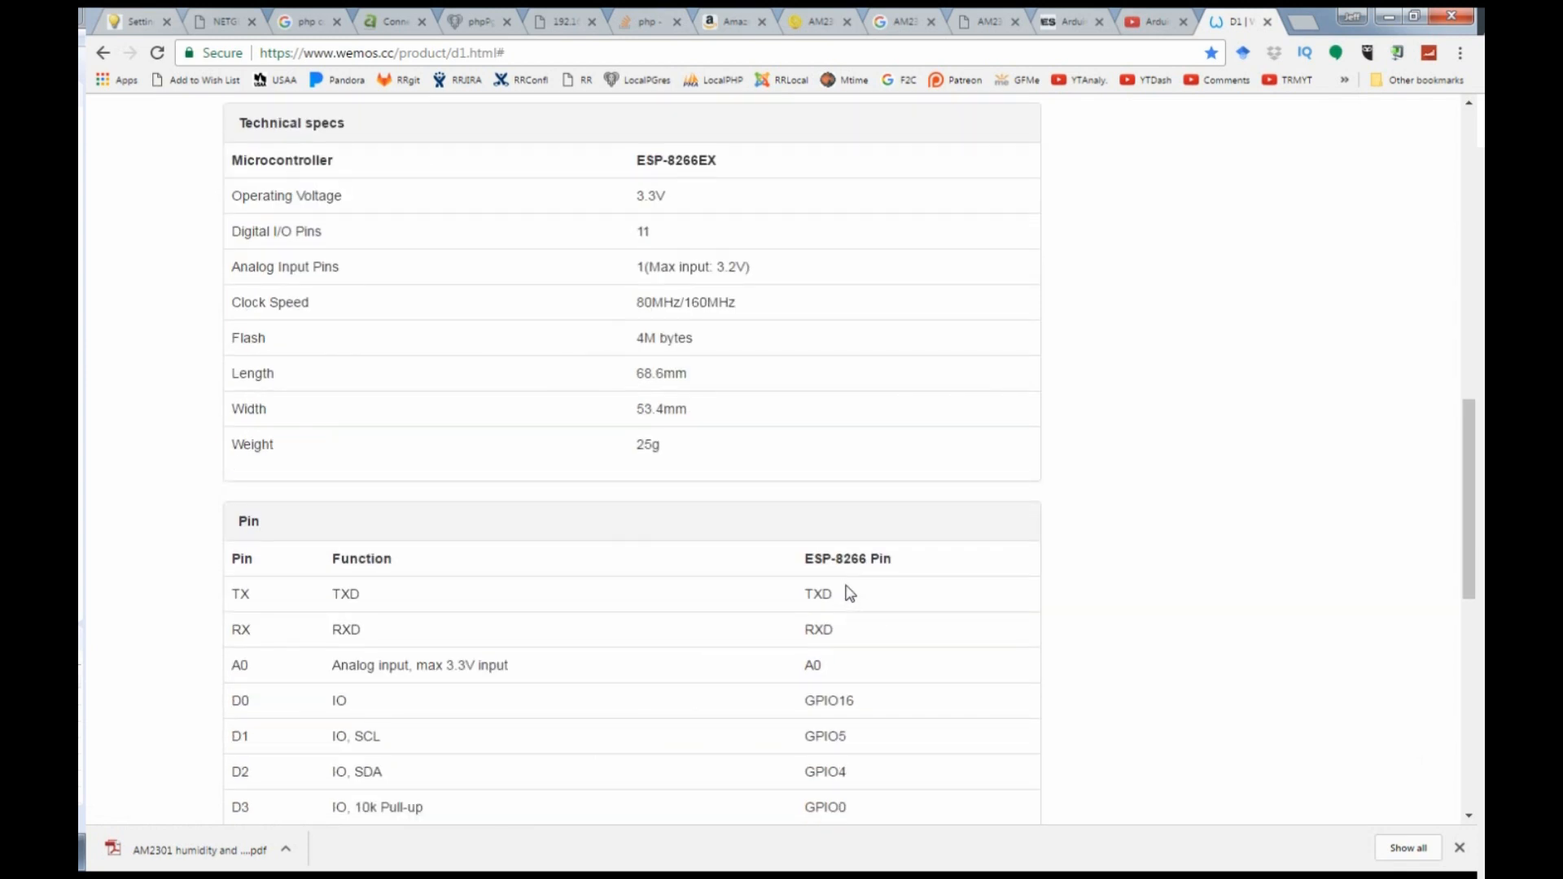
mouse_move(855, 565)
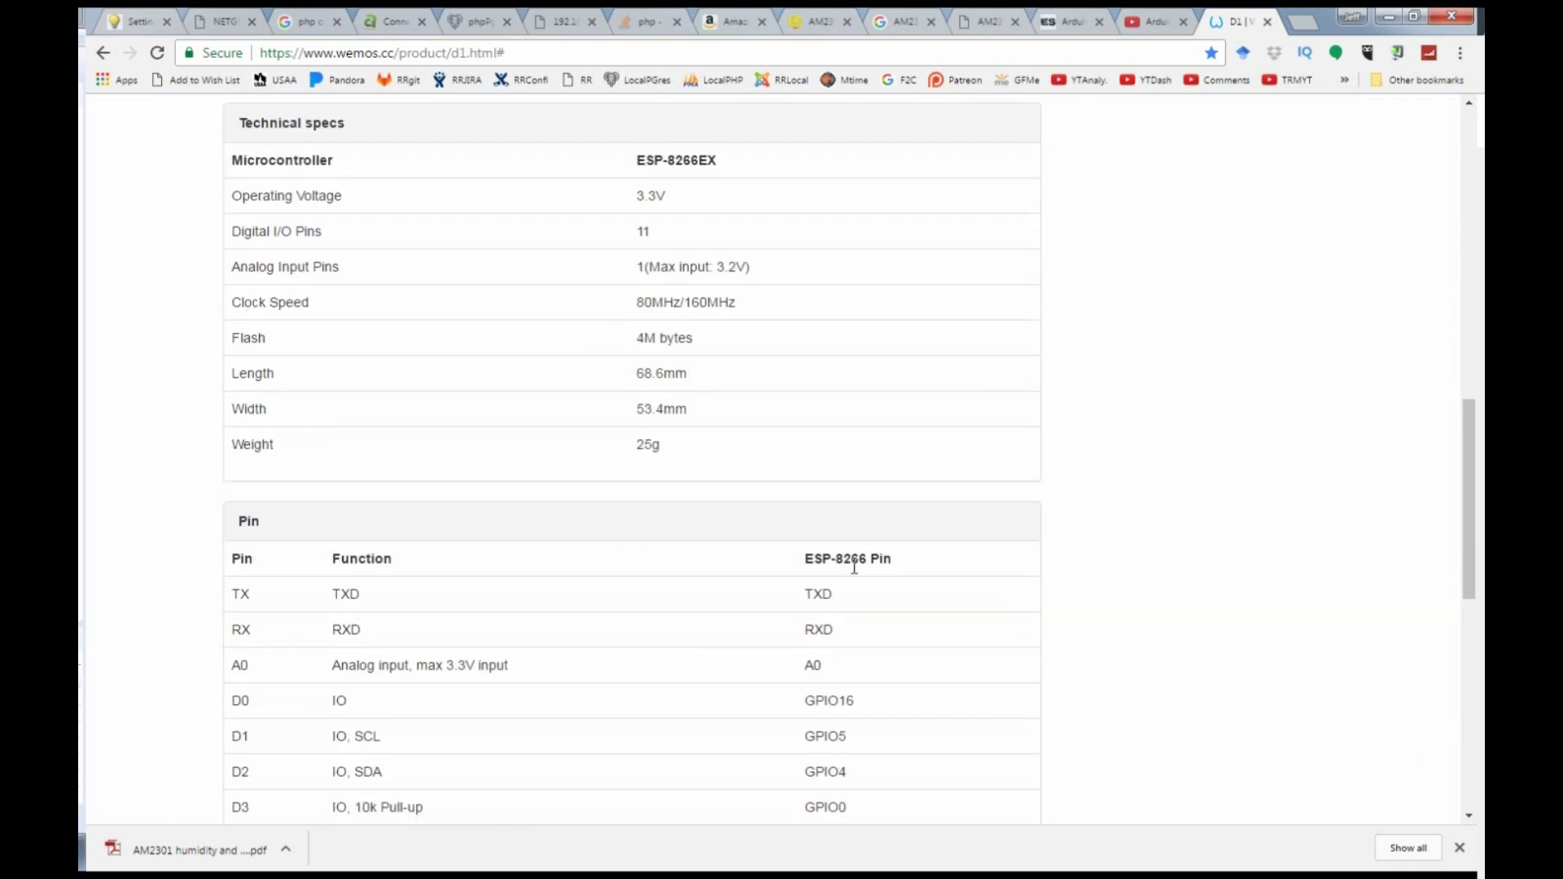
scroll(down, 3)
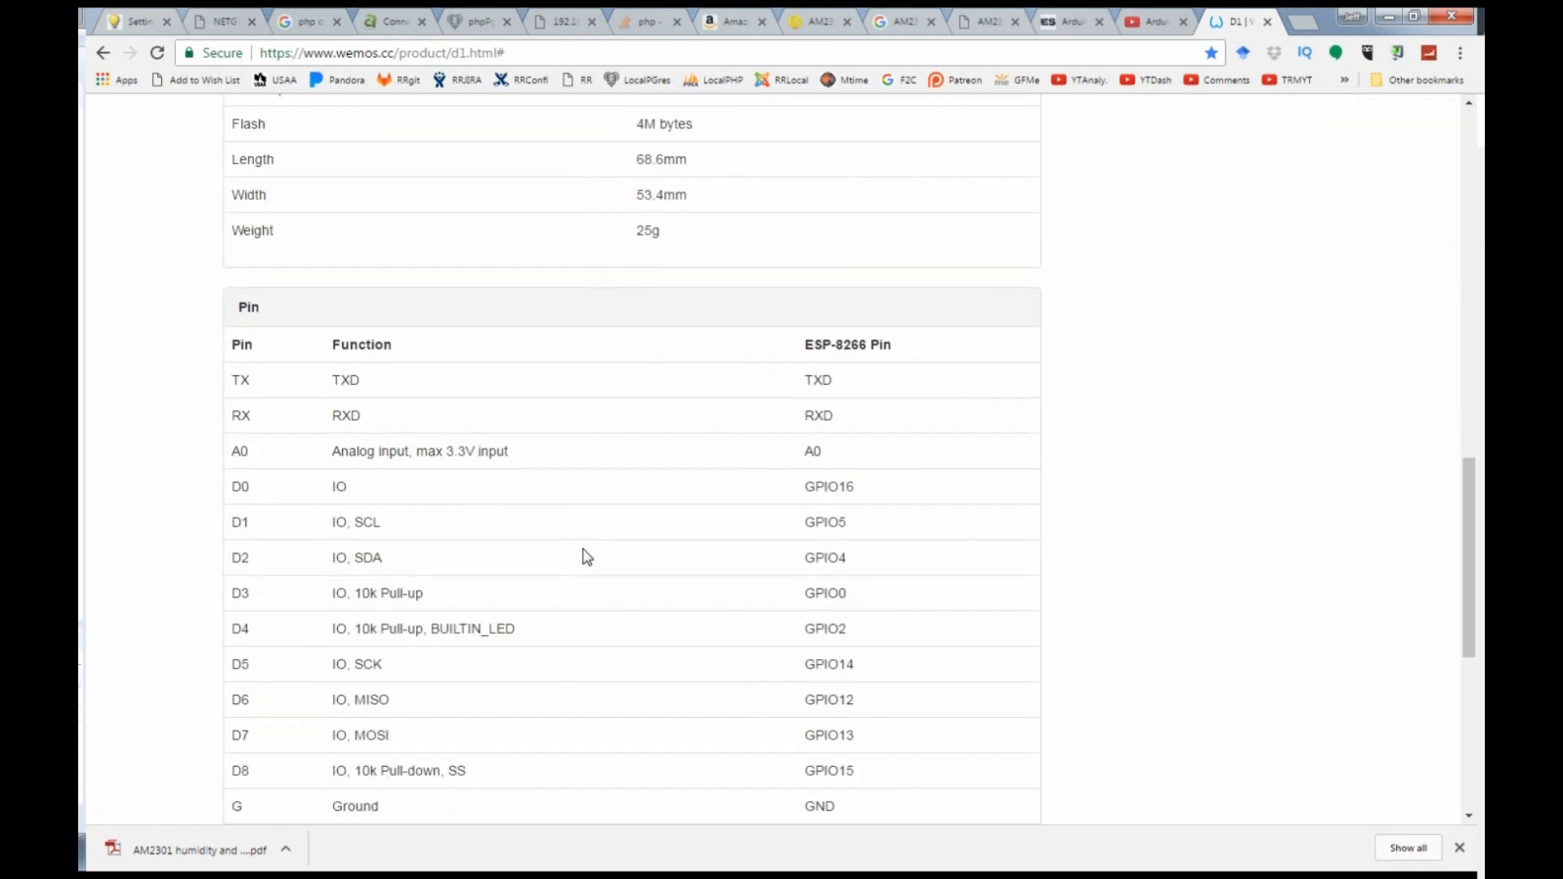
scroll(down, 3)
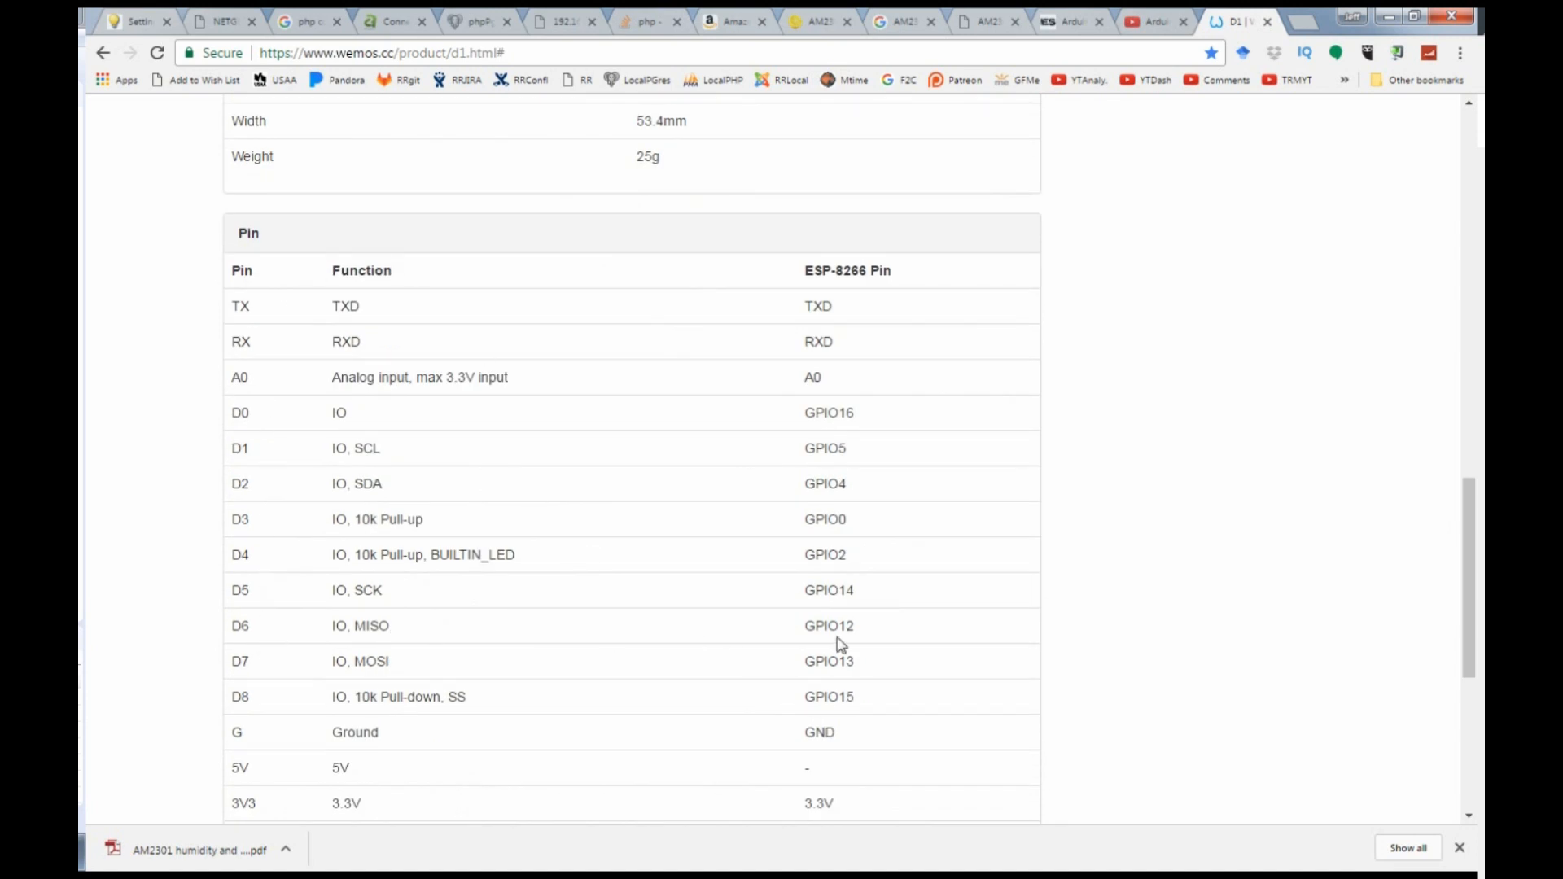
double_click(829, 626)
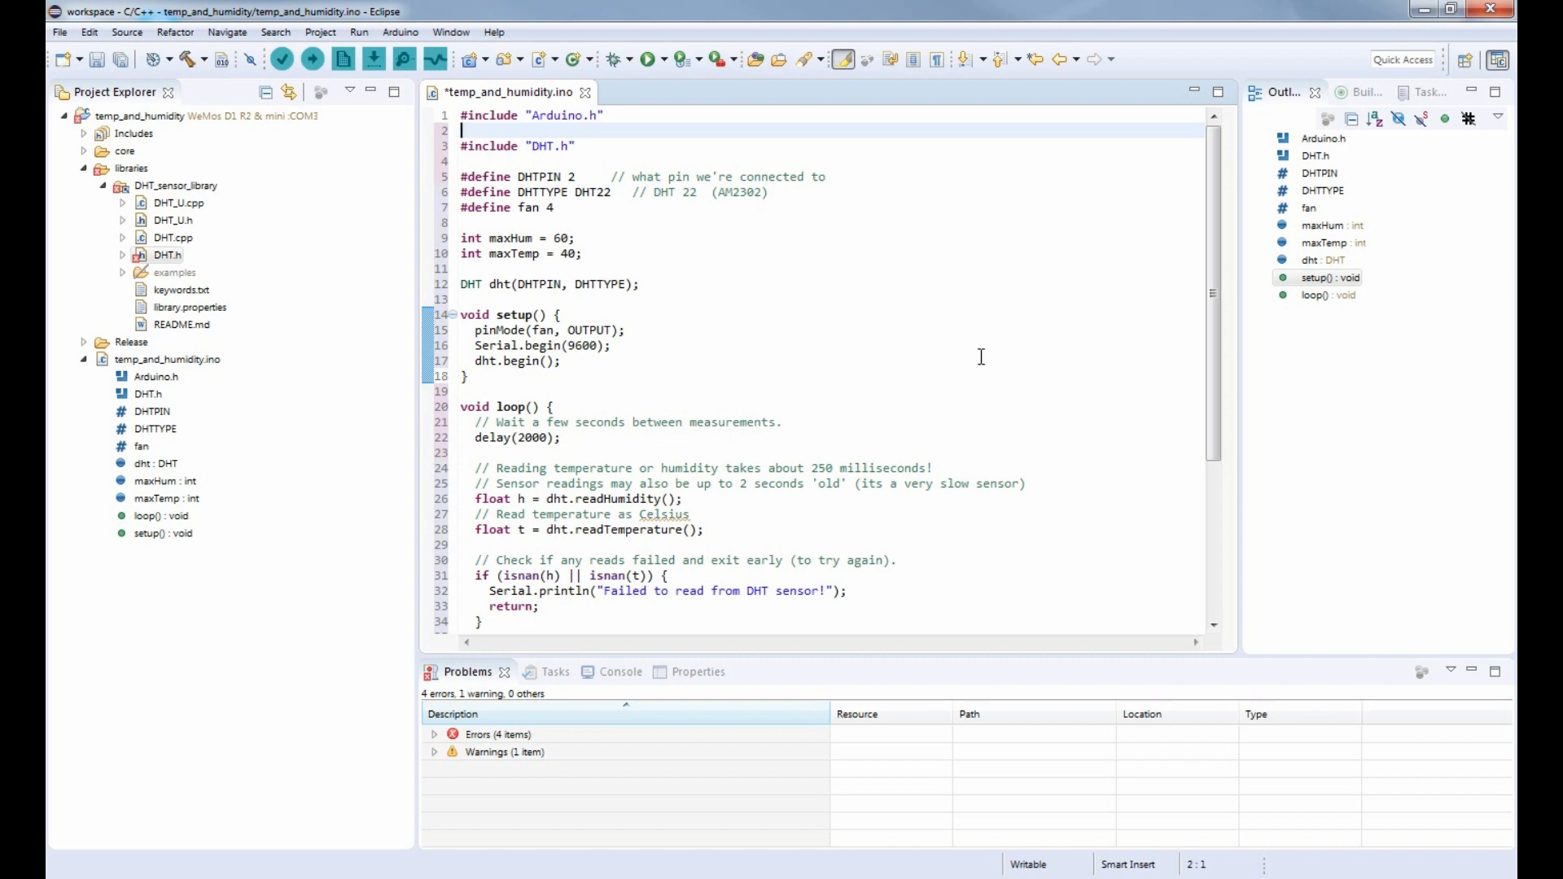
mouse_move(965, 360)
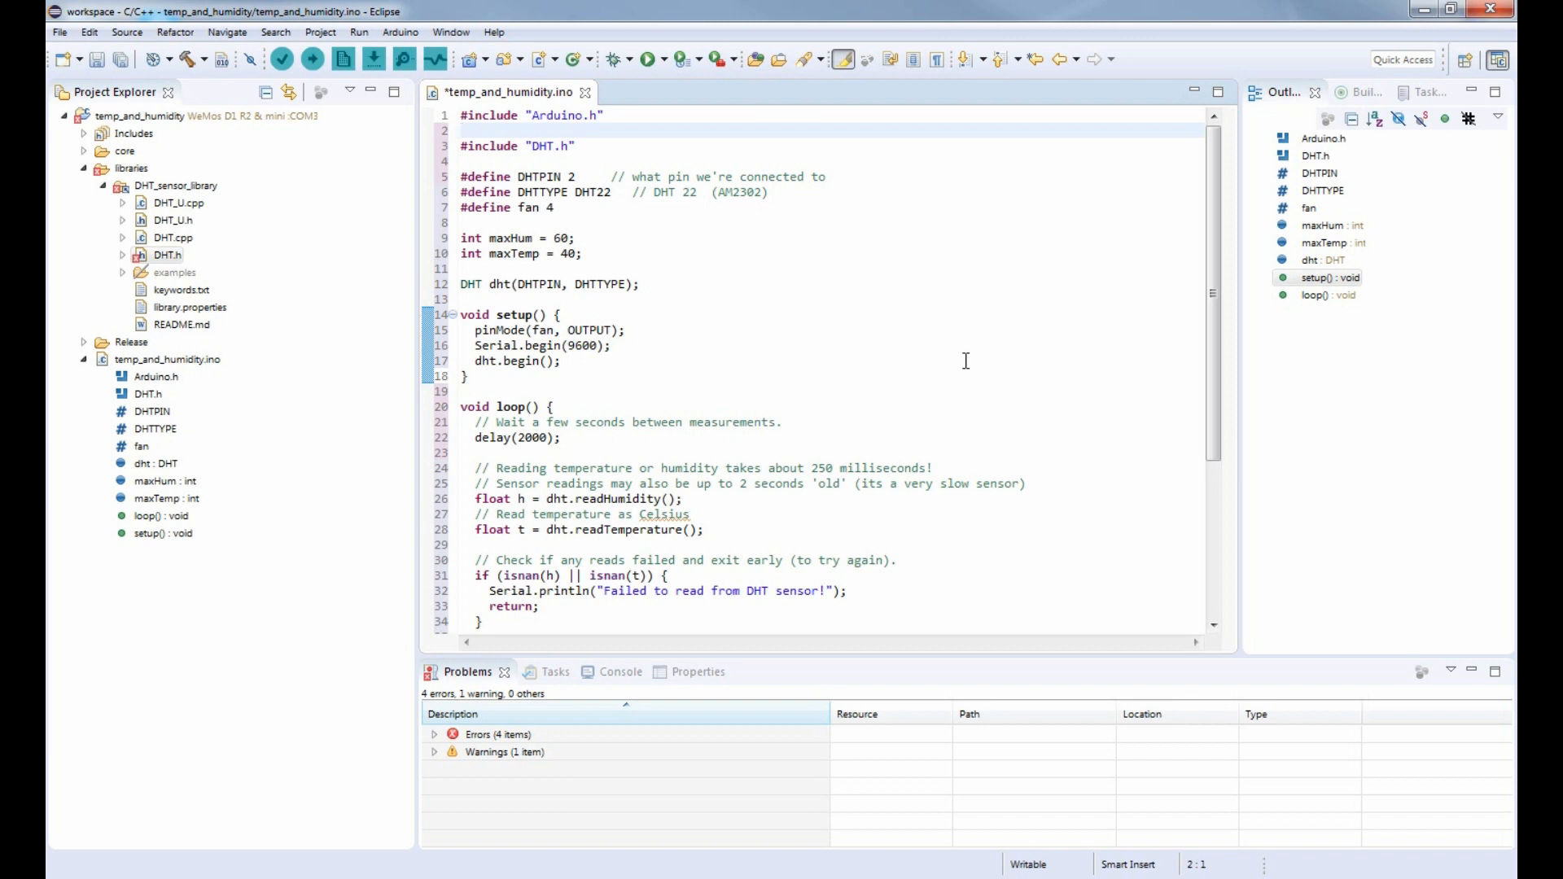
mouse_move(951, 337)
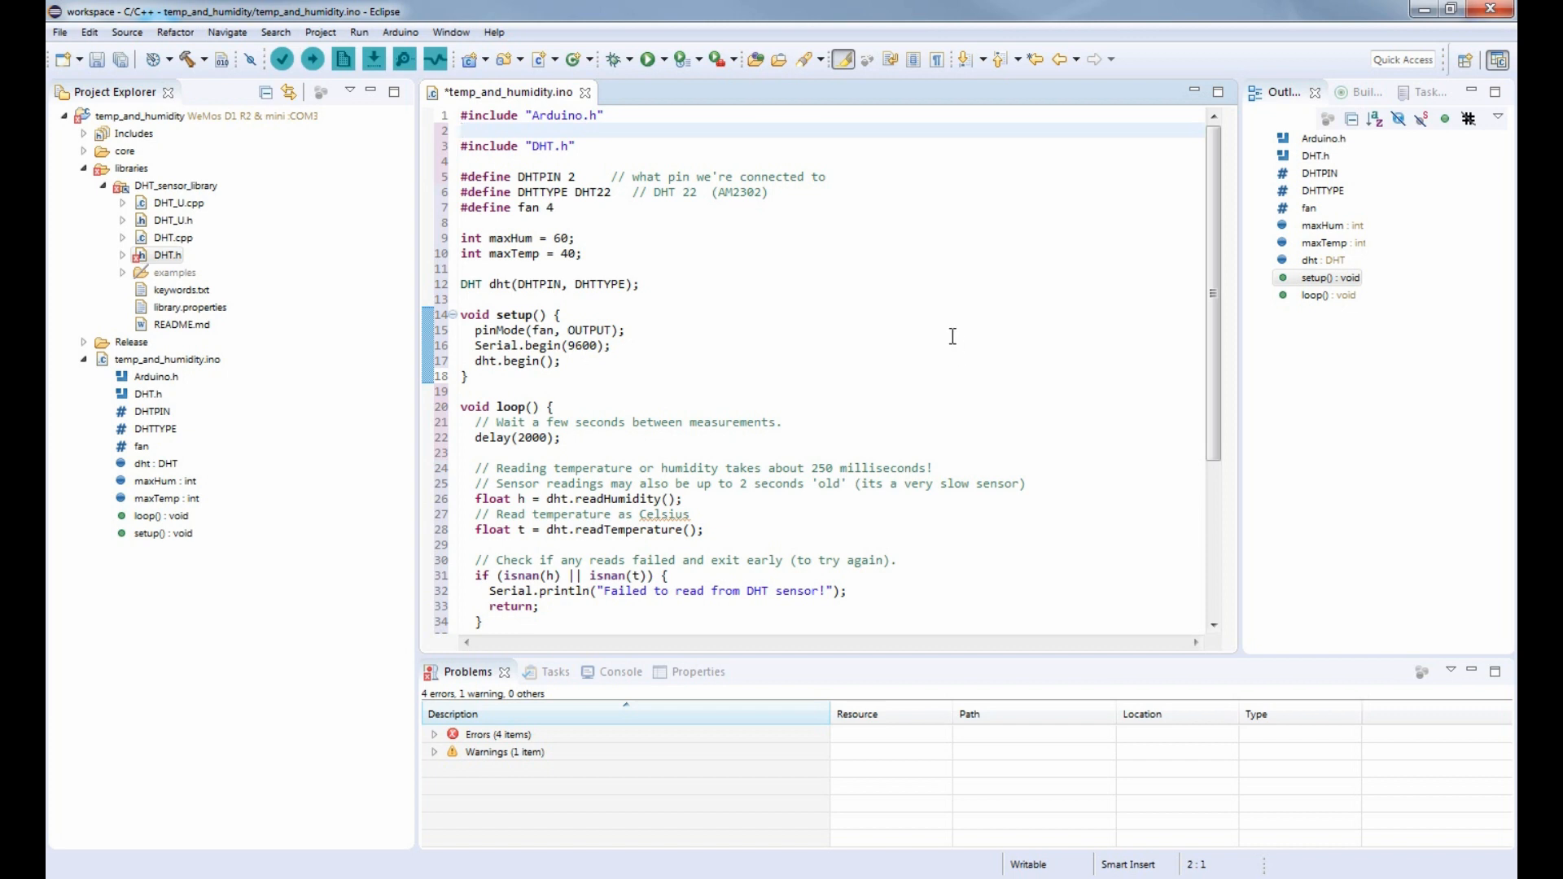
mouse_move(718, 426)
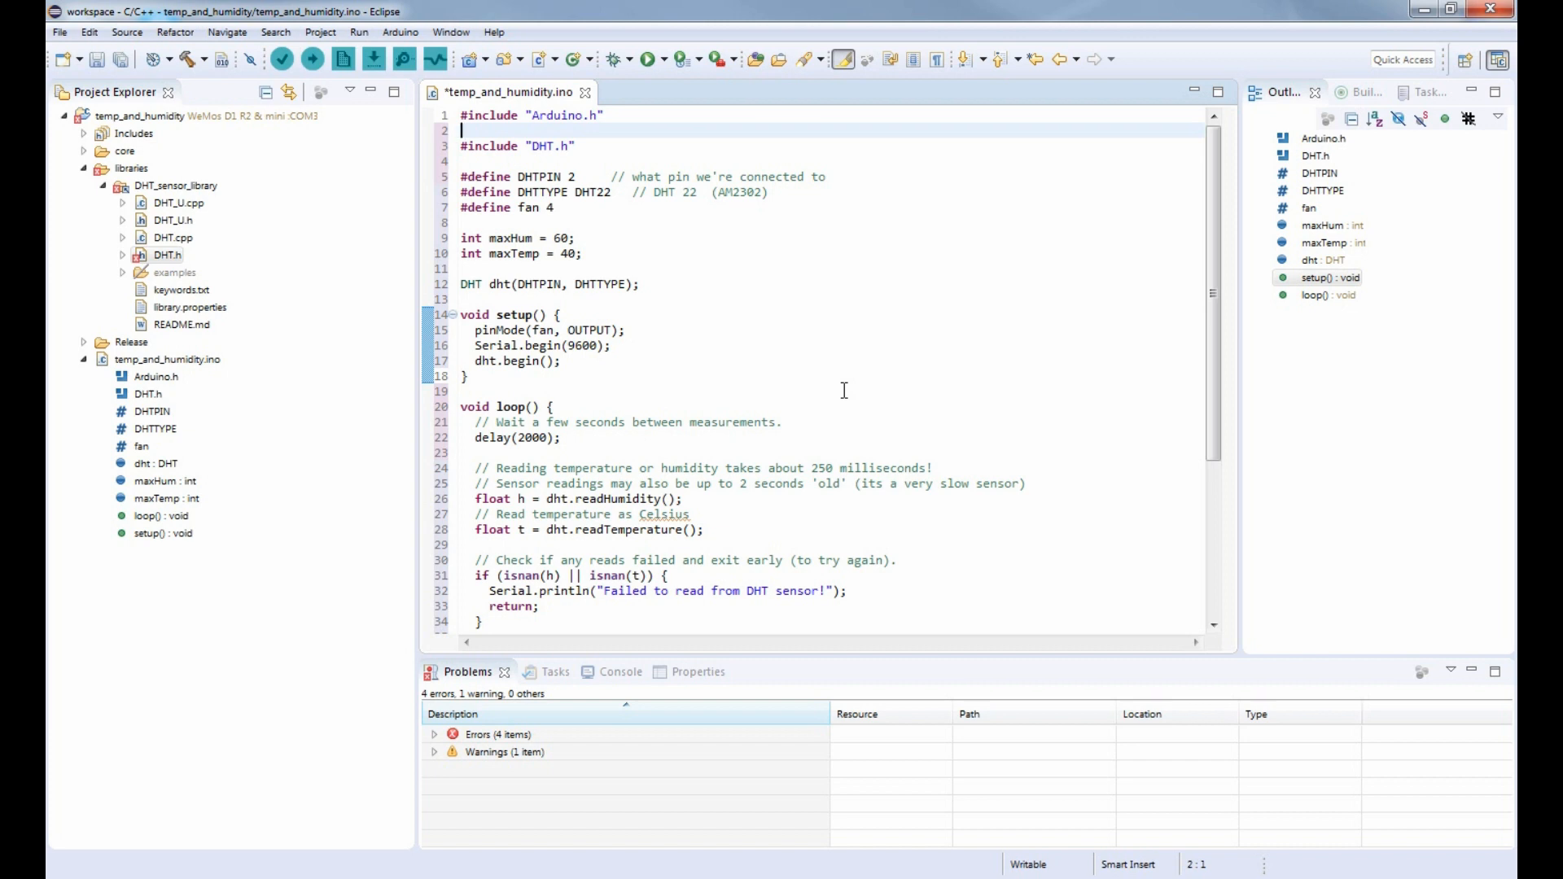
mouse_move(605, 251)
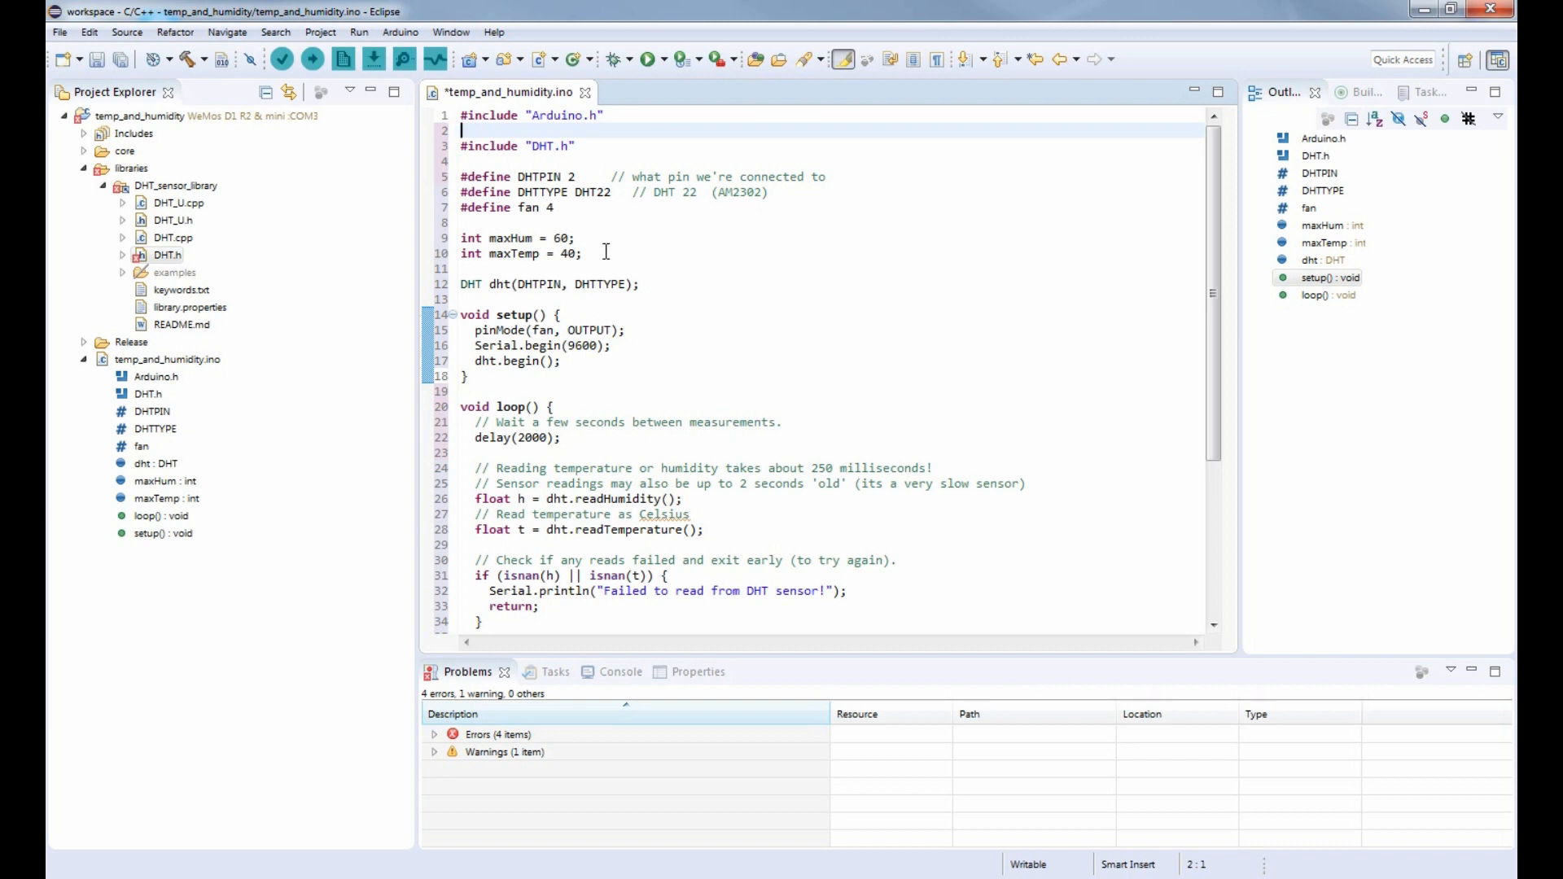
Step: Drag the Project Explorer divider left to widen the code editor
drag(409, 274, 296, 273)
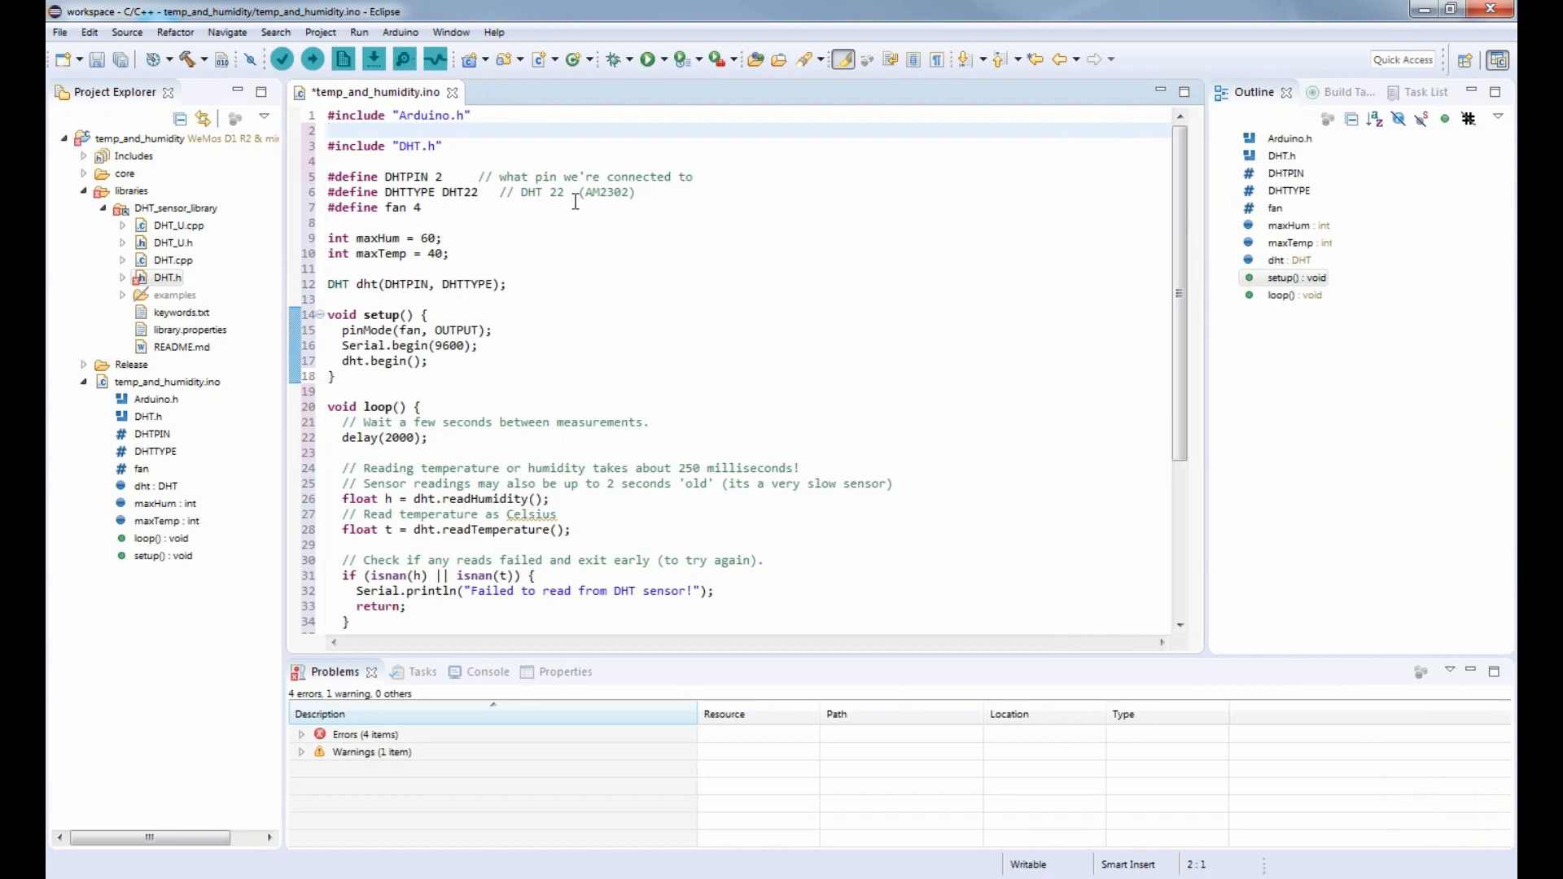
mouse_move(403, 145)
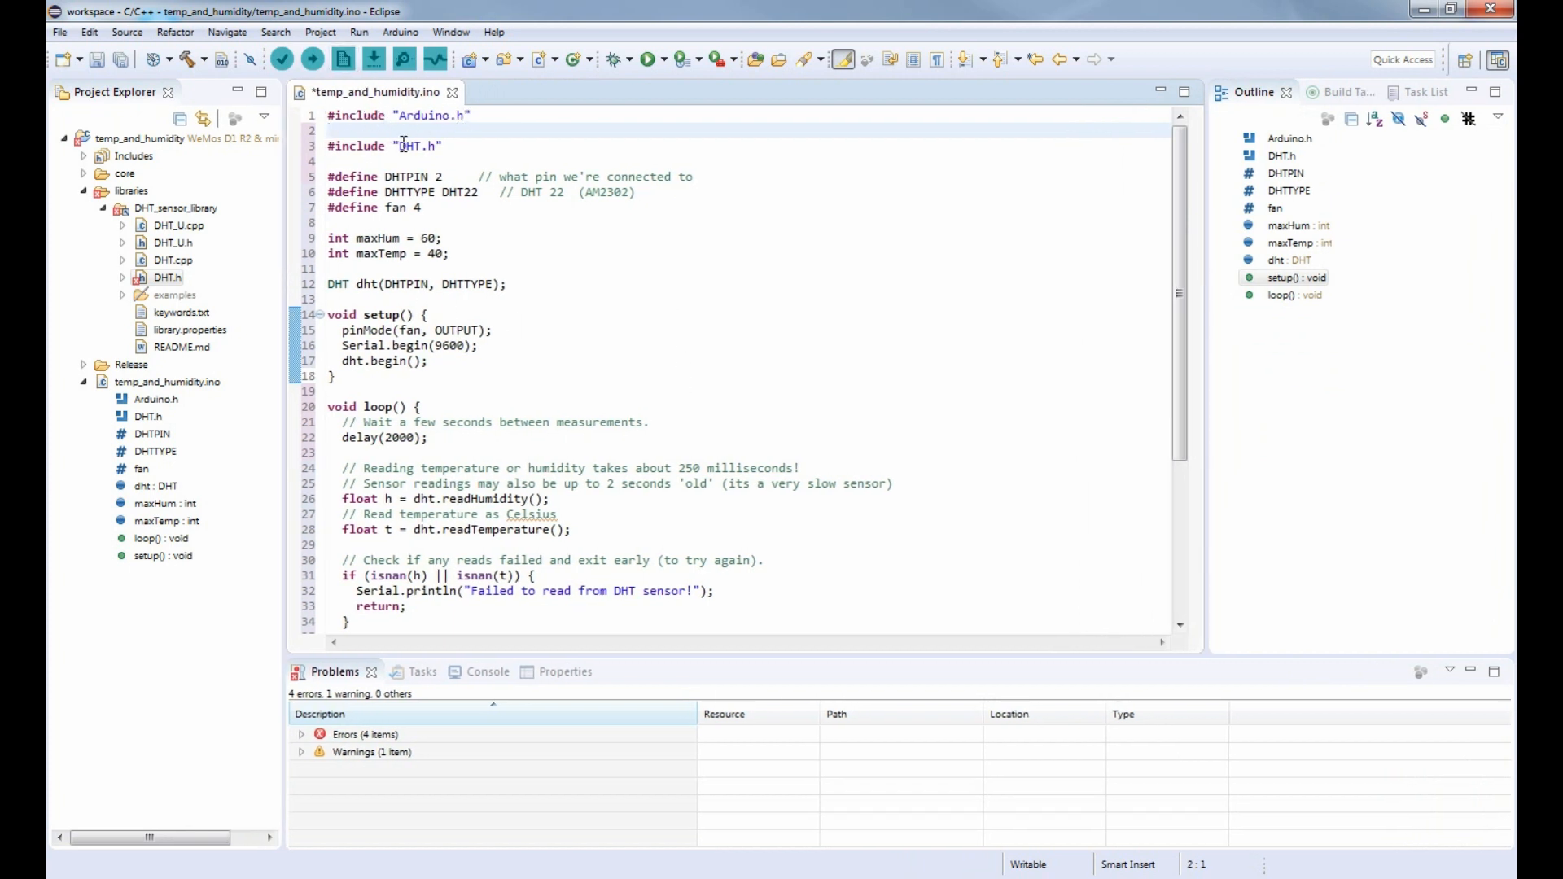
click(167, 381)
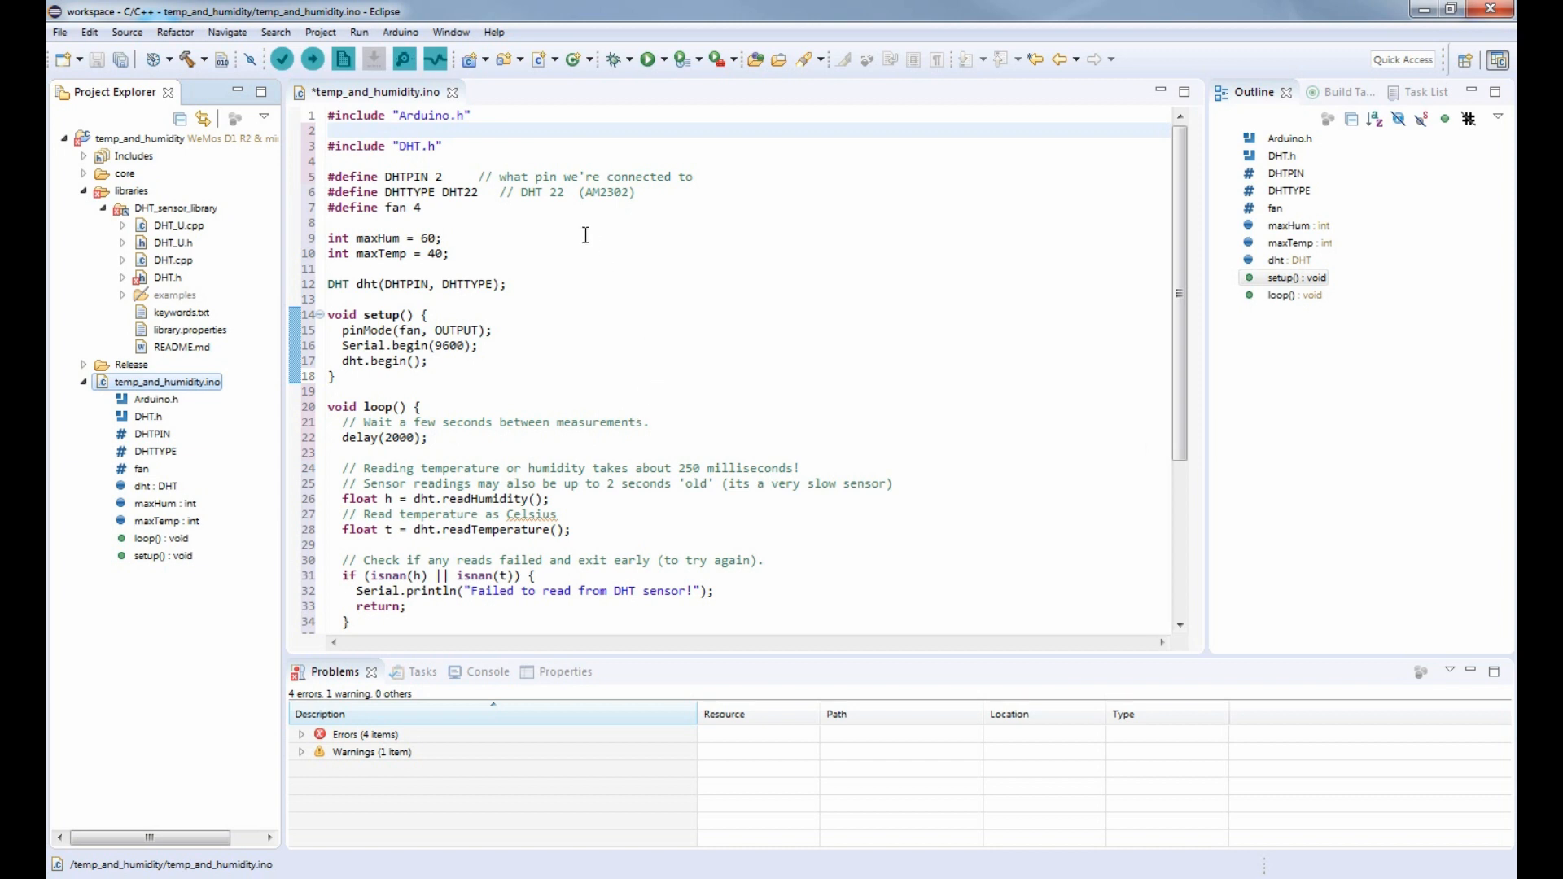
mouse_move(526, 127)
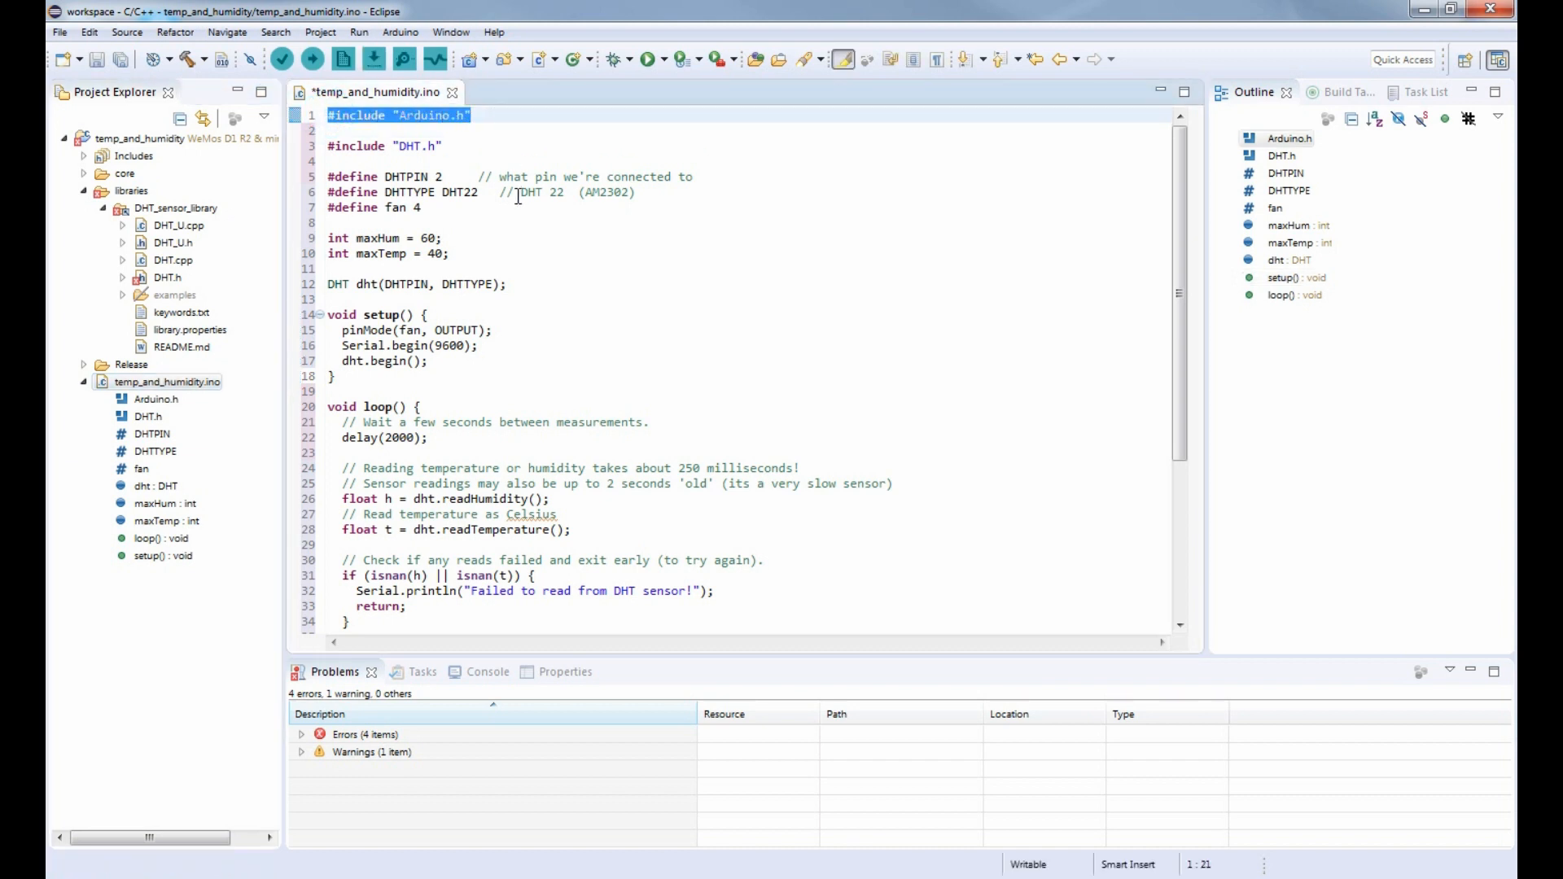
click(441, 144)
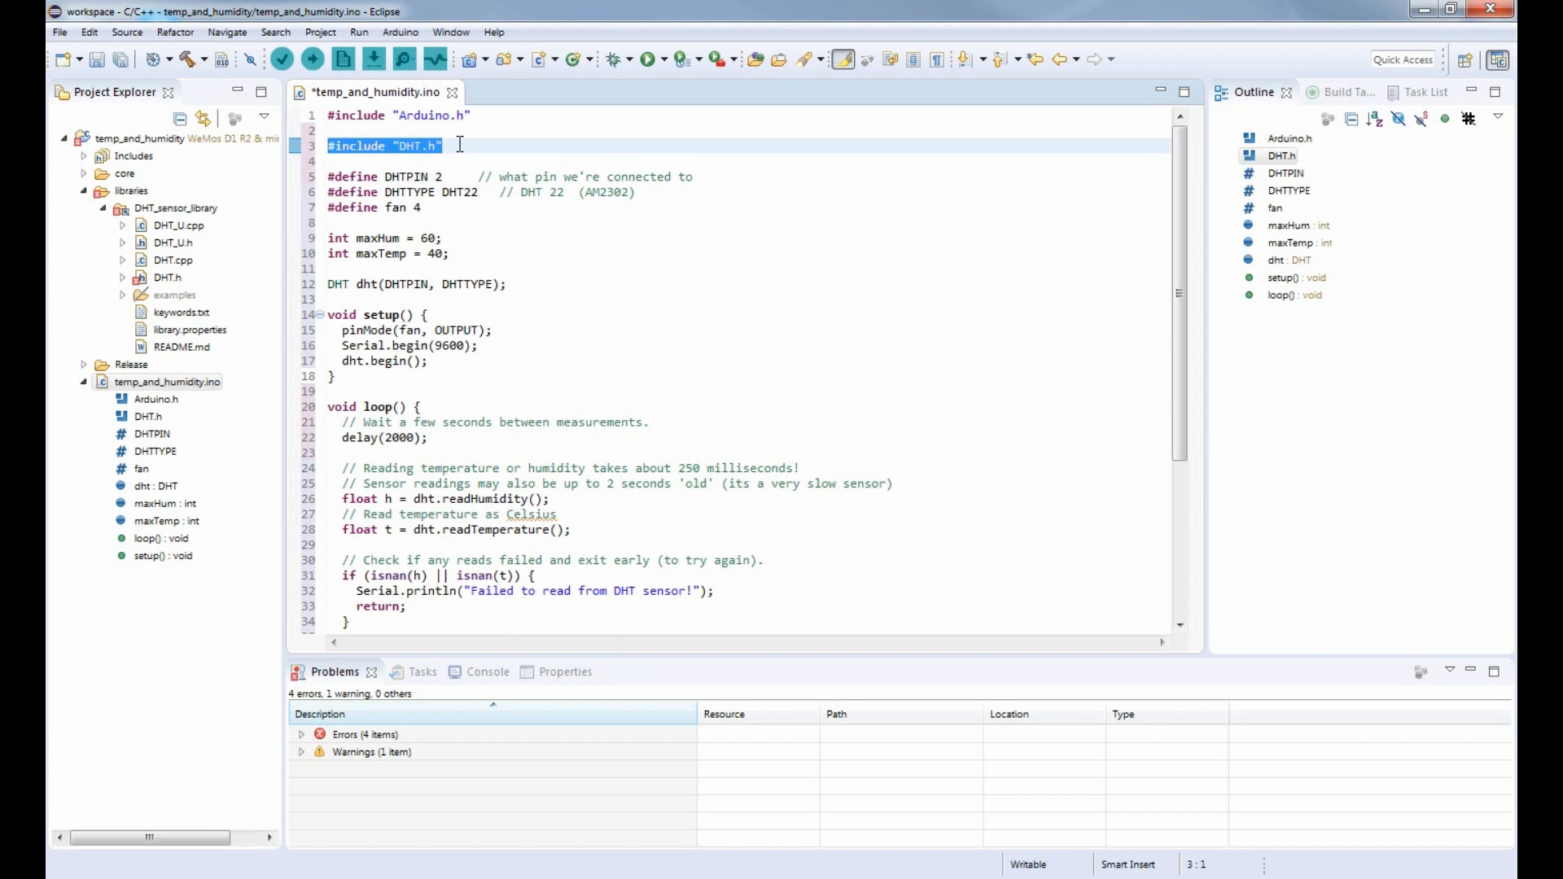
mouse_move(469, 158)
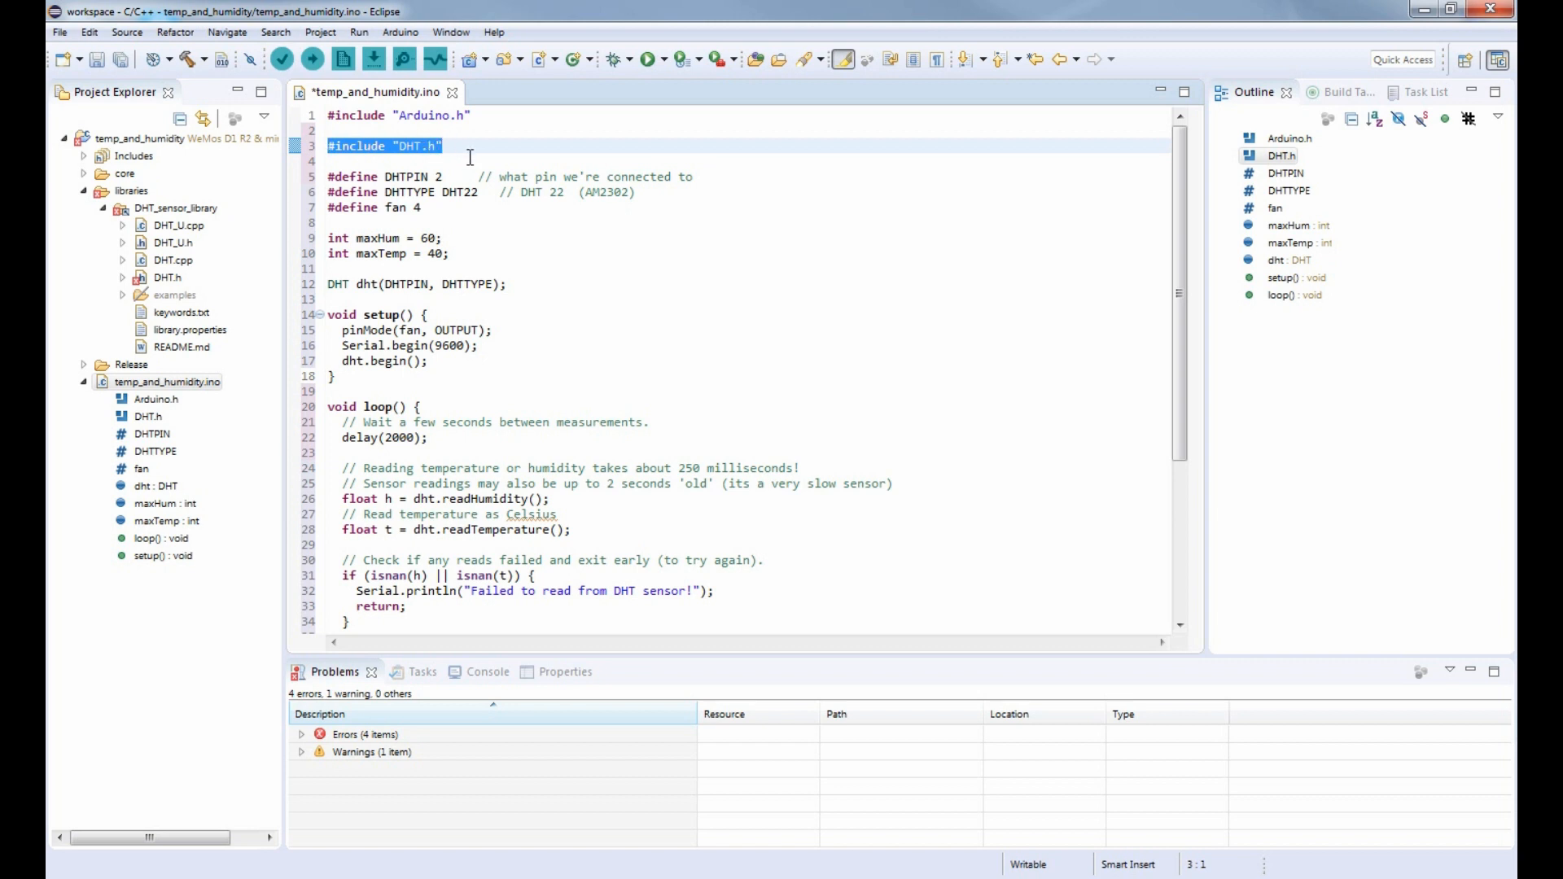
mouse_move(518, 171)
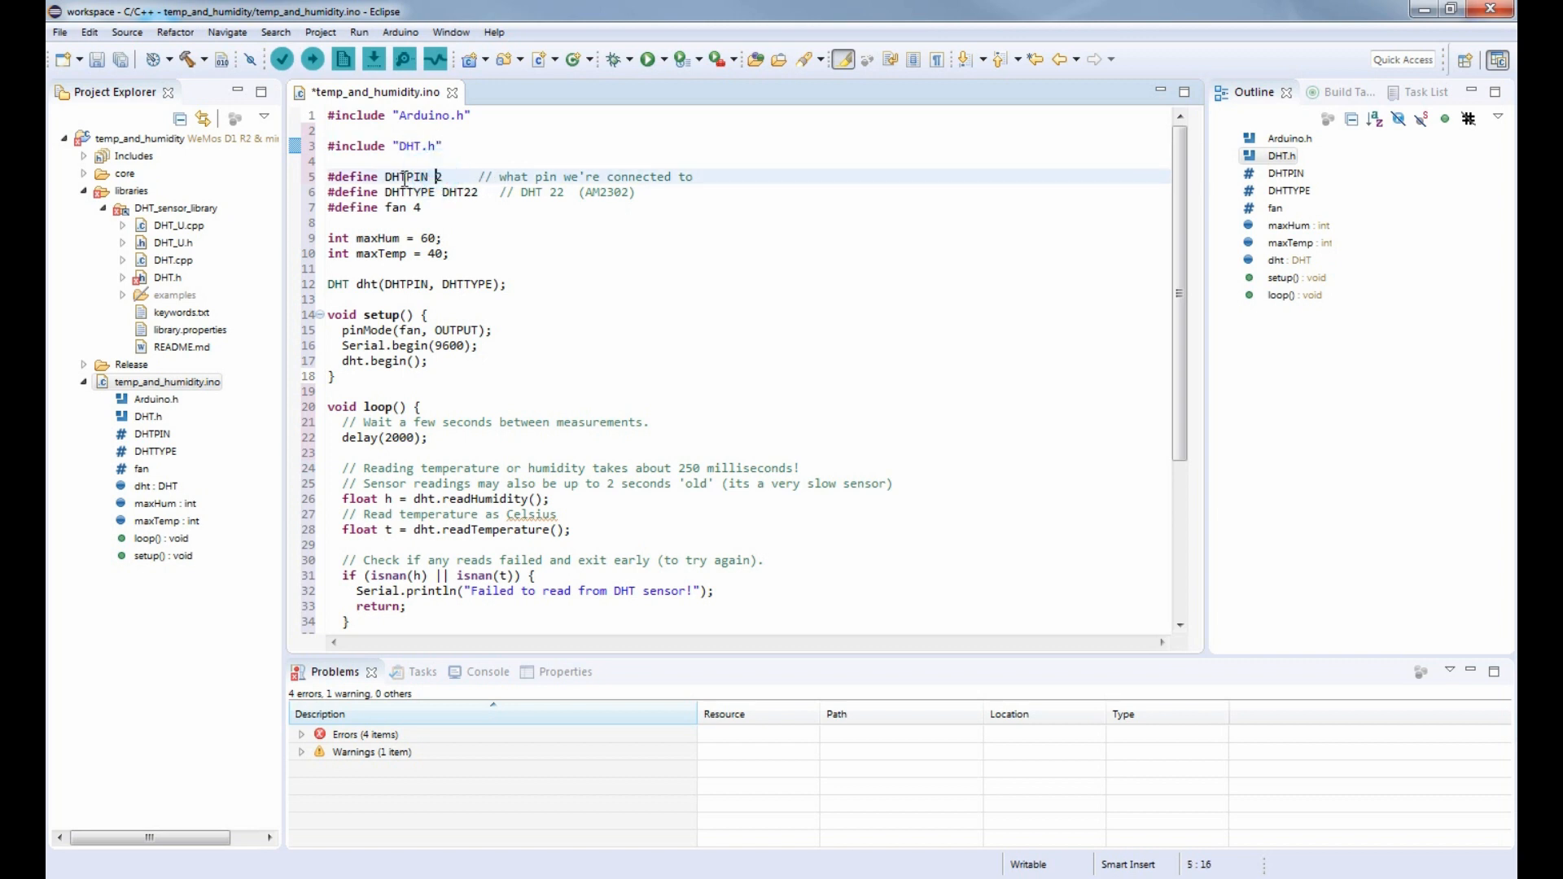
Step: Set Serial.begin to 115200 in setup, removing the leftover blank line, and review loop()
text(1)
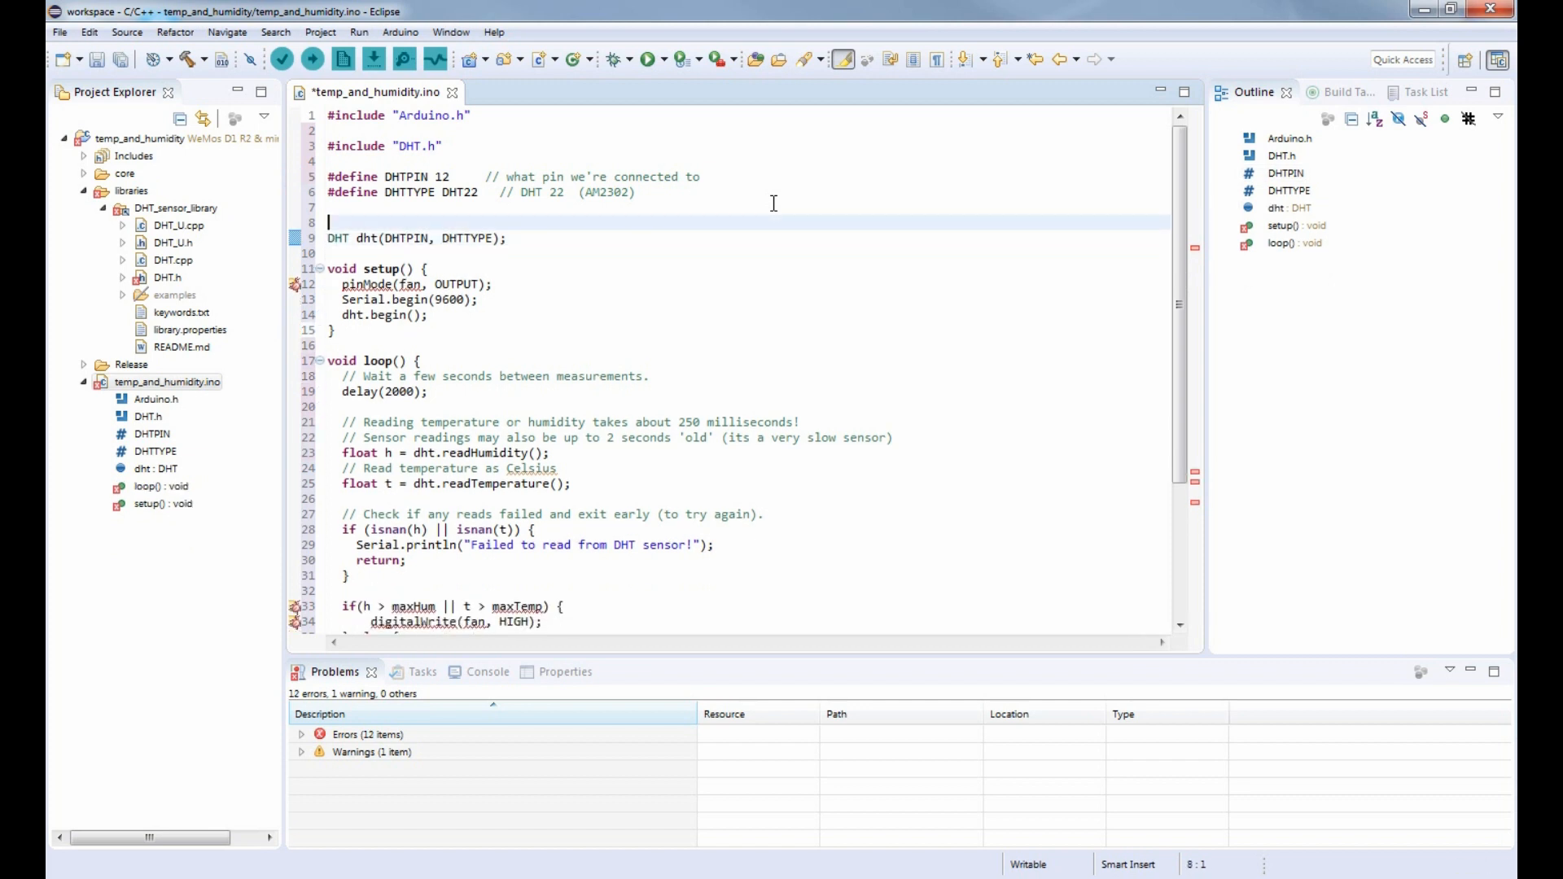
key(Delete)
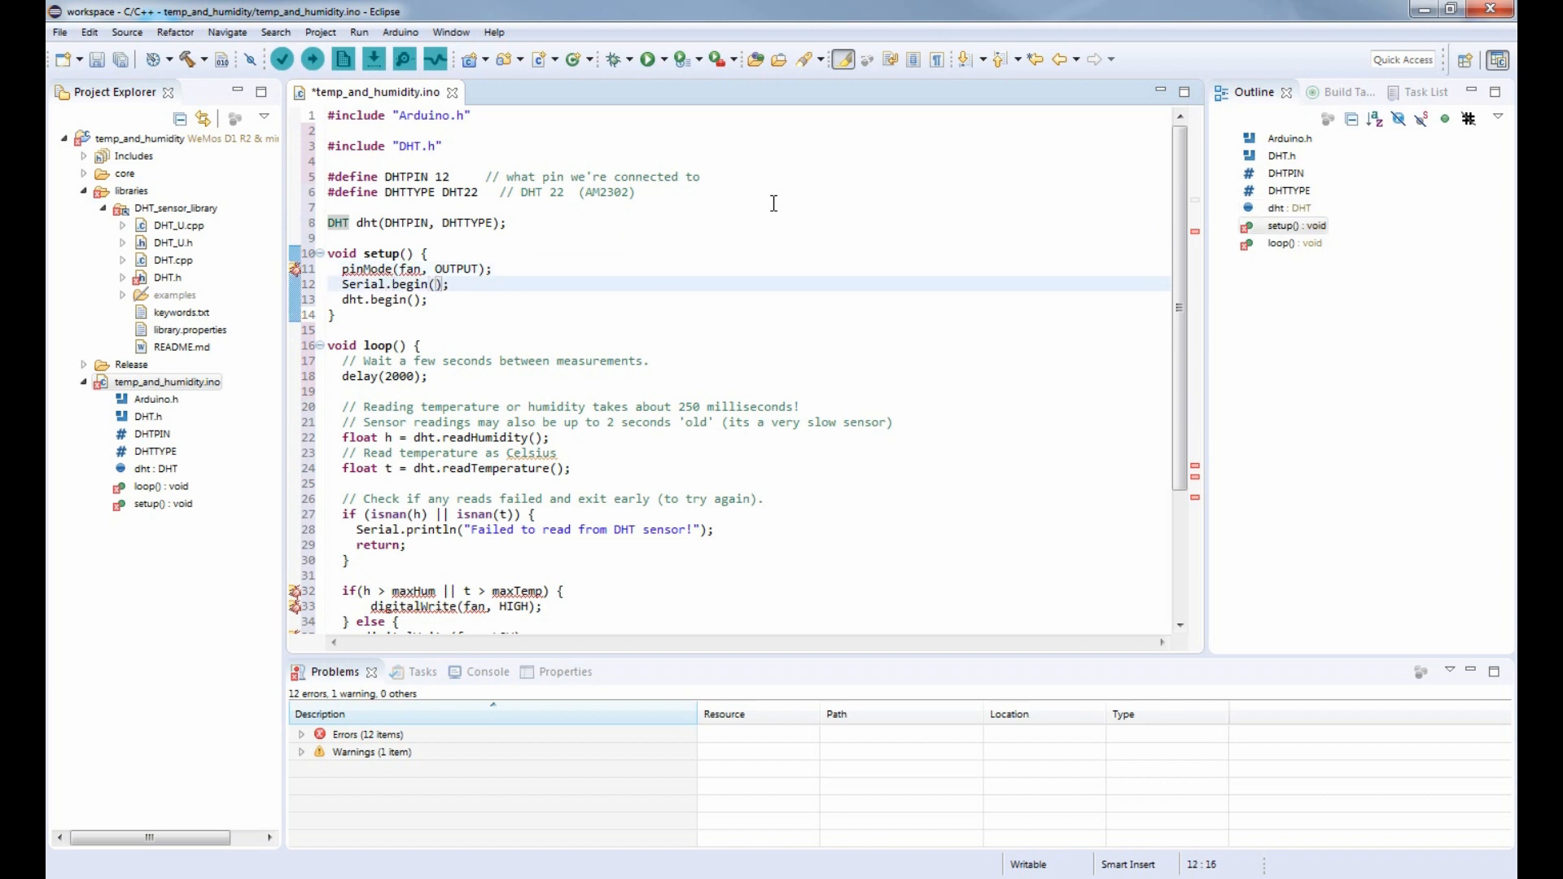
text(115200)
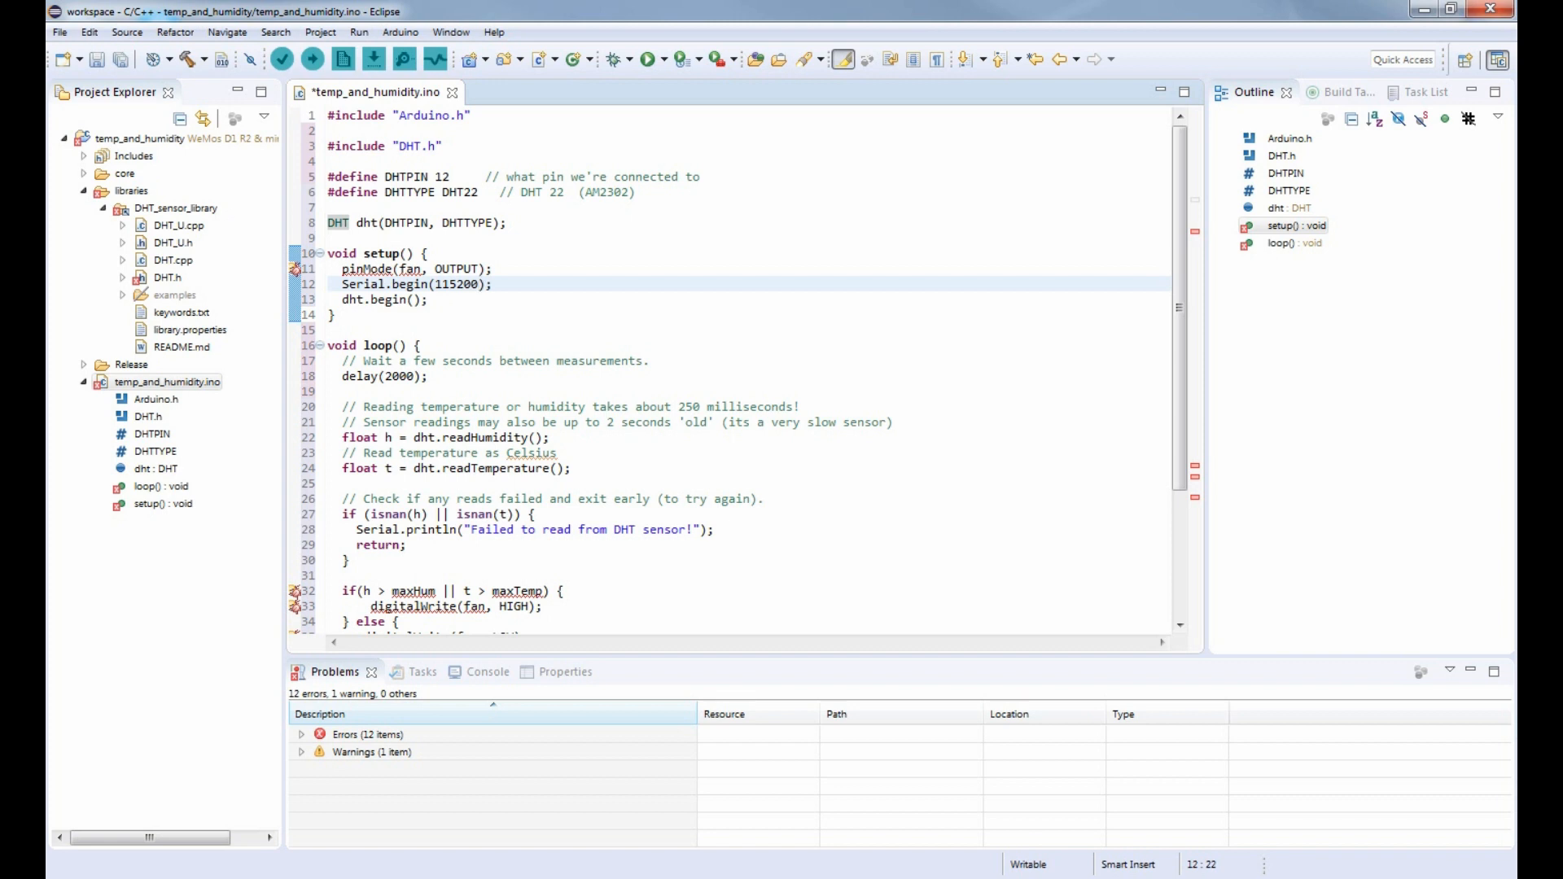
click(335, 331)
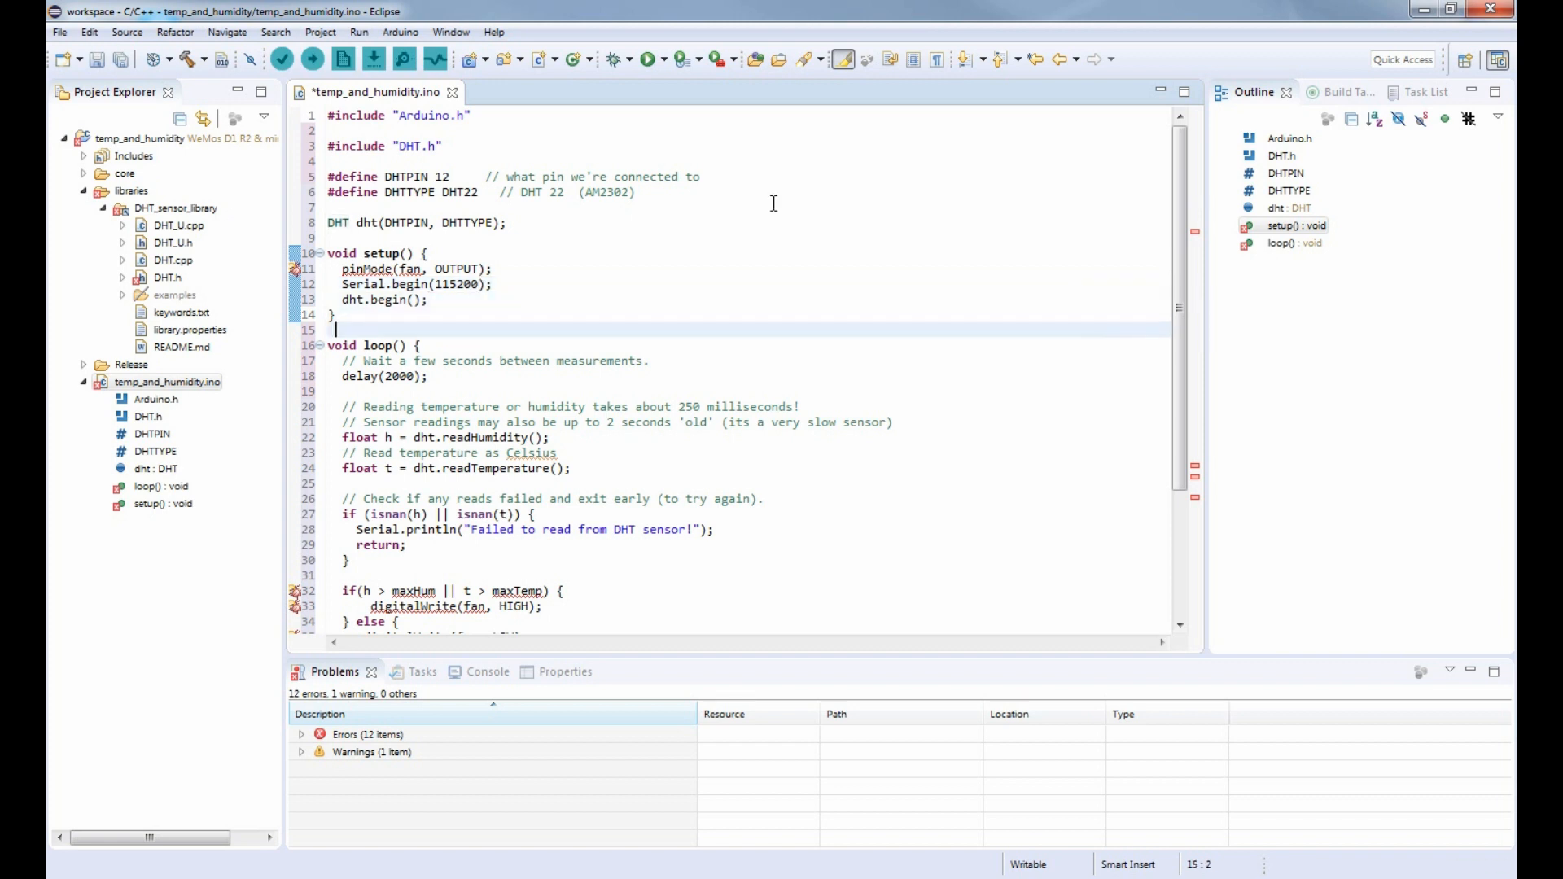
click(425, 376)
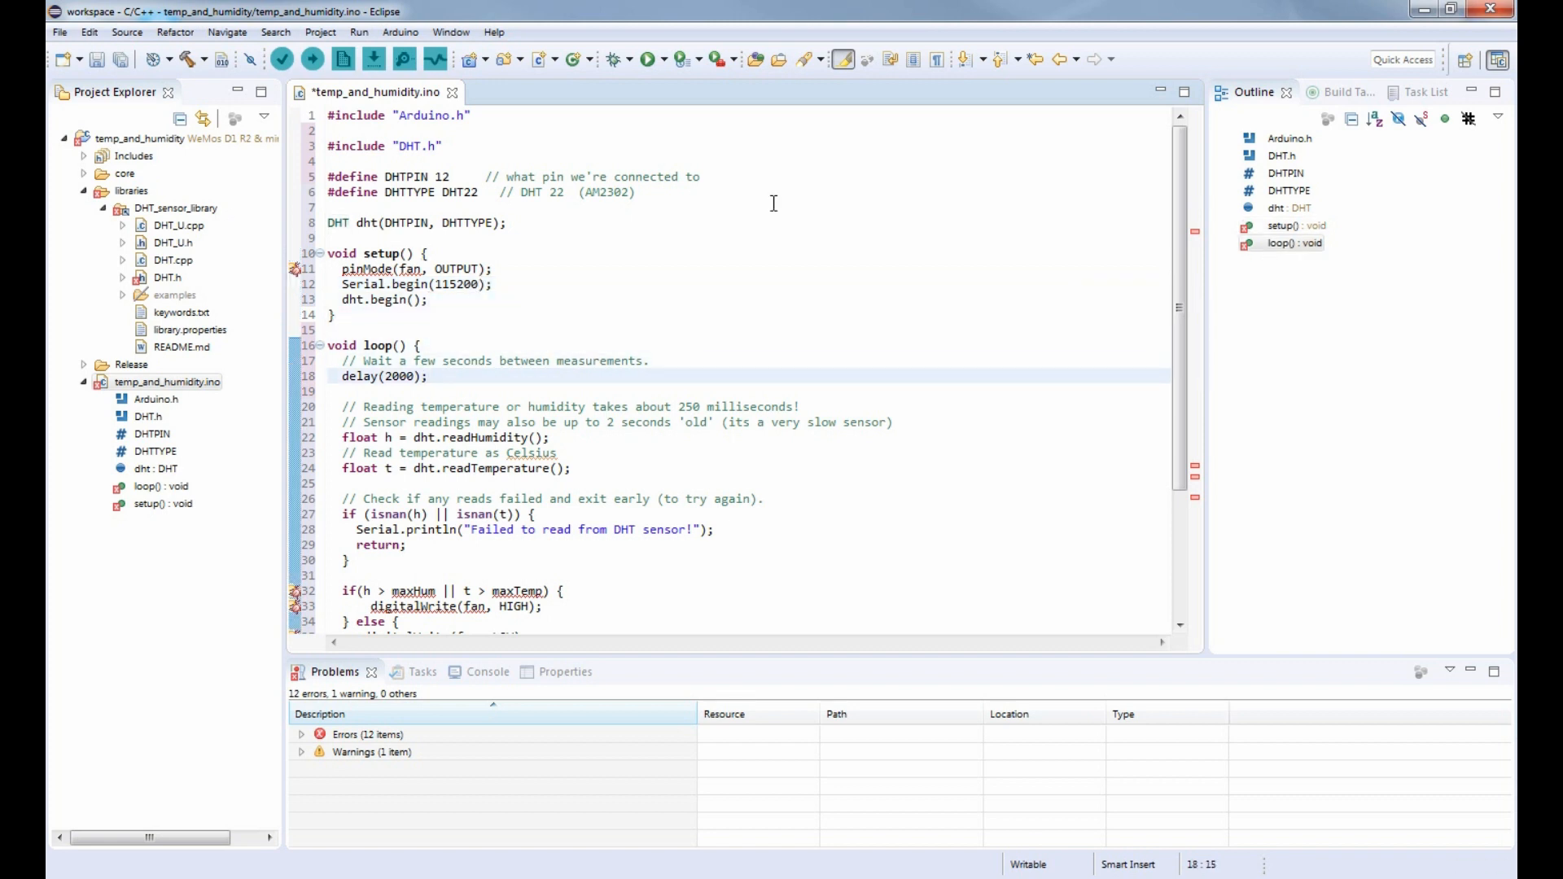
scroll(down, 3)
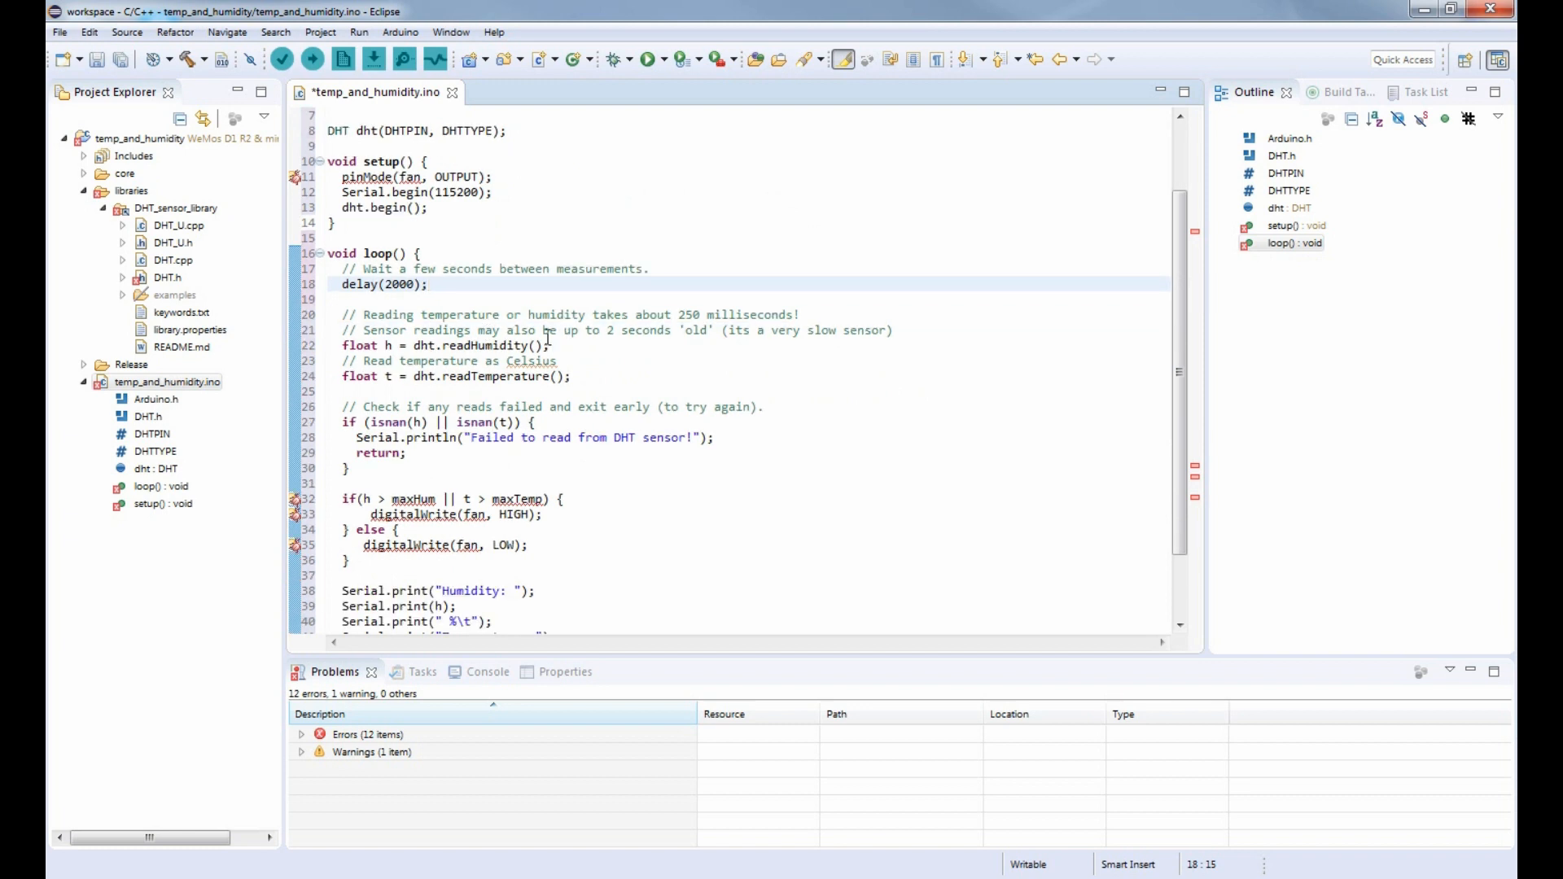
scroll(down, 3)
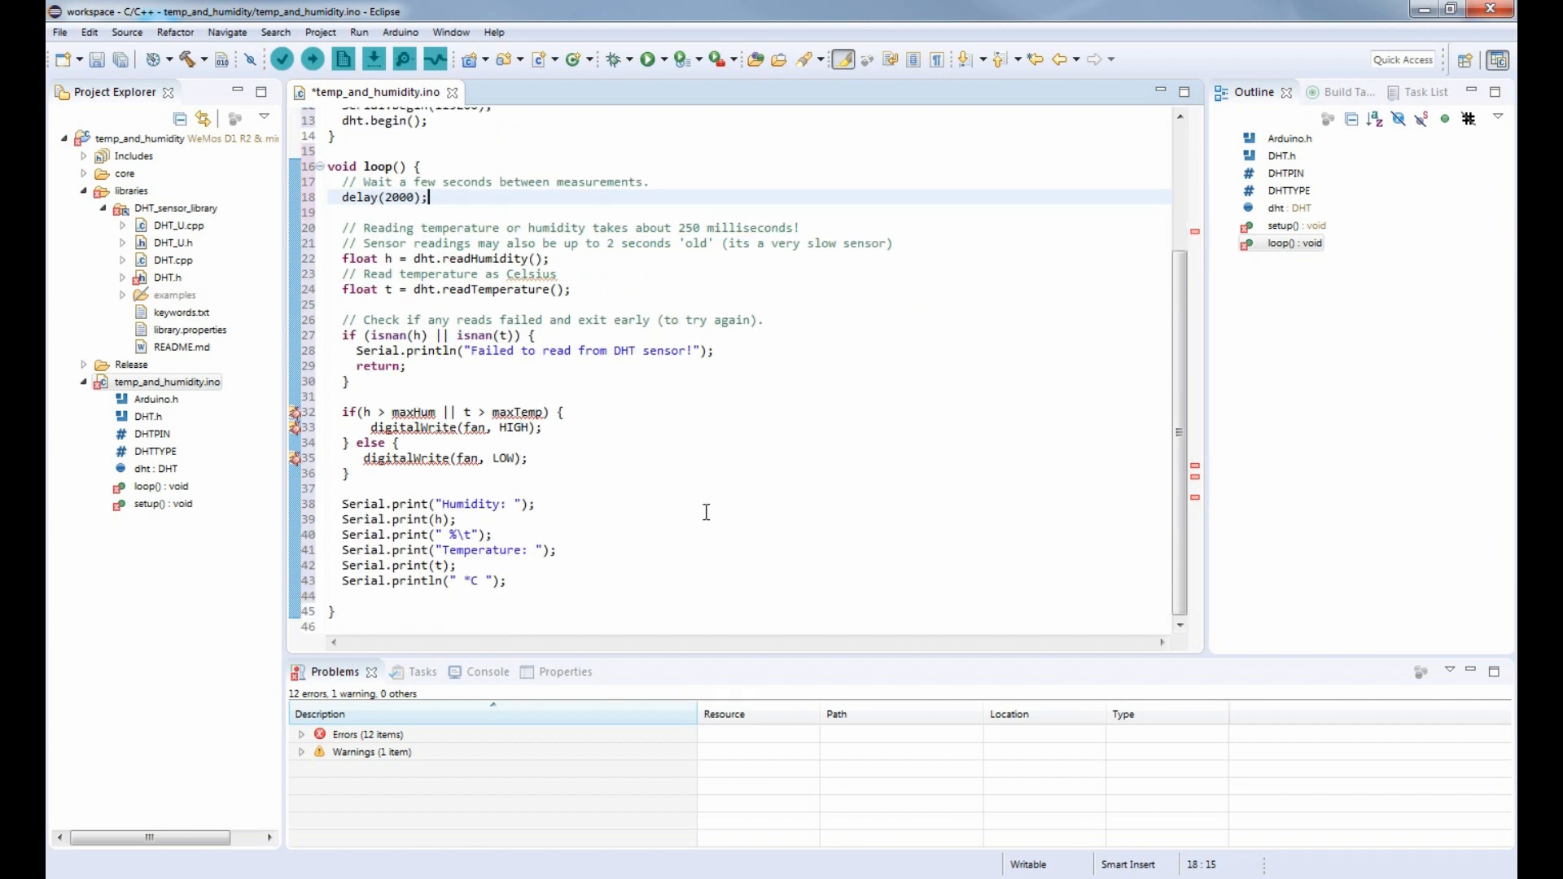
scroll(up, 3)
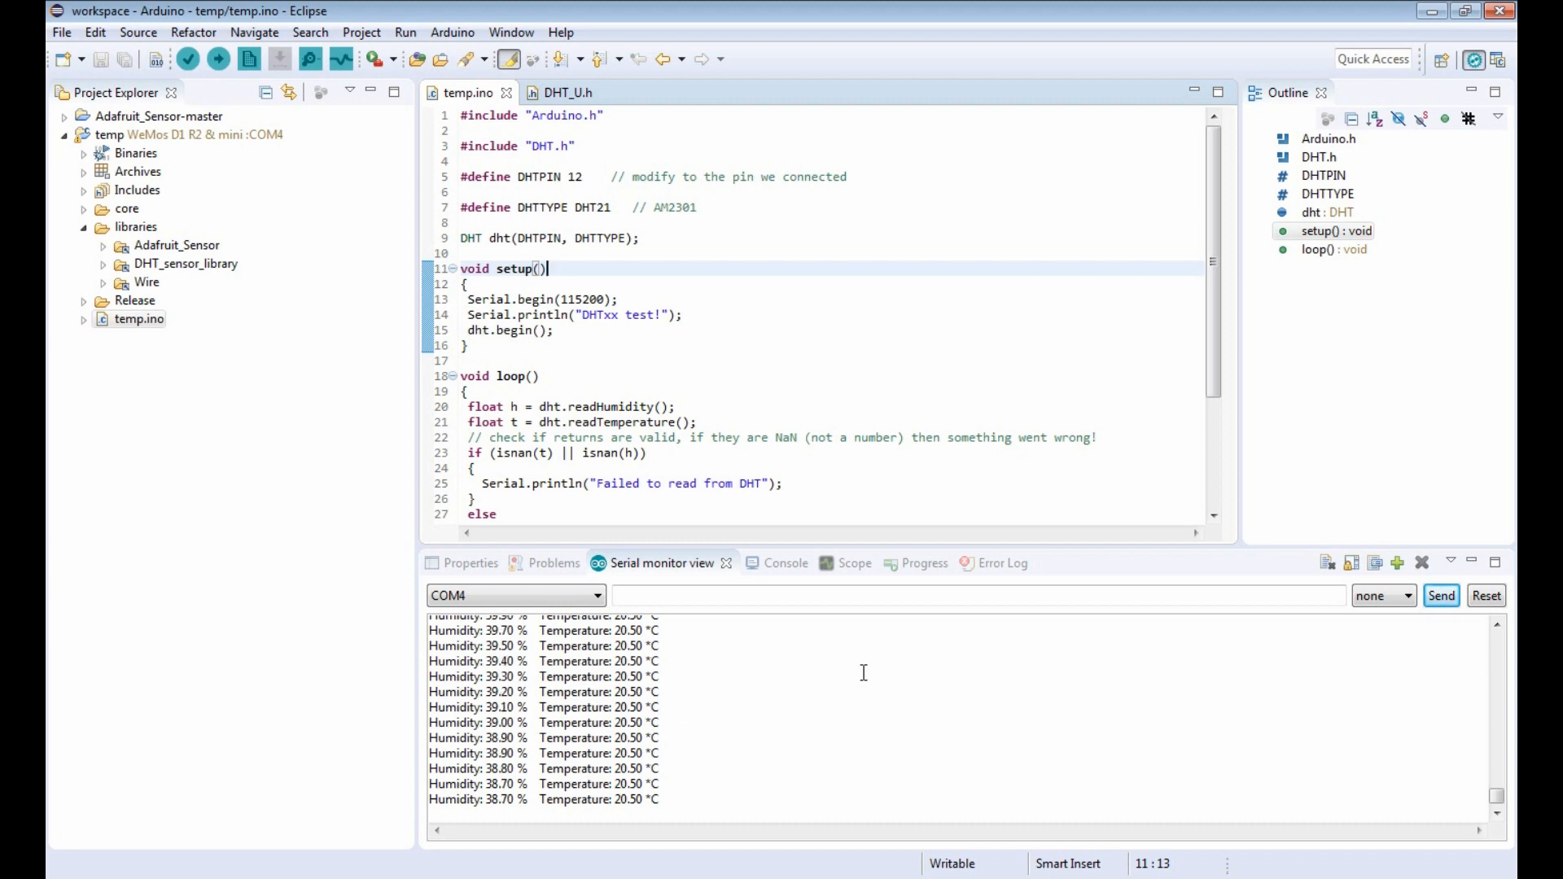
Step: Select the DHT_sensor_library folder and highlight temp.ino's includes, defines and start of setup
click(186, 264)
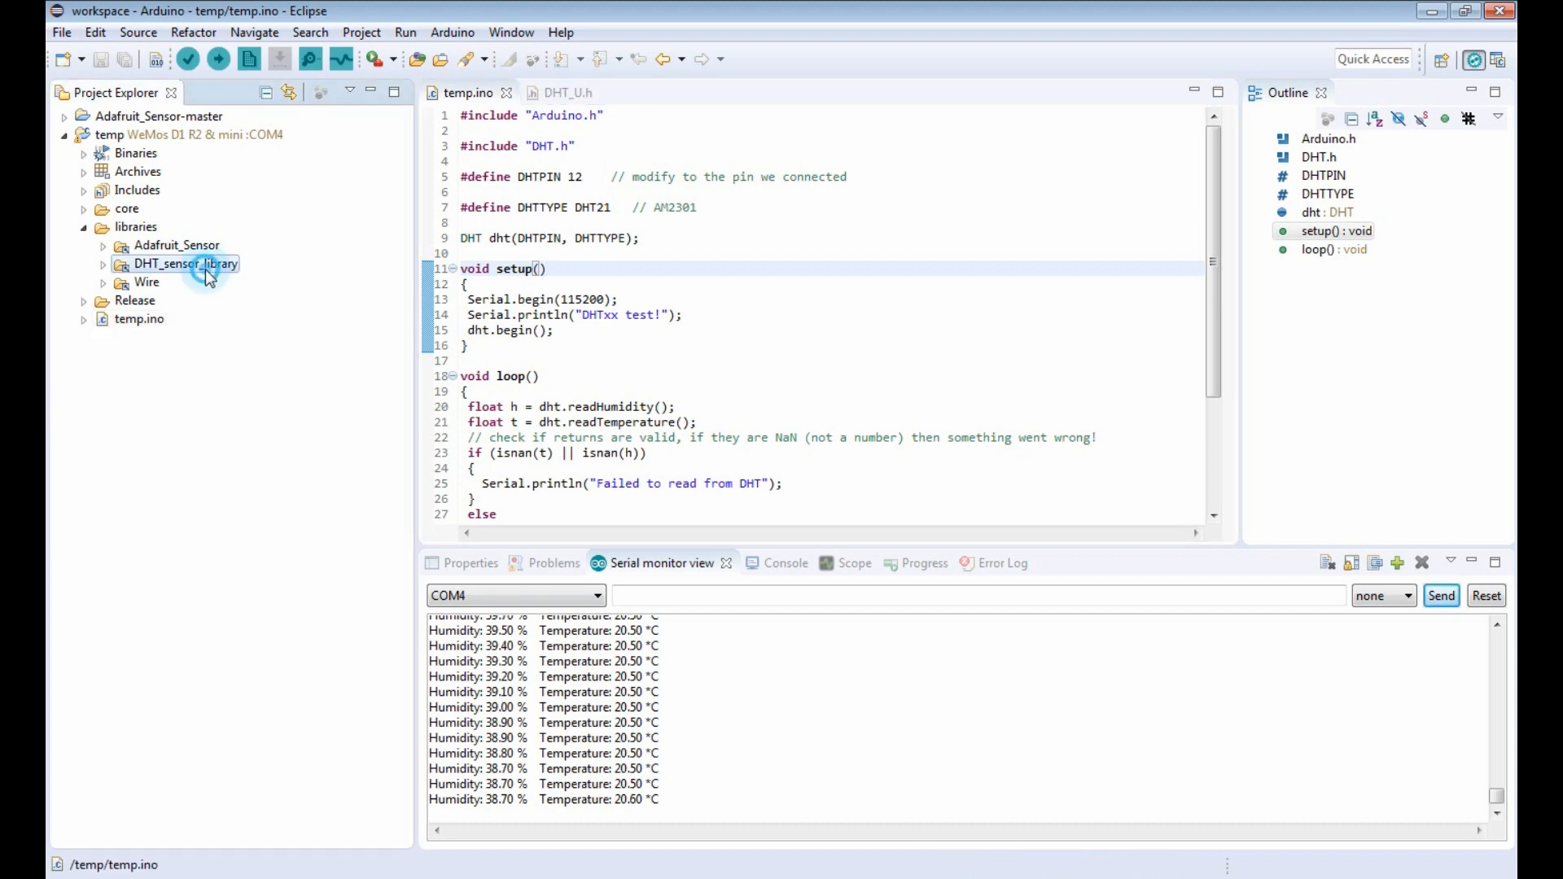
click(186, 264)
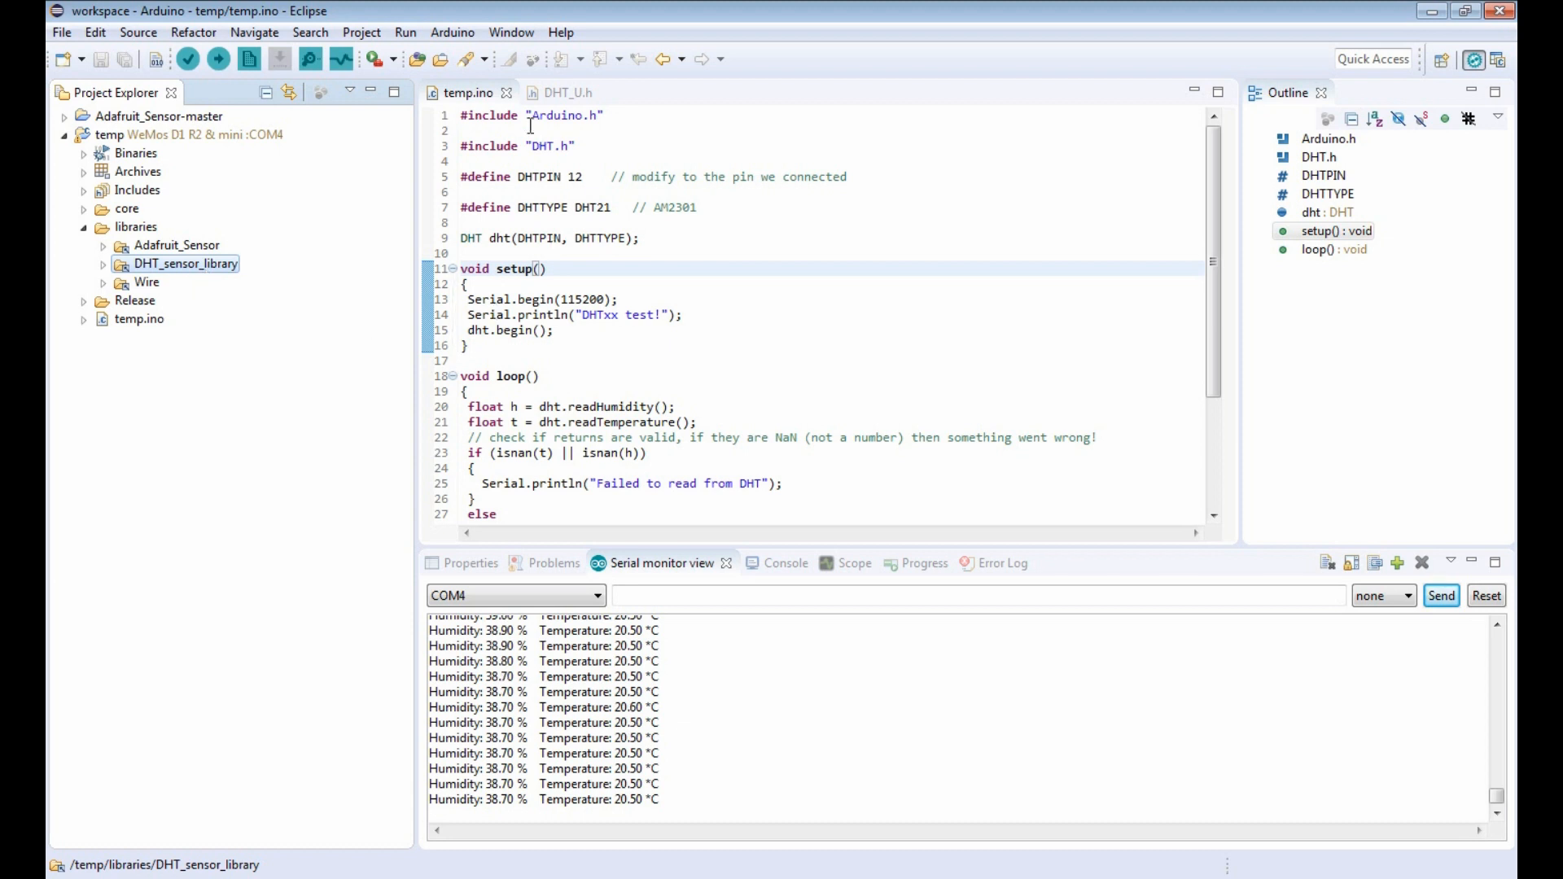
drag(464, 114, 619, 300)
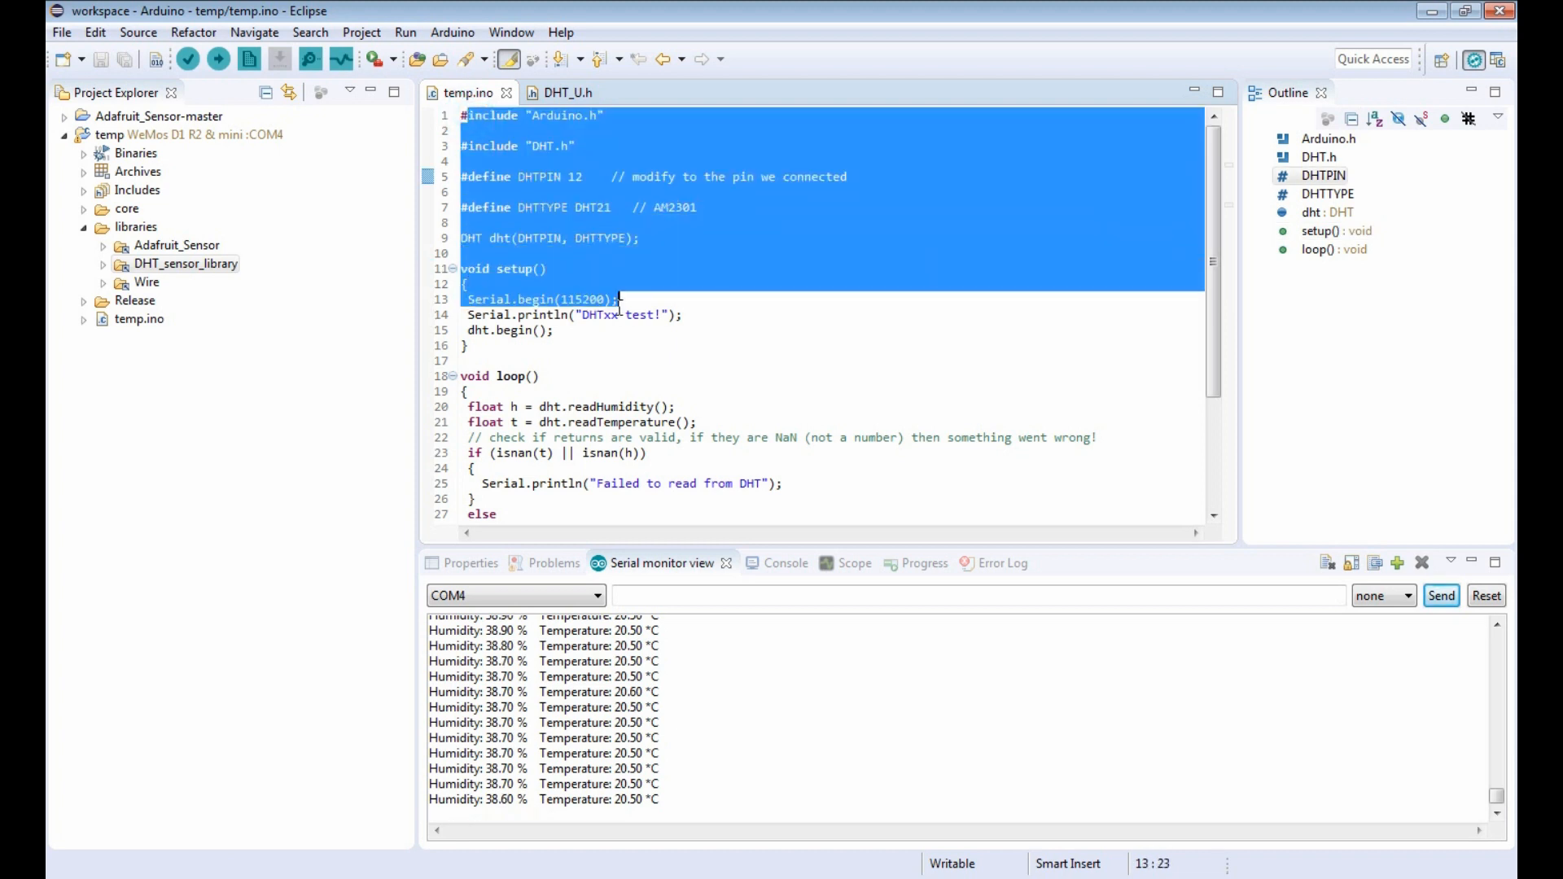
click(770, 336)
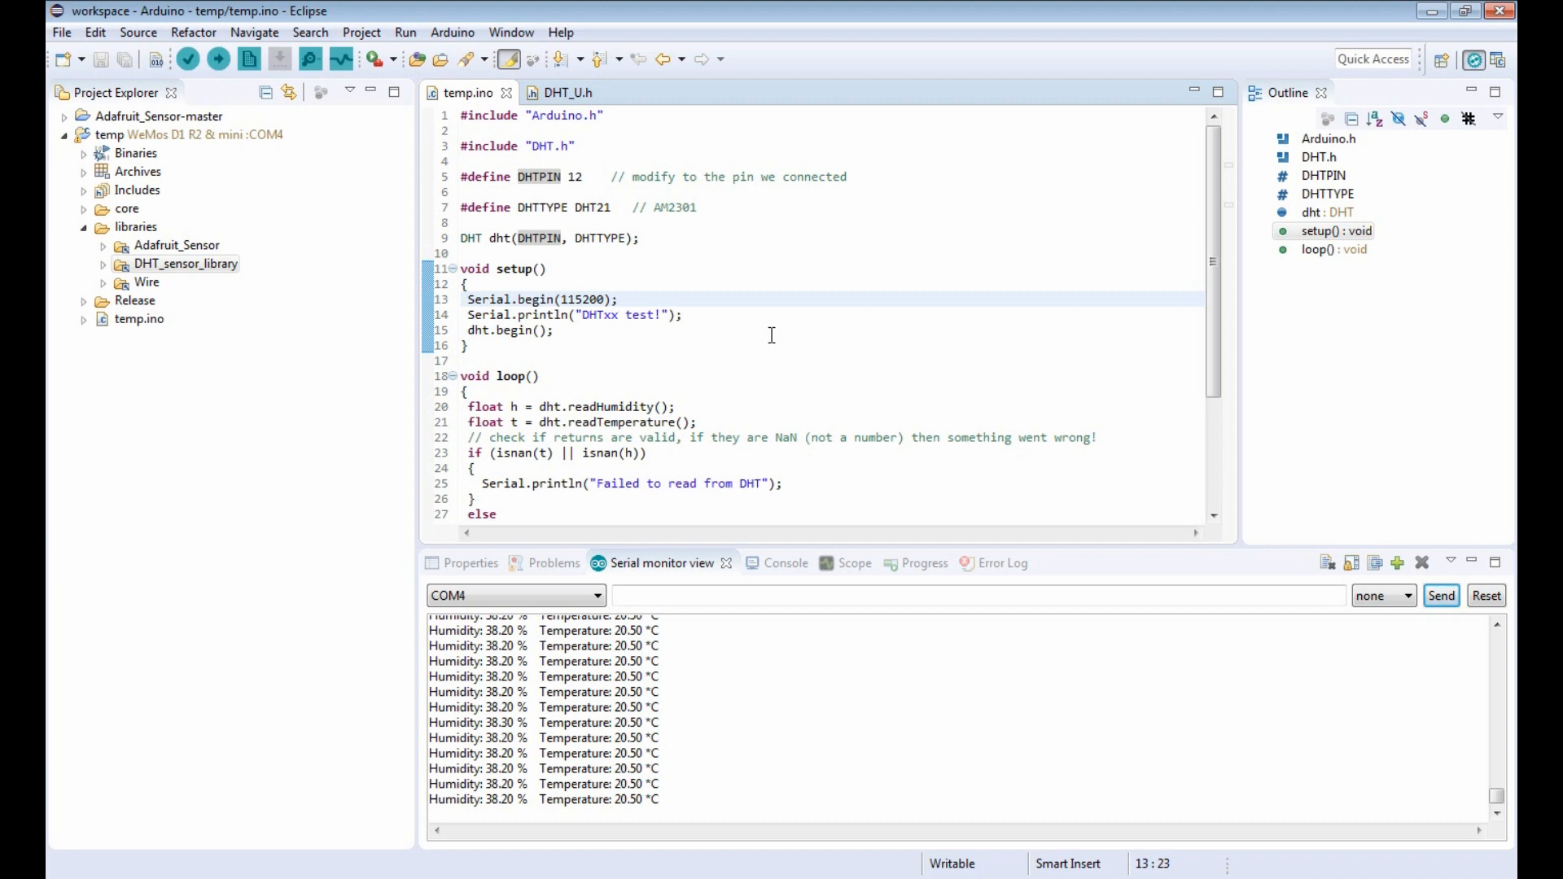
click(216, 59)
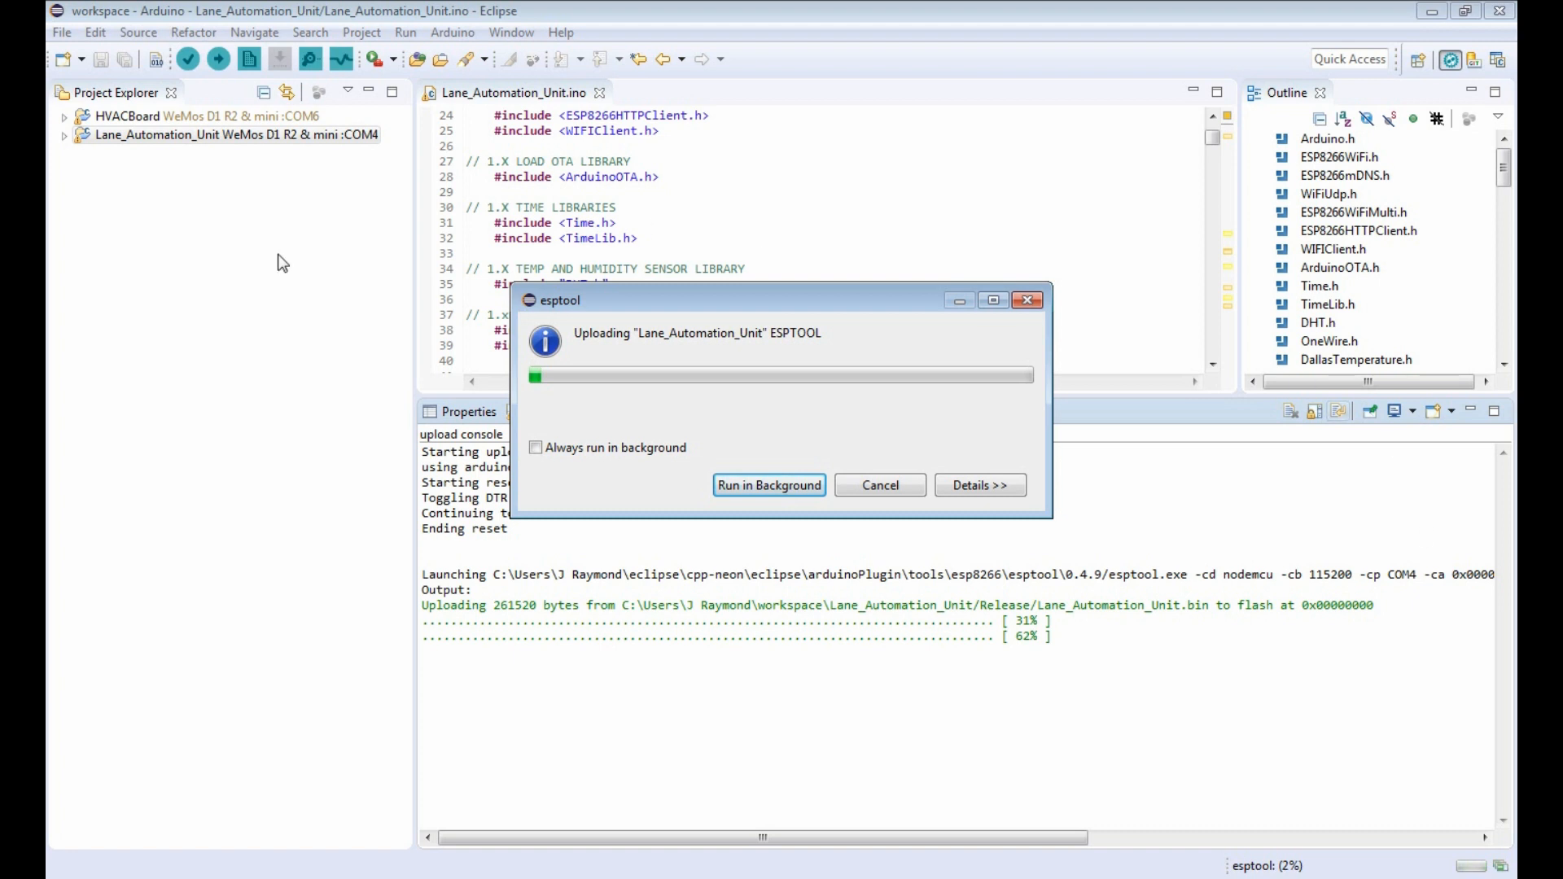
mouse_move(391, 345)
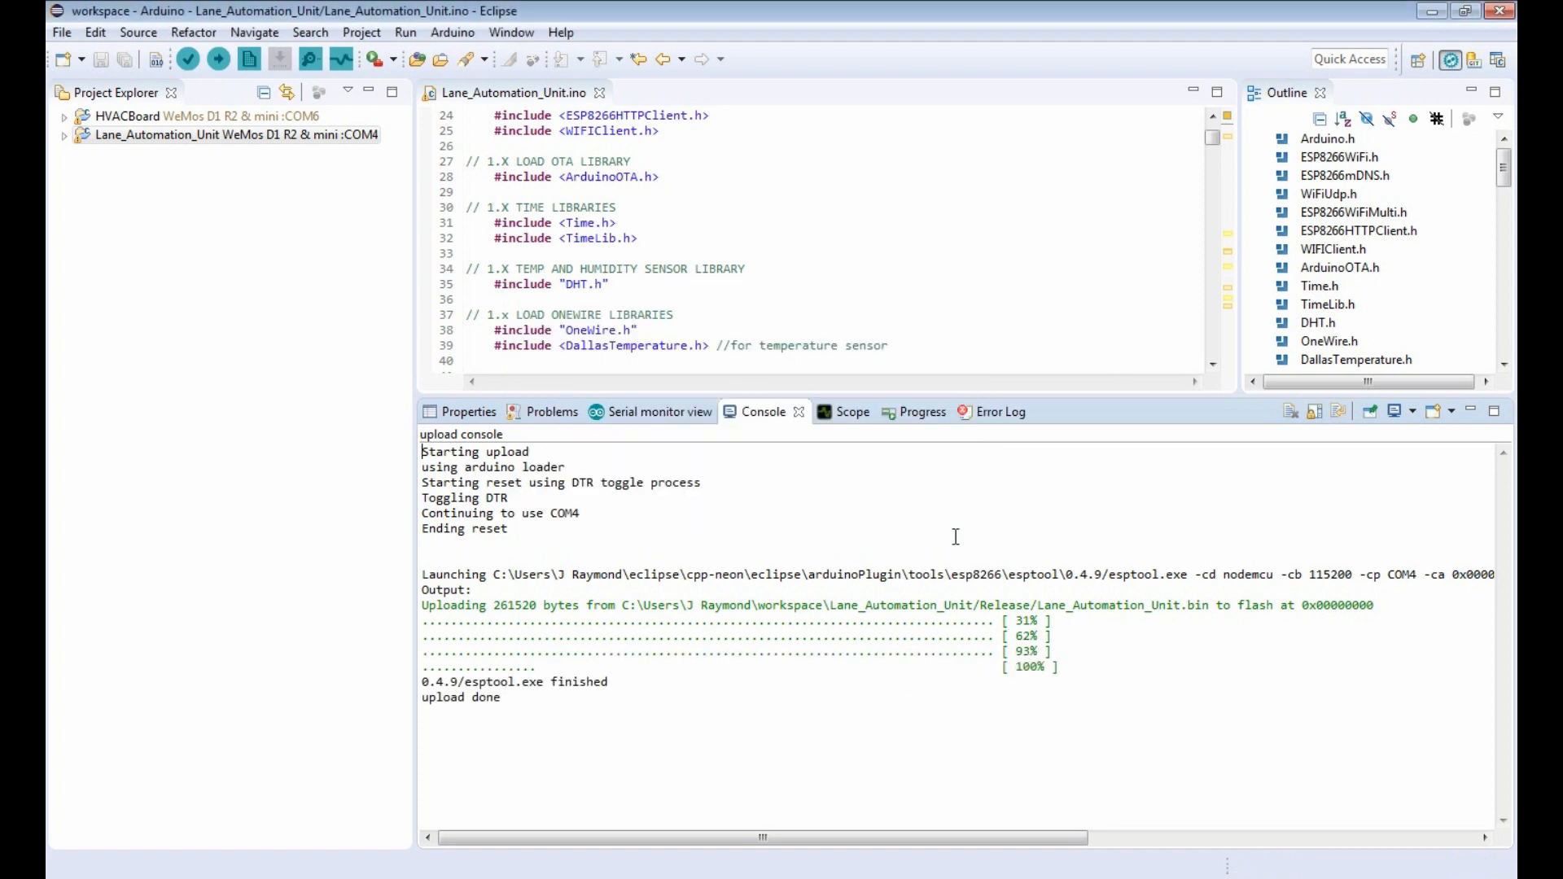
Step: Show the Serial monitor view after the Lane_Automation_Unit upload completes
click(658, 412)
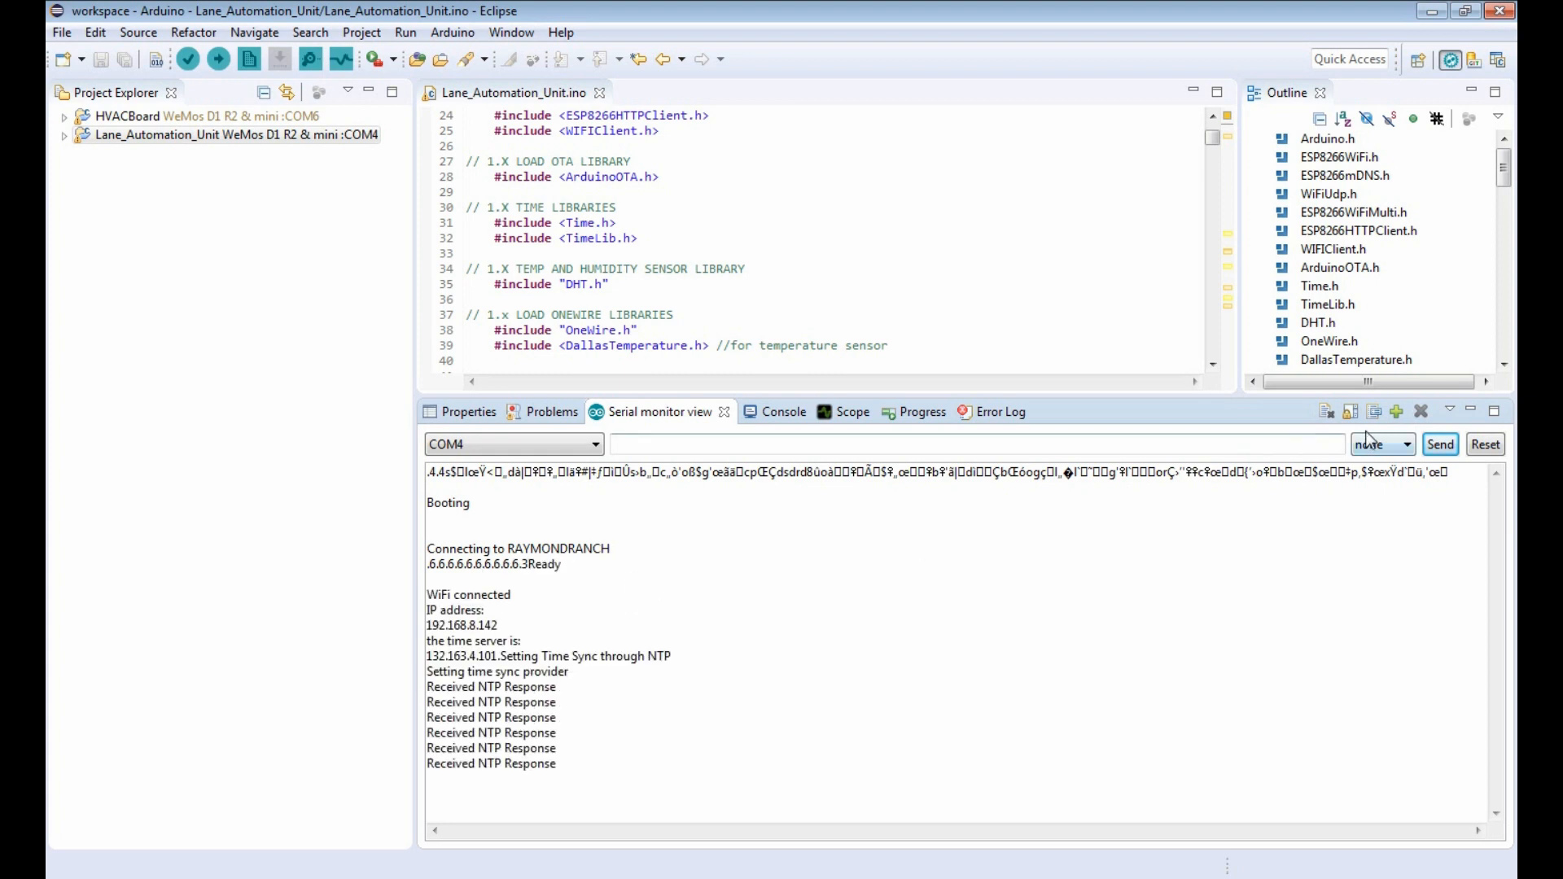
Step: Scroll the COM4 output through the boot, WiFi connection and NTP sync messages
scroll(down, 3)
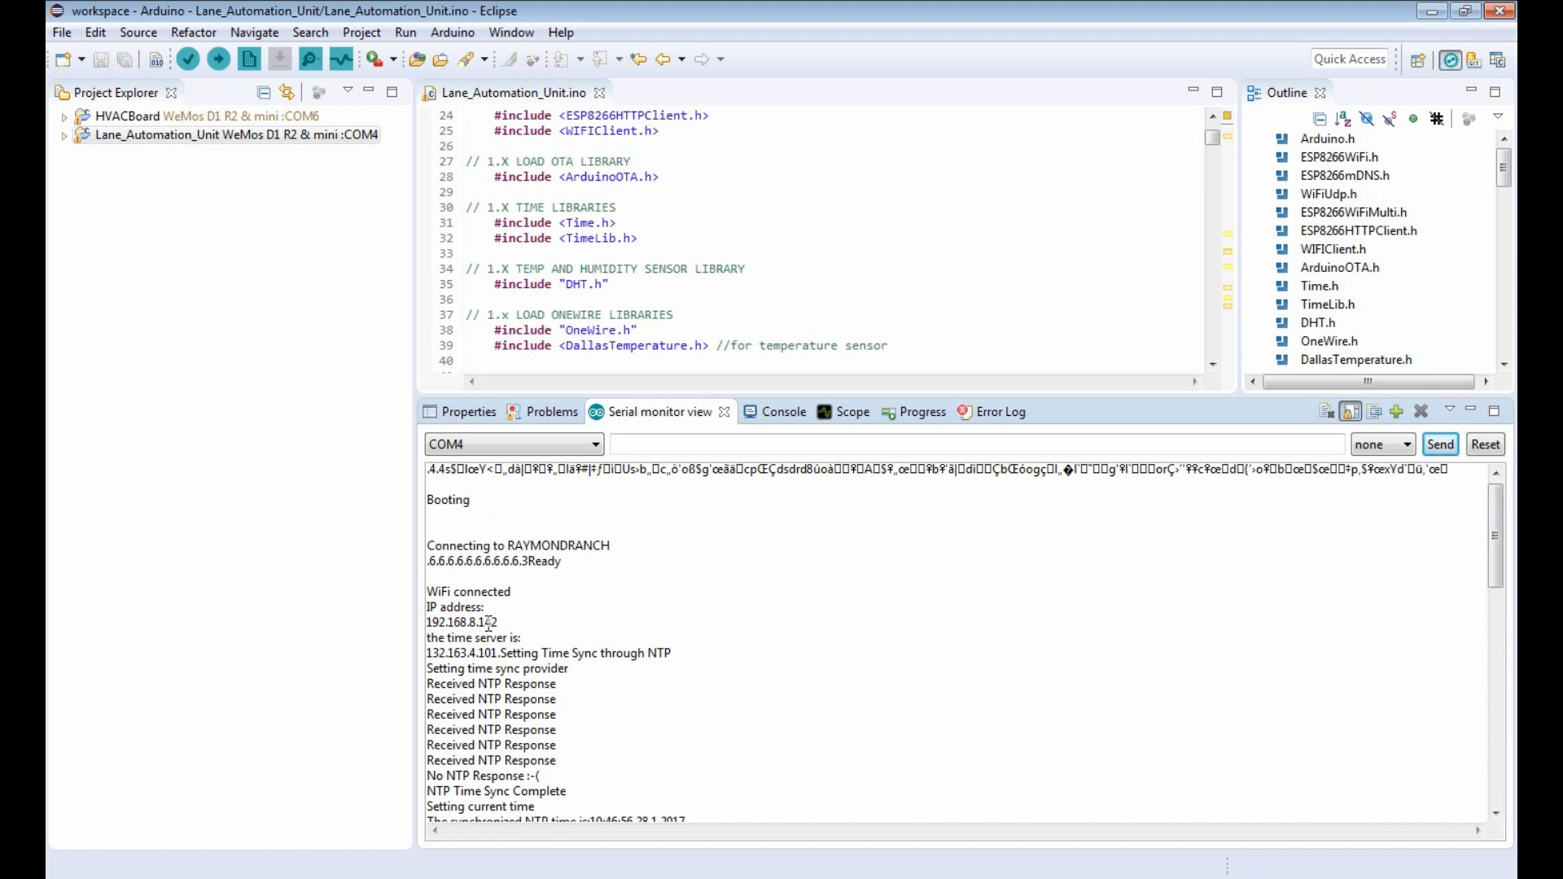
mouse_move(603, 666)
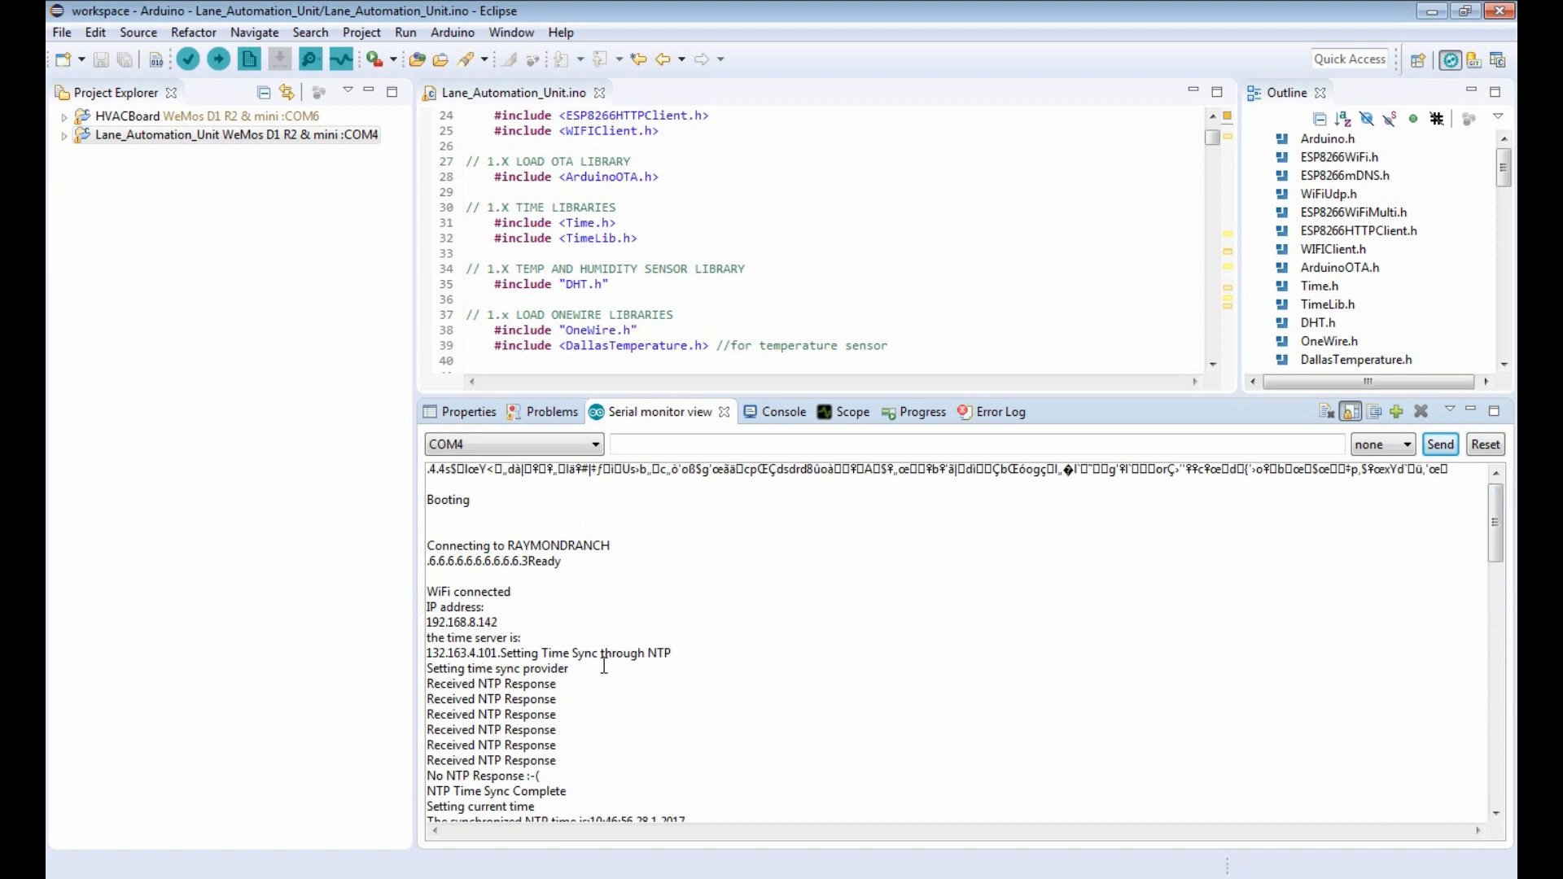
scroll(down, 3)
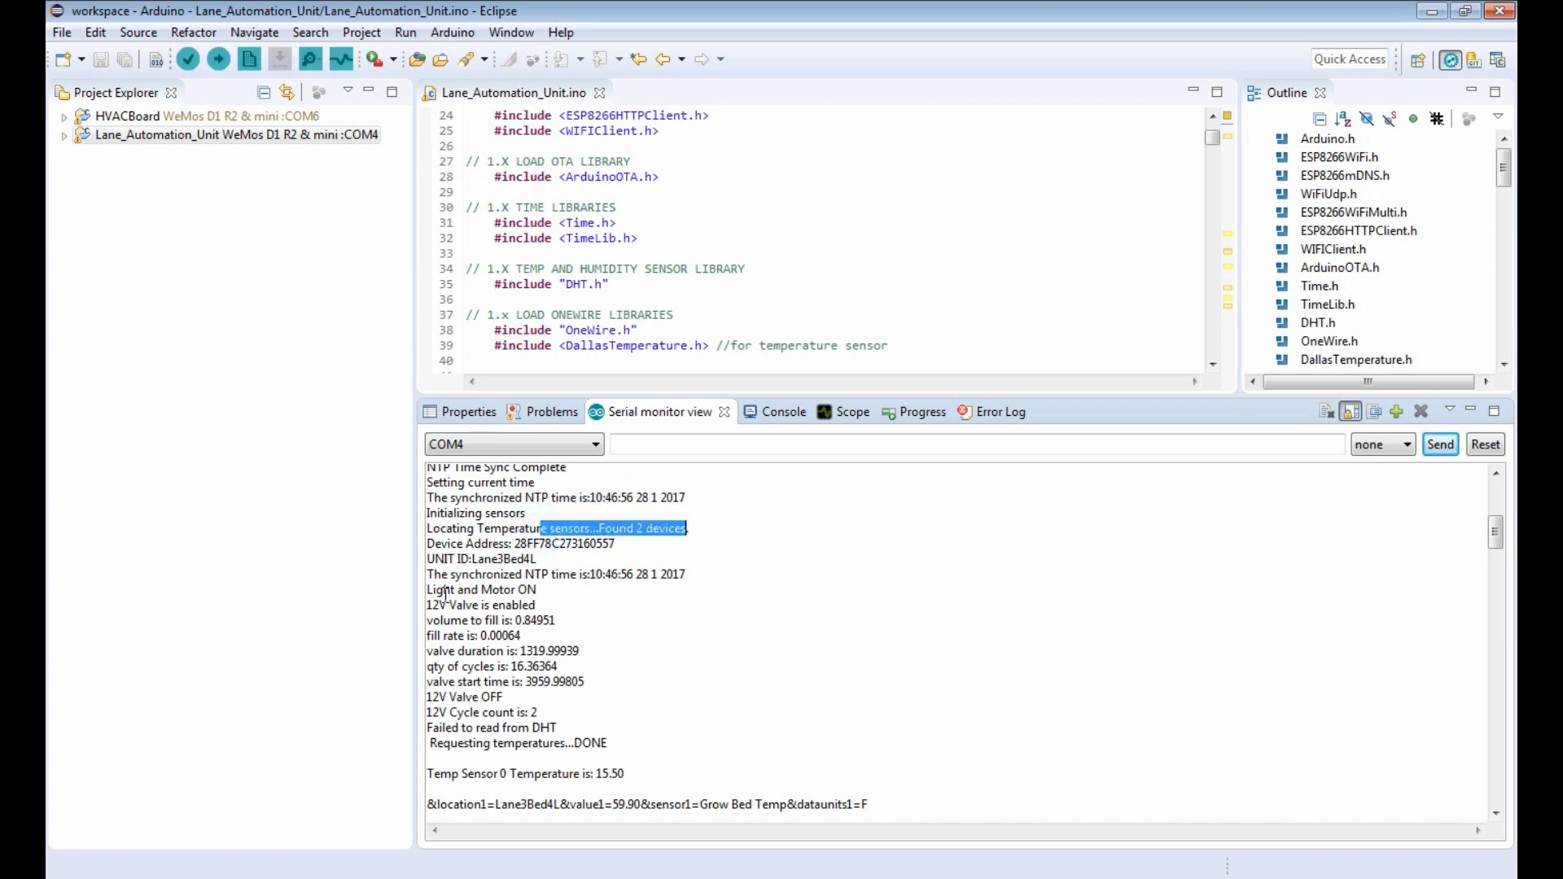
scroll(down, 3)
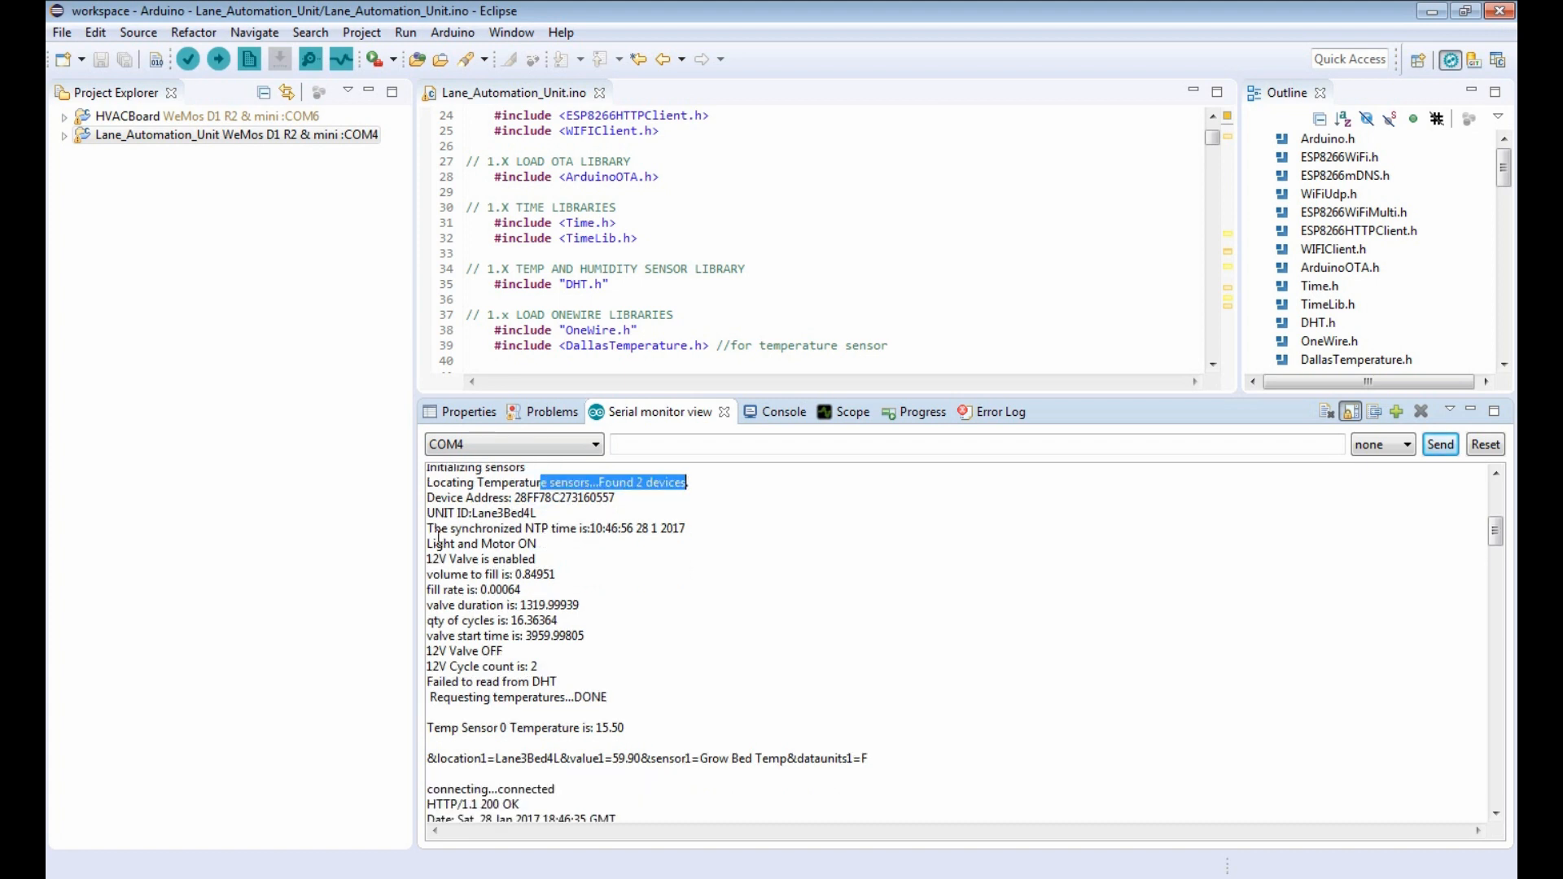
mouse_move(564, 541)
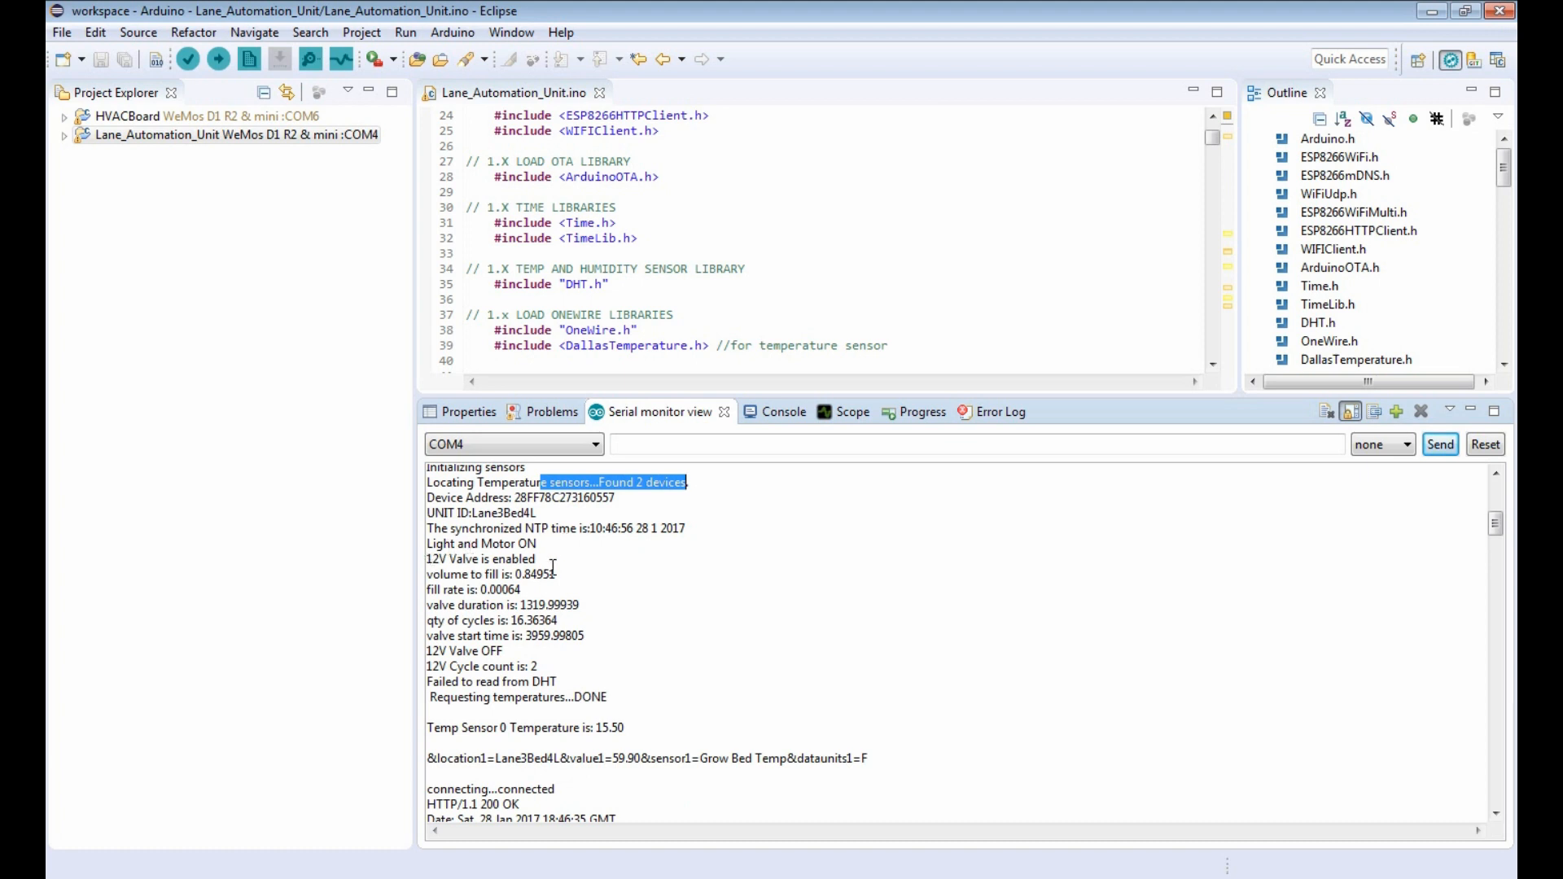
scroll(down, 3)
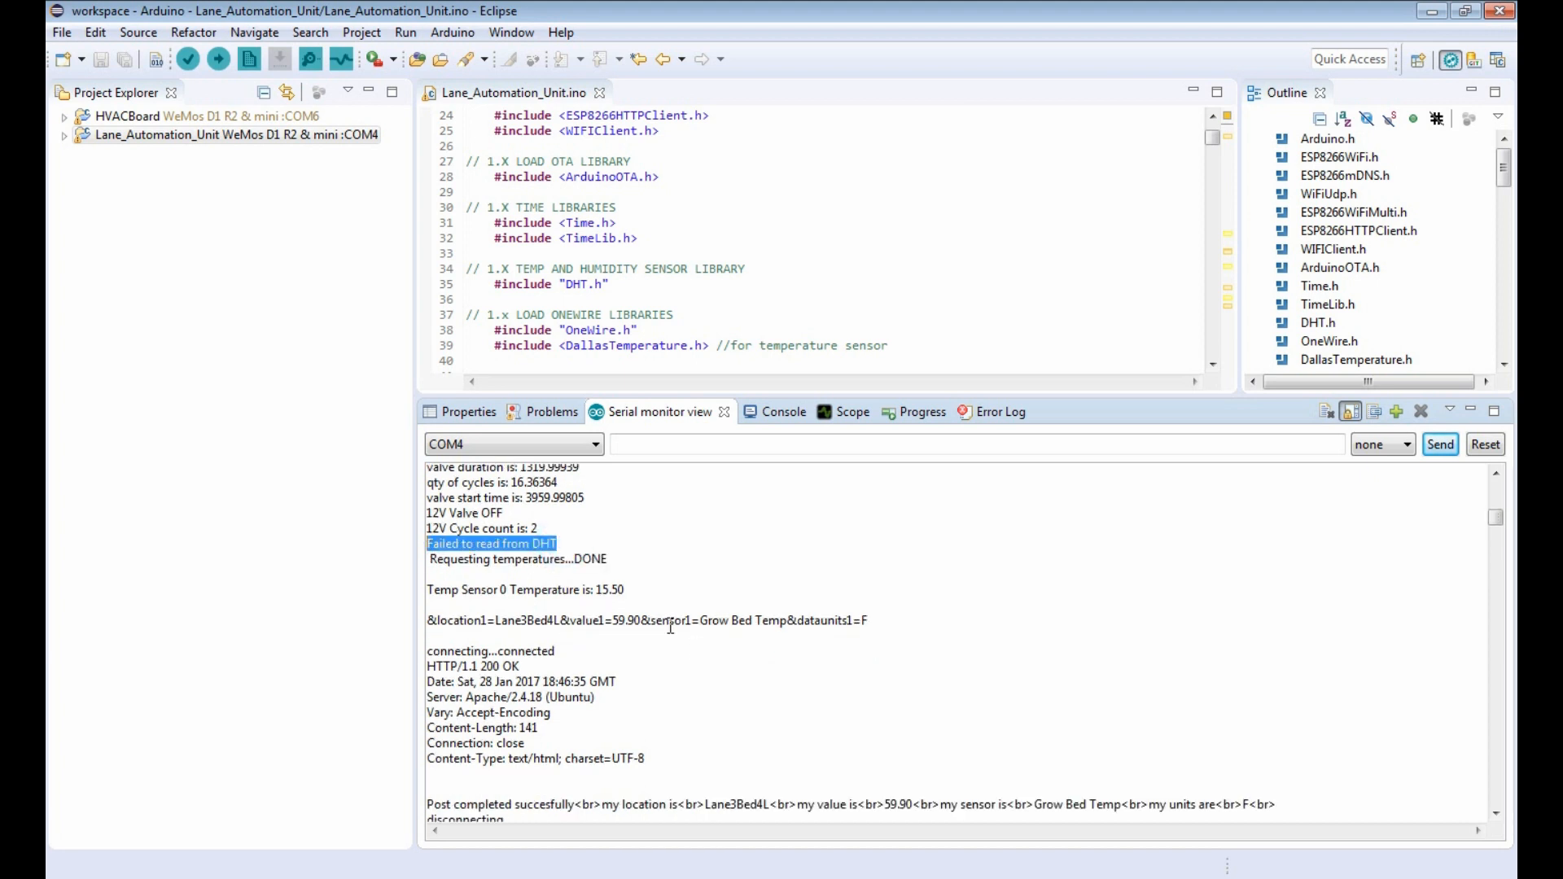
mouse_move(631, 606)
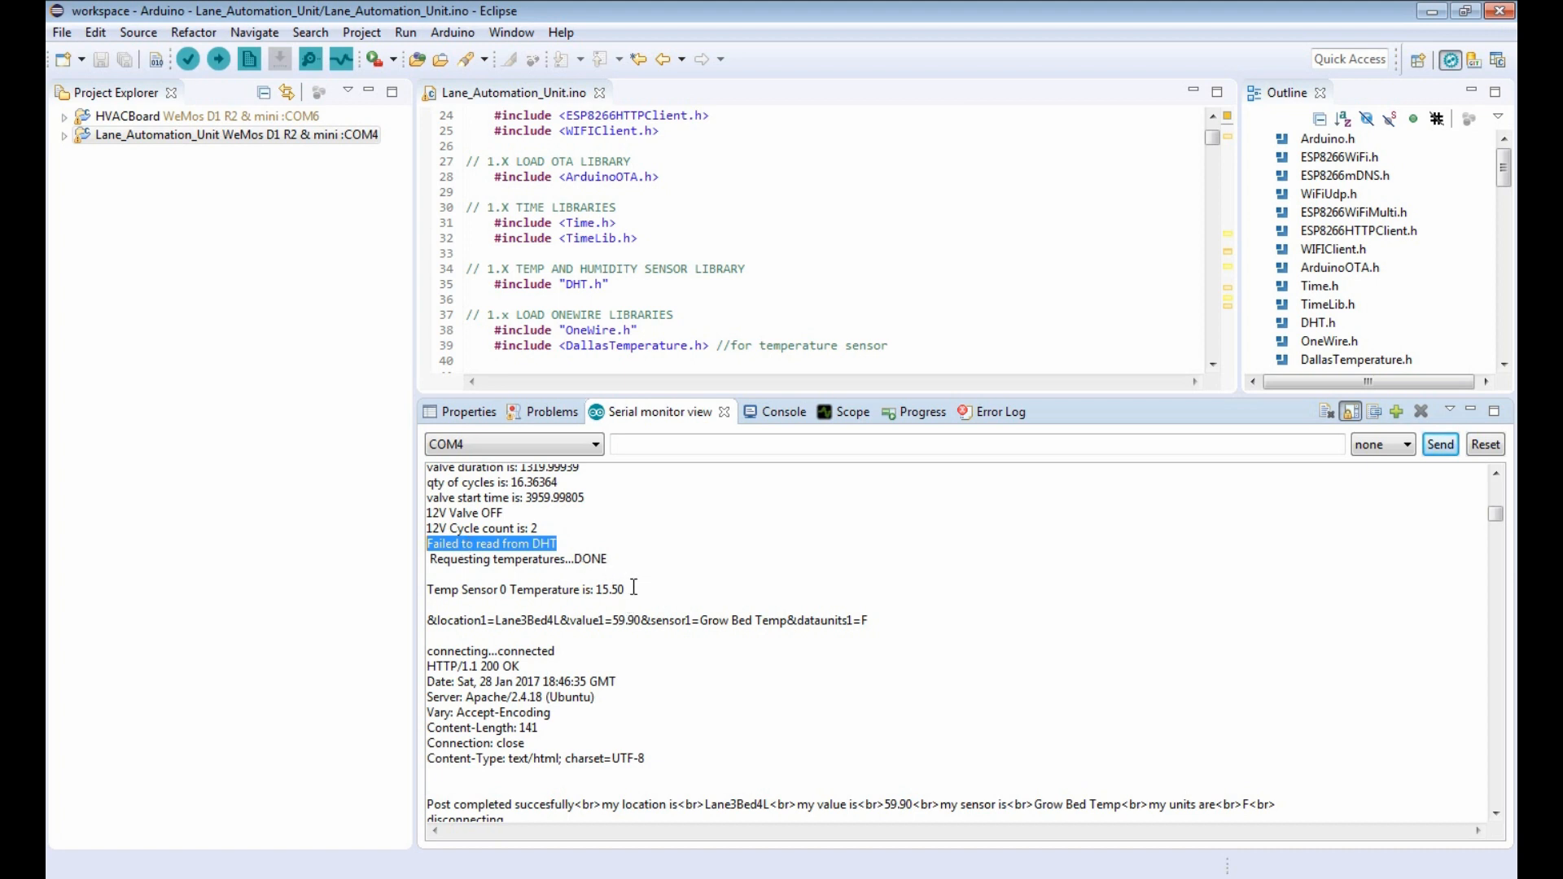
mouse_move(632, 581)
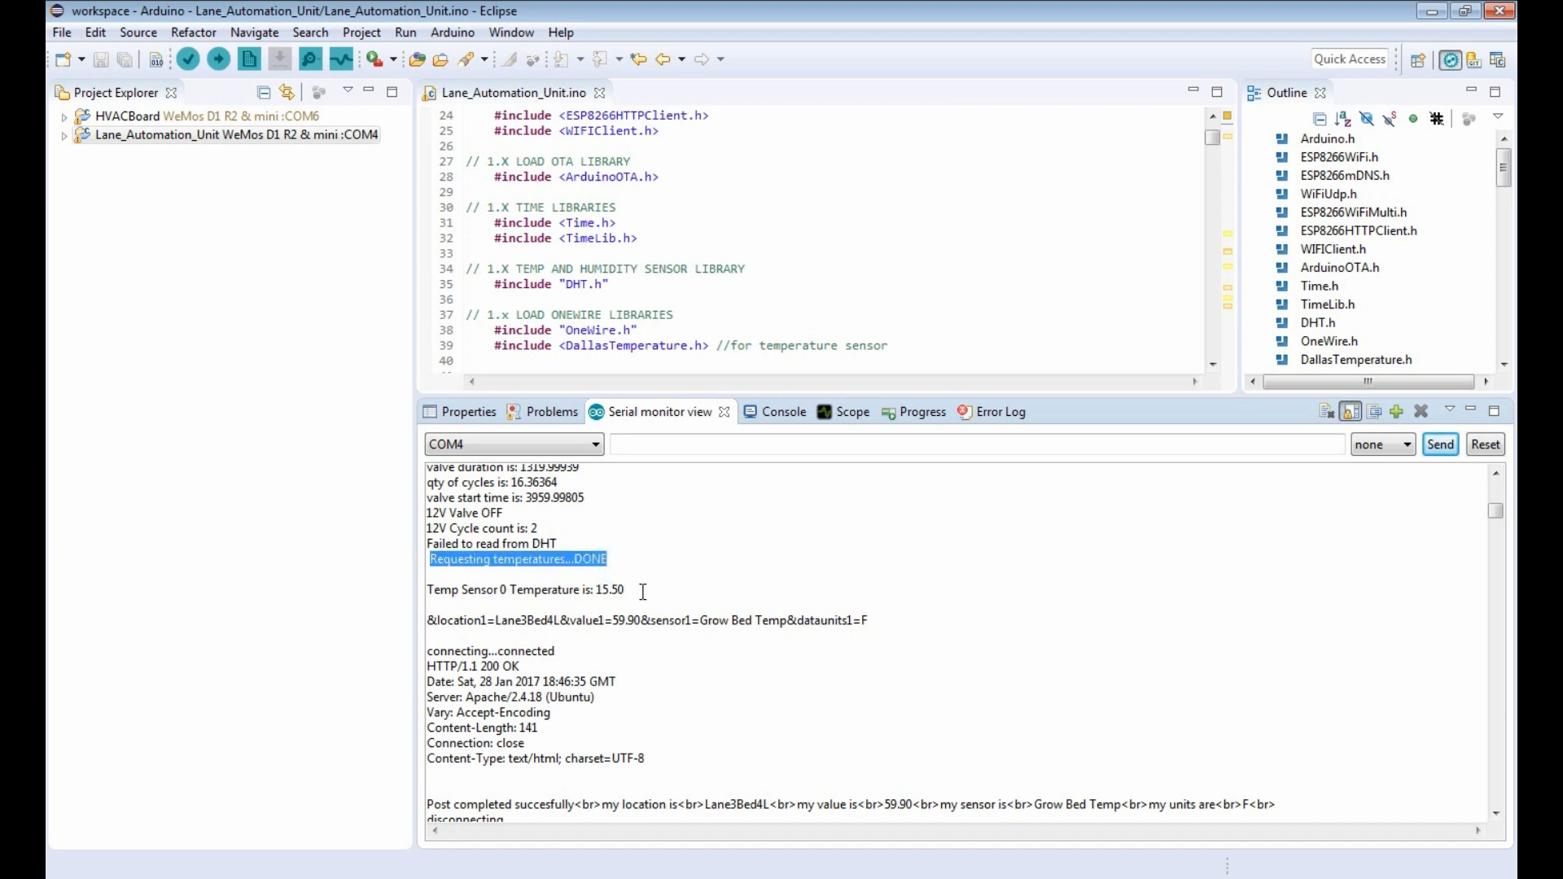
click(523, 589)
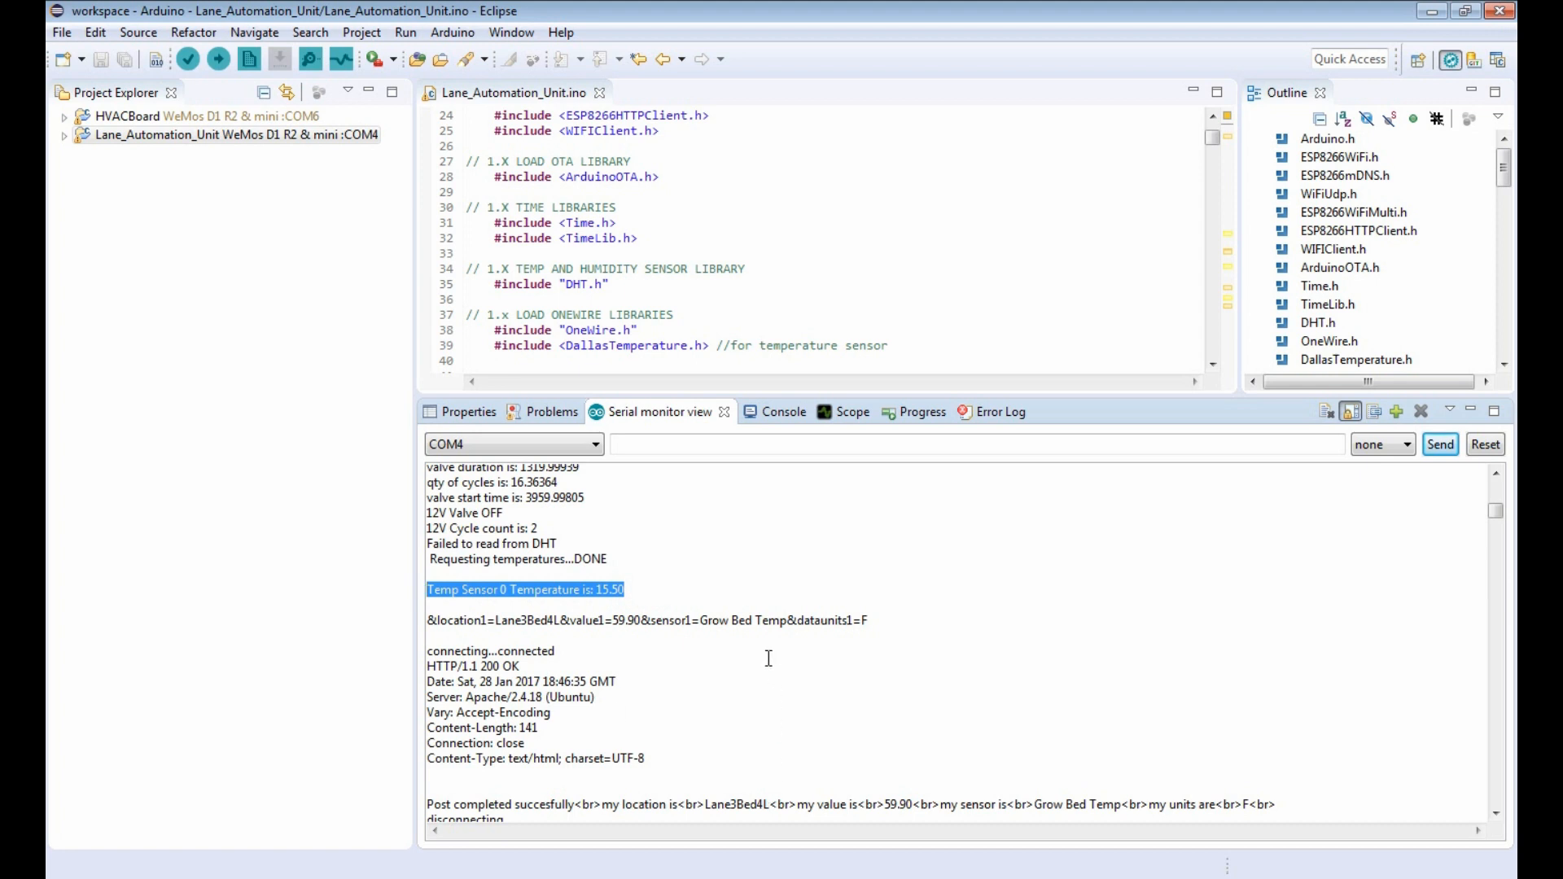
mouse_move(749, 665)
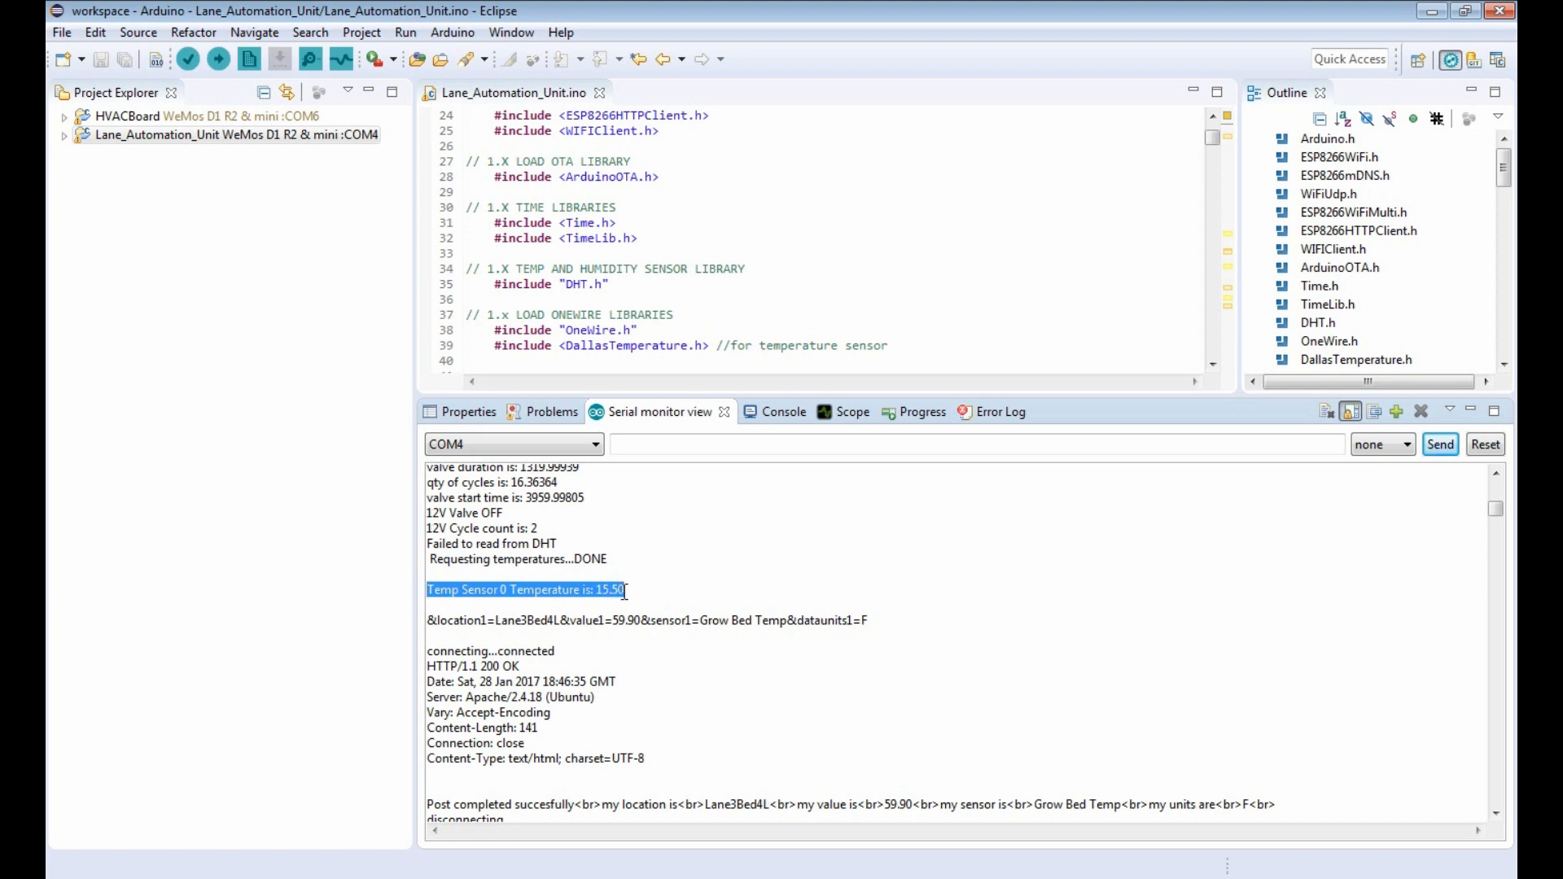
mouse_move(425, 624)
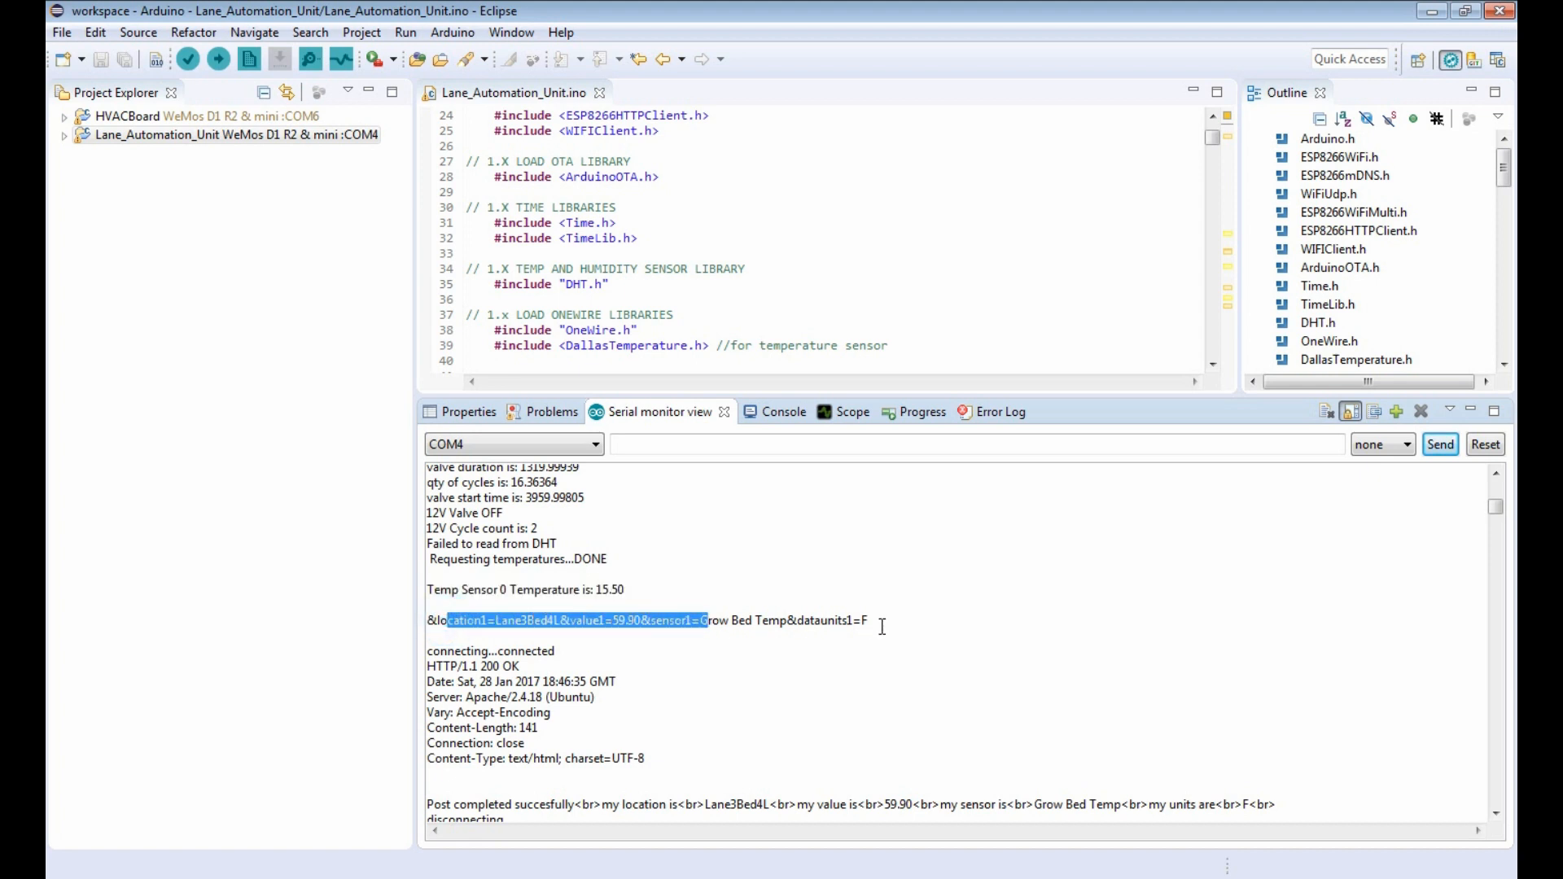
scroll(down, 3)
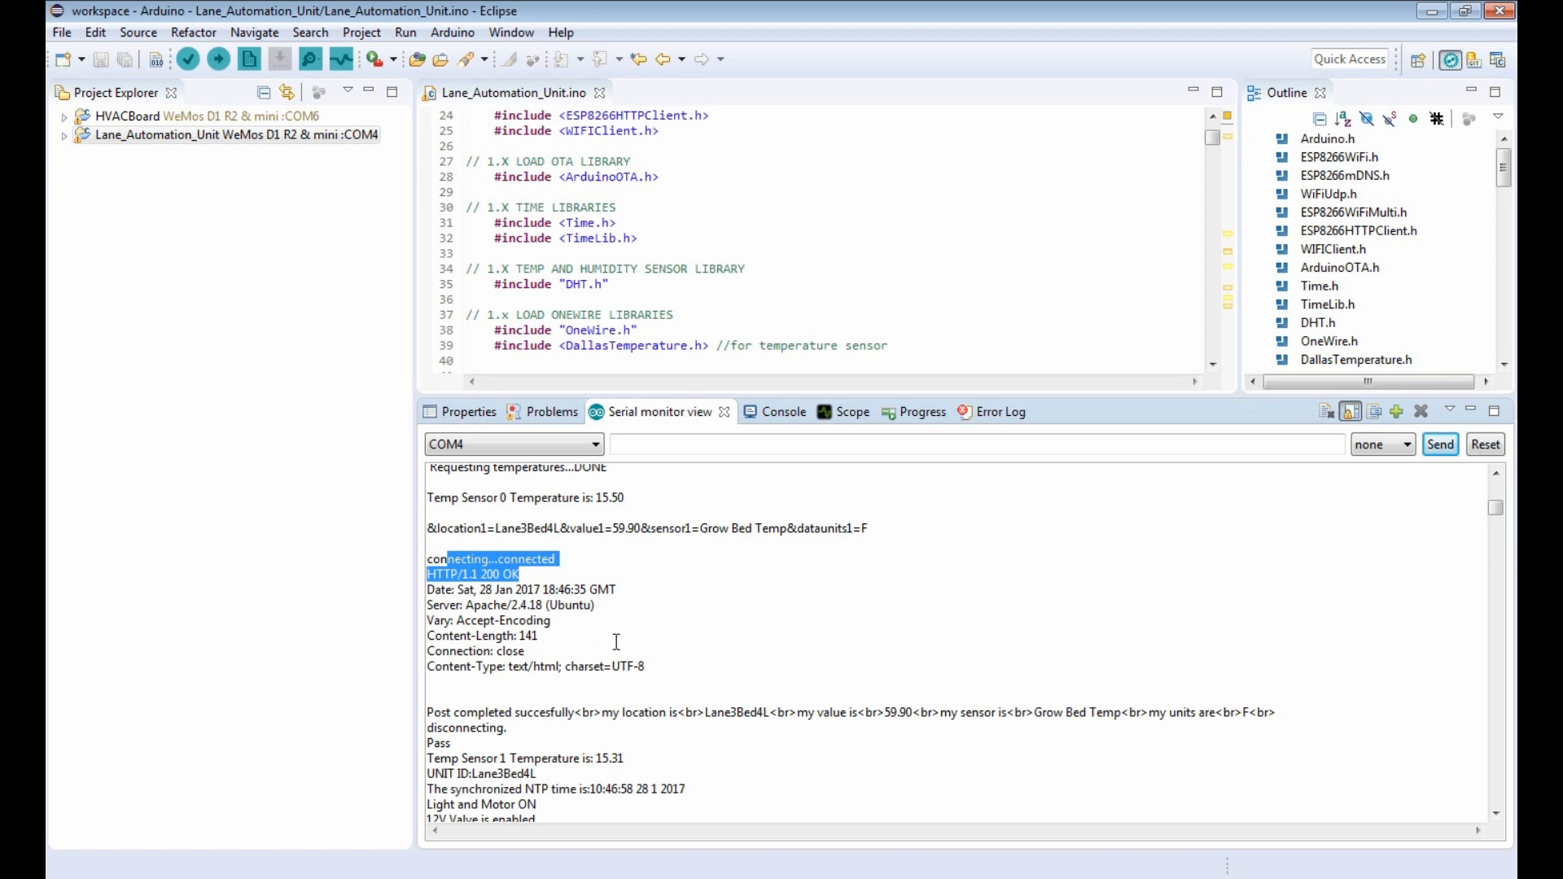
scroll(down, 3)
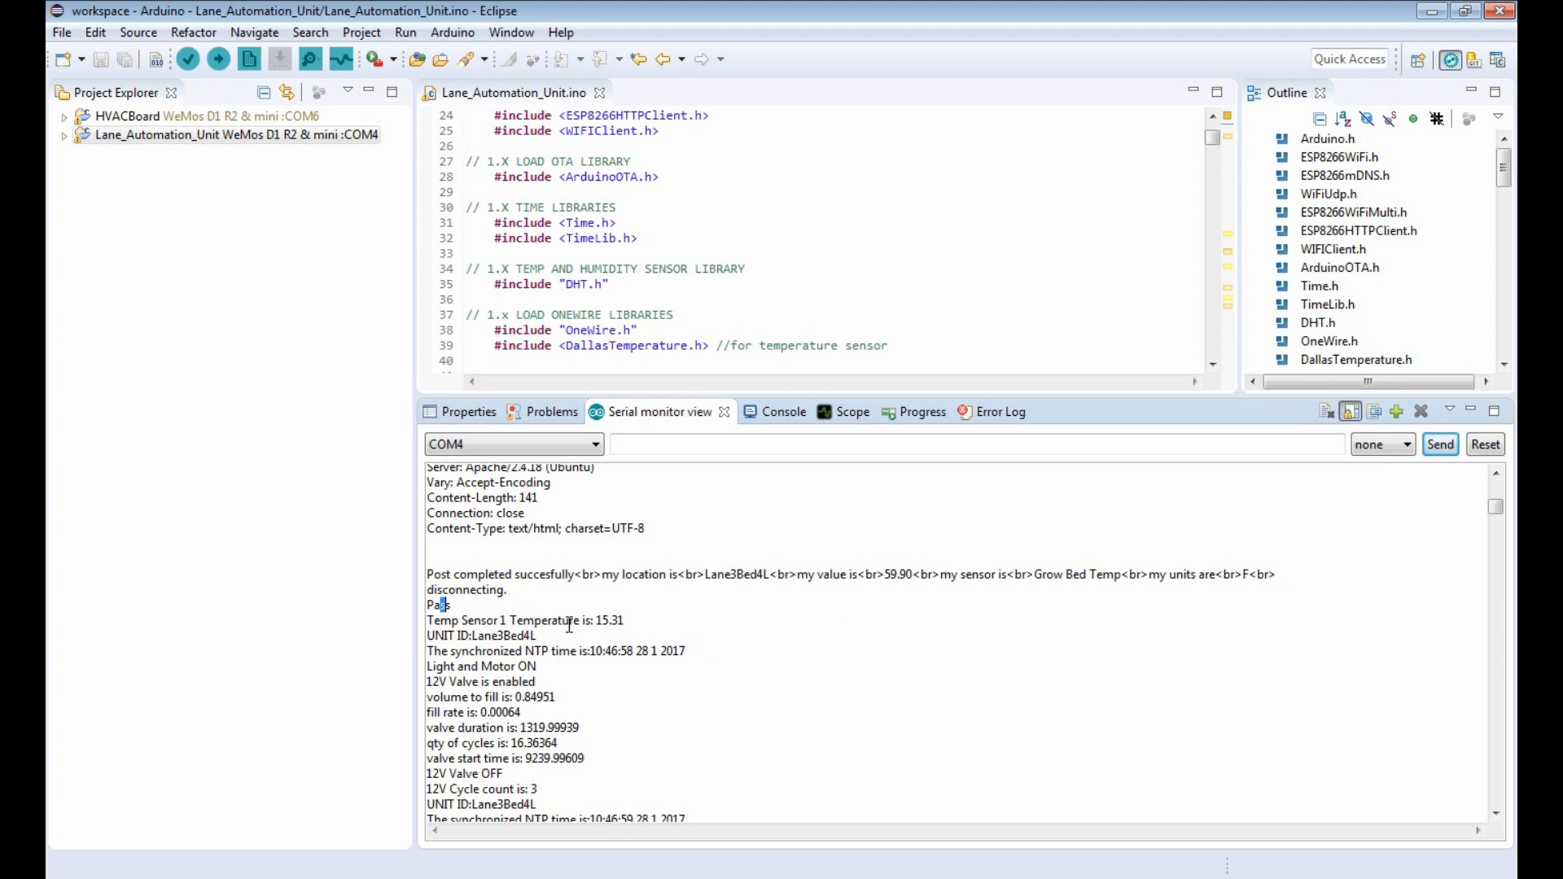
mouse_move(638, 624)
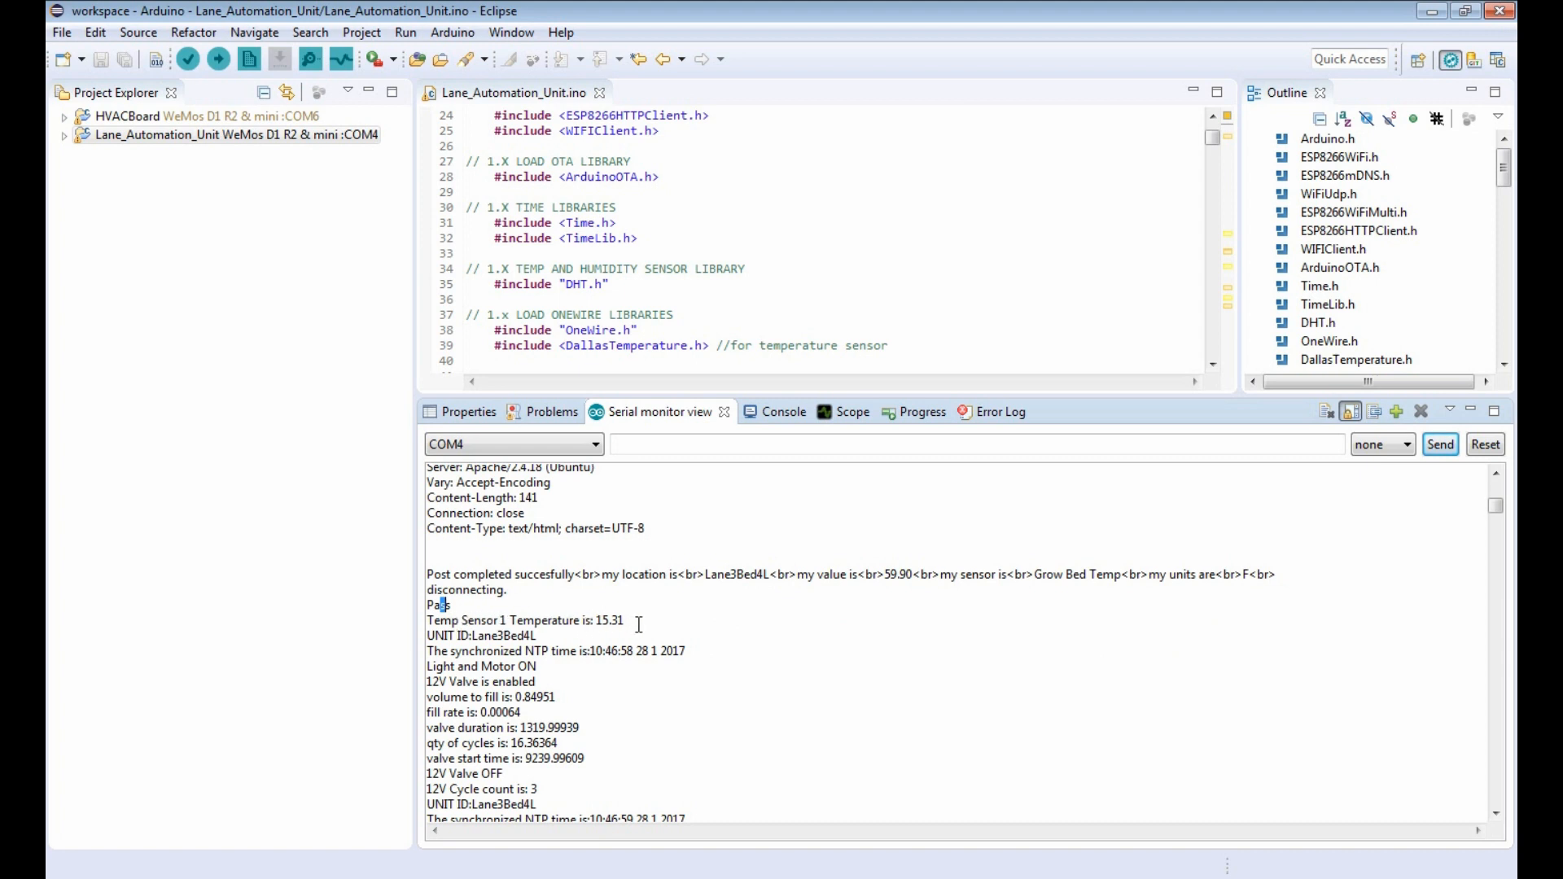
mouse_move(584, 646)
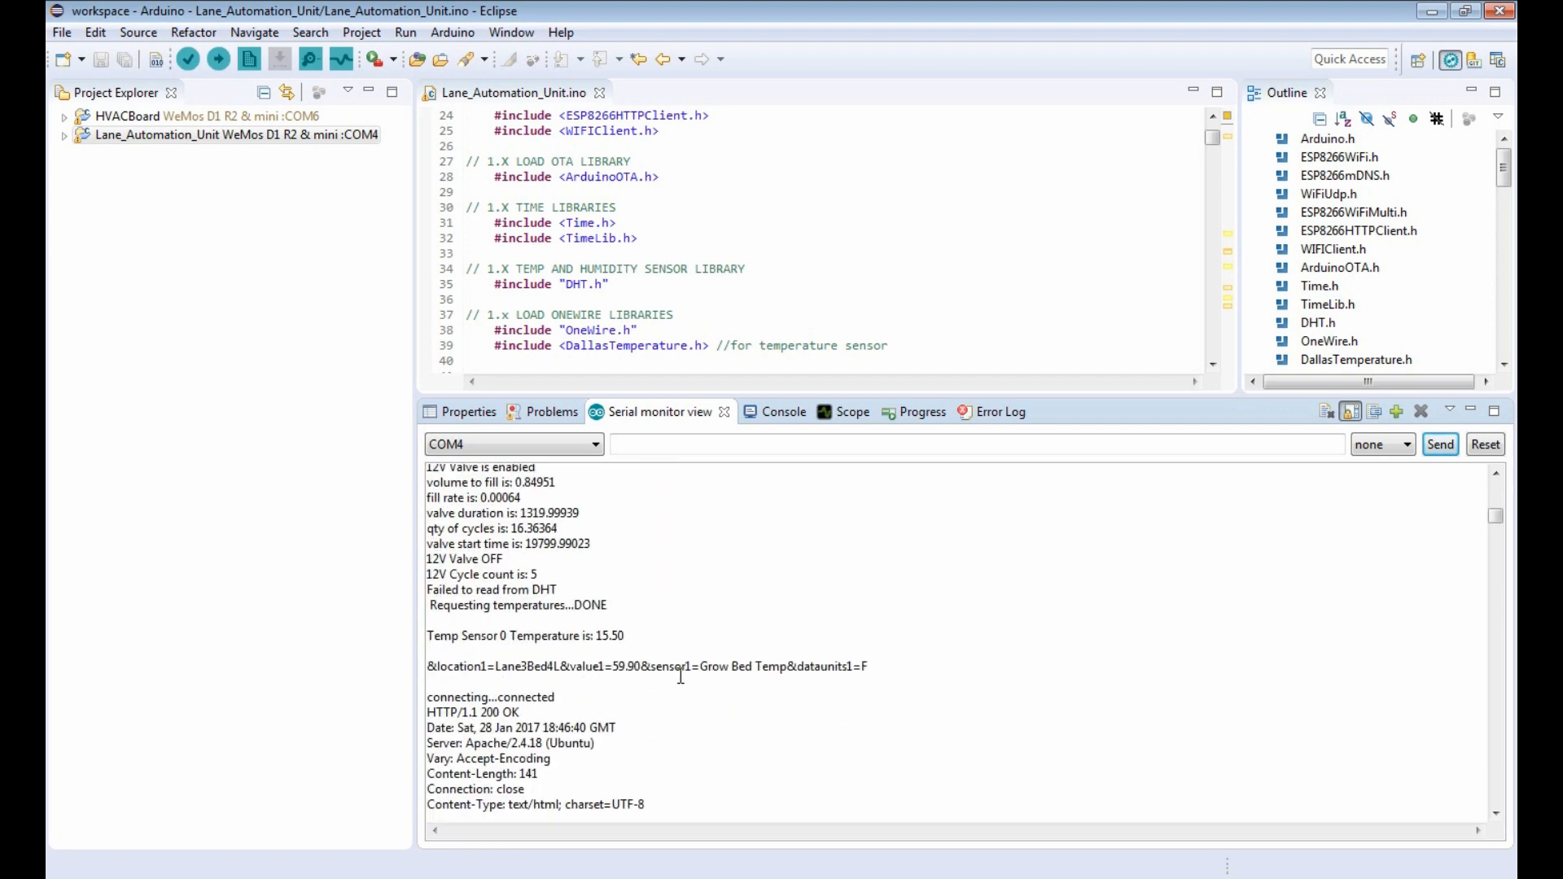
mouse_move(1023, 758)
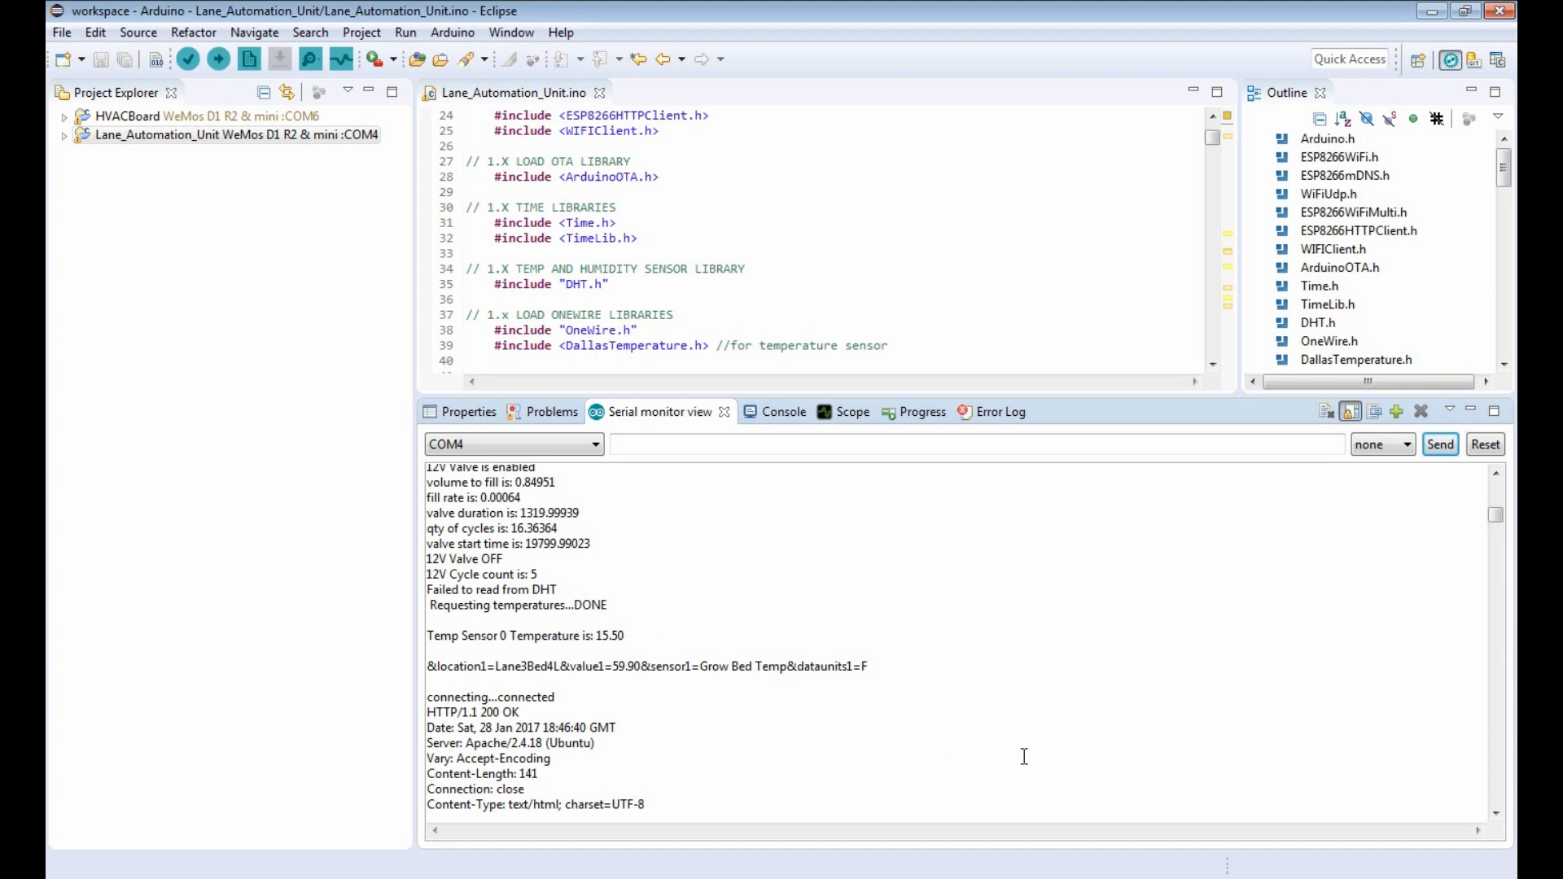